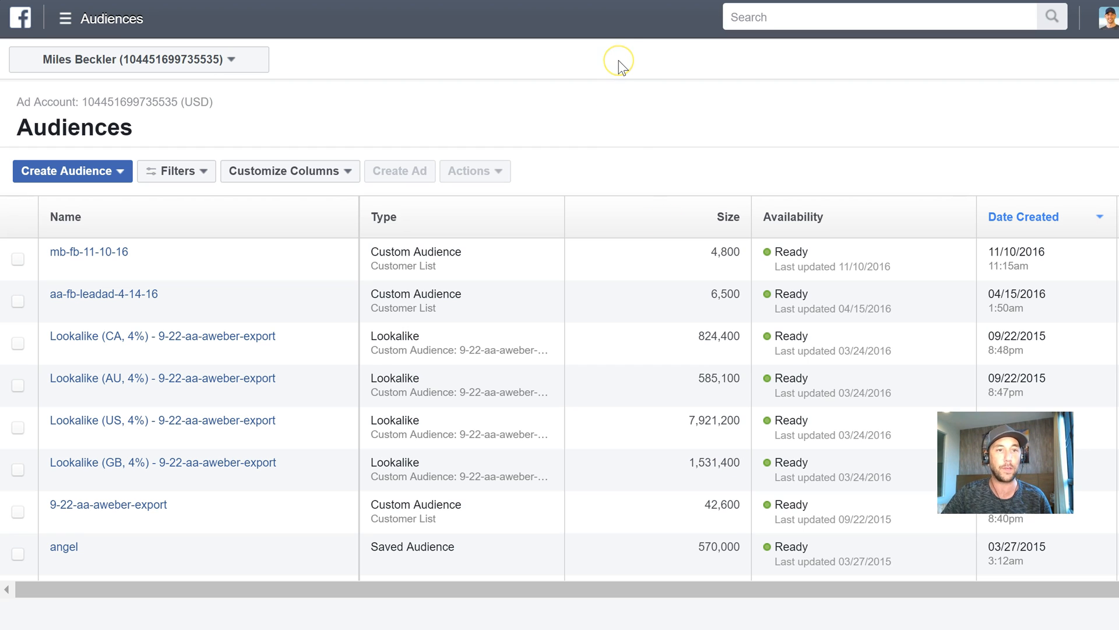
mouse_move(622, 117)
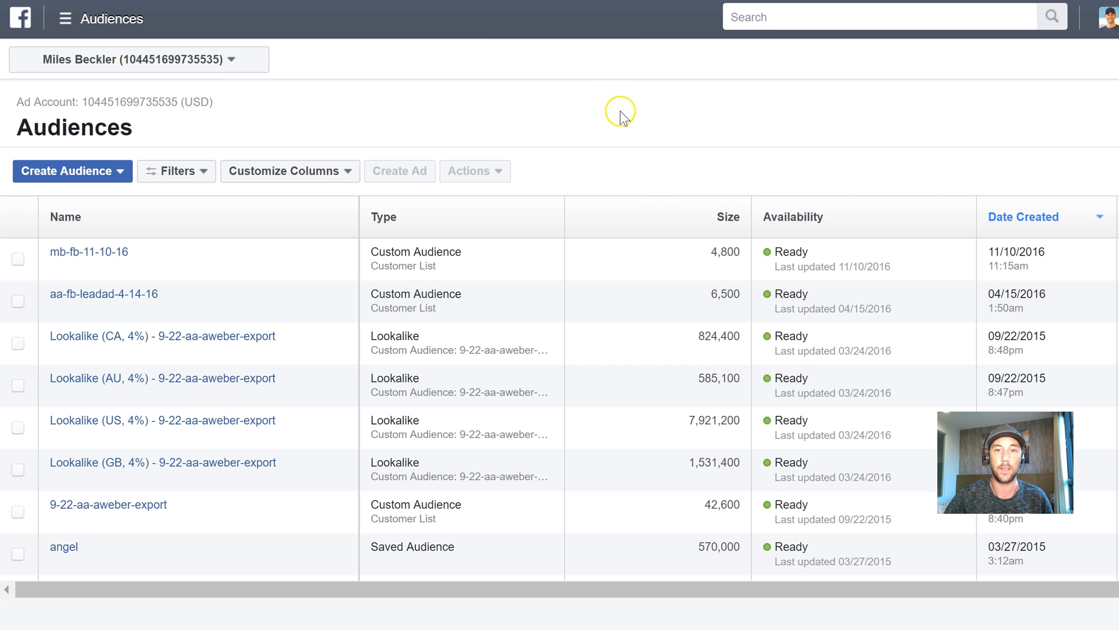
mouse_move(89, 251)
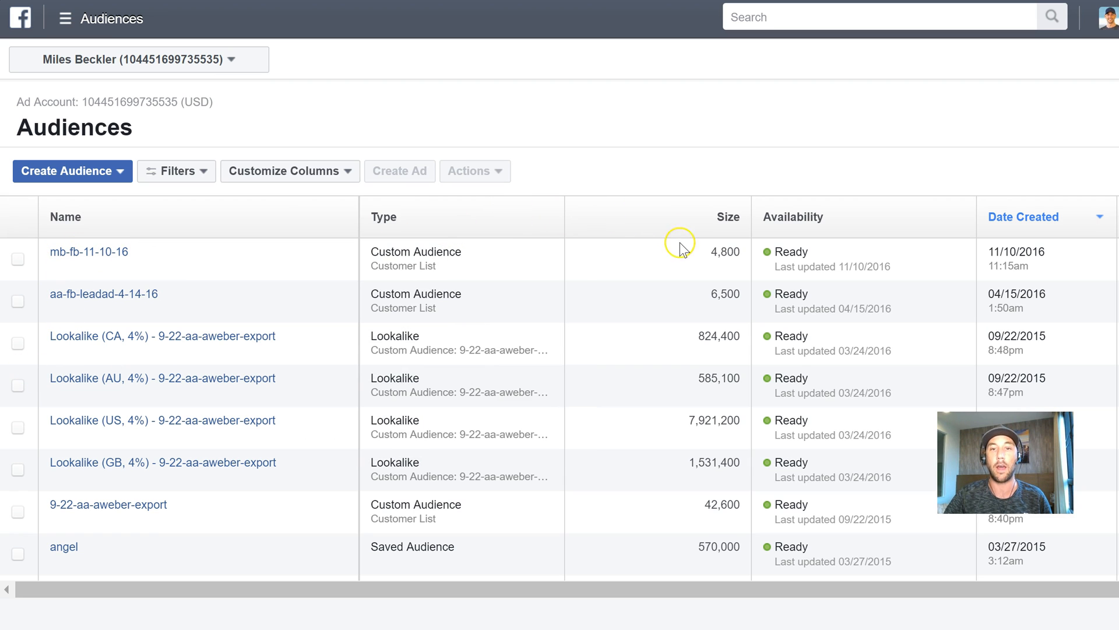
mouse_move(702, 259)
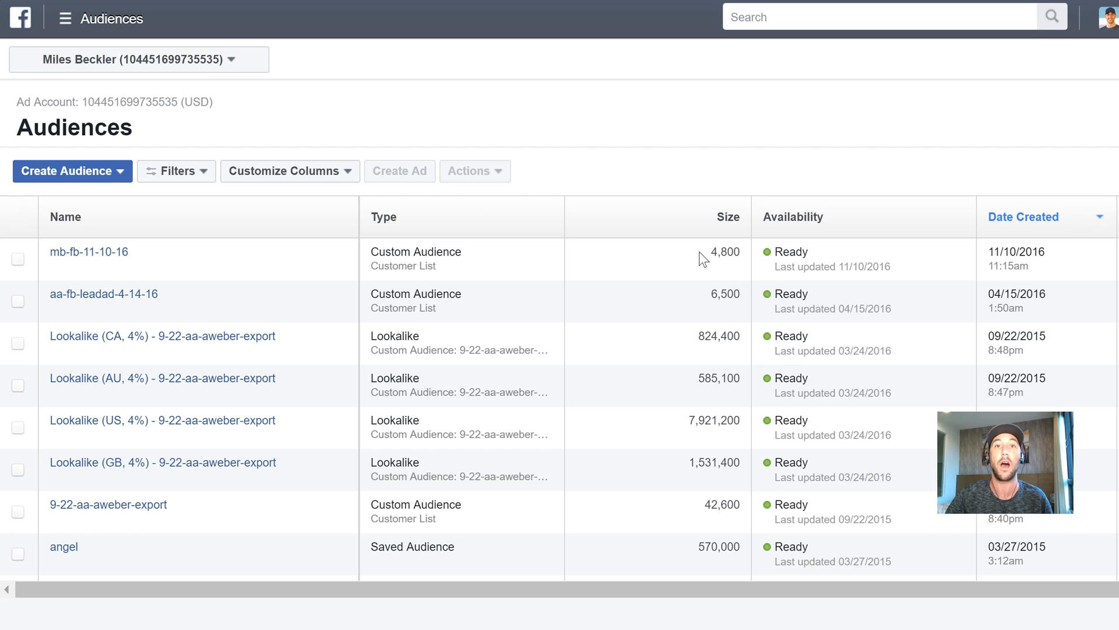
mouse_move(742, 257)
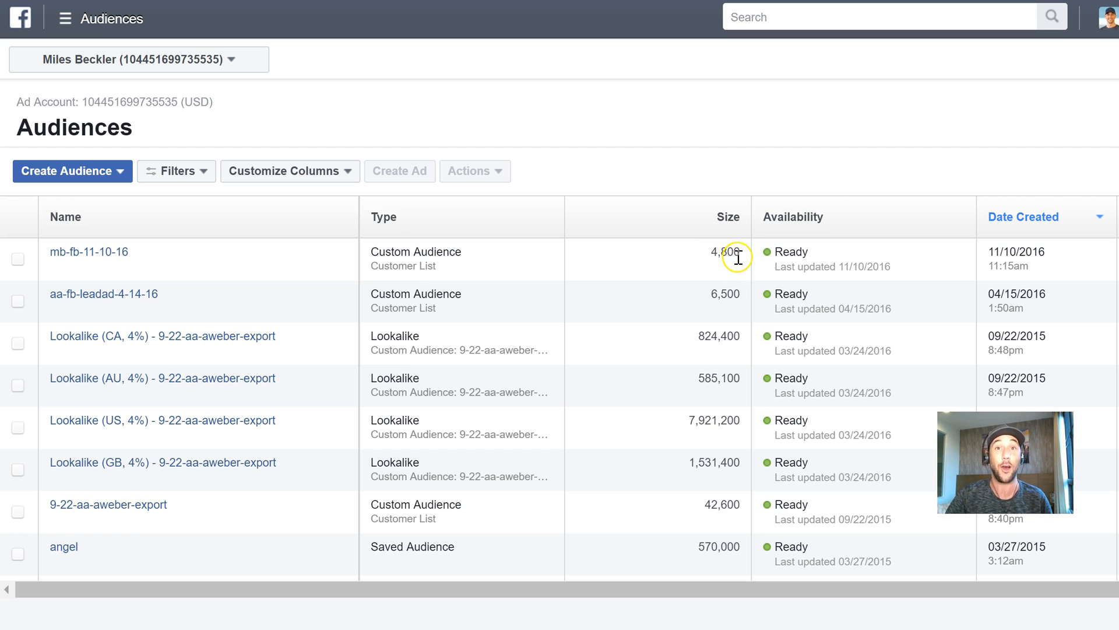
mouse_move(706, 258)
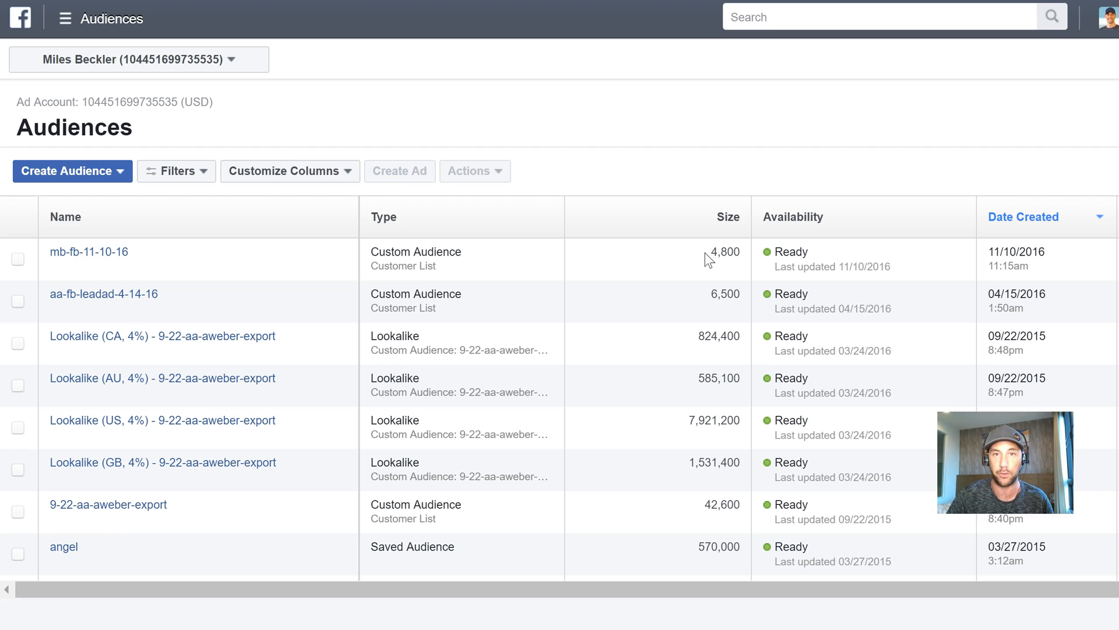
- Choose Create Lookalike from the Actions menu for the checked mb-fb-11-10-16 customer list
double_click(722, 251)
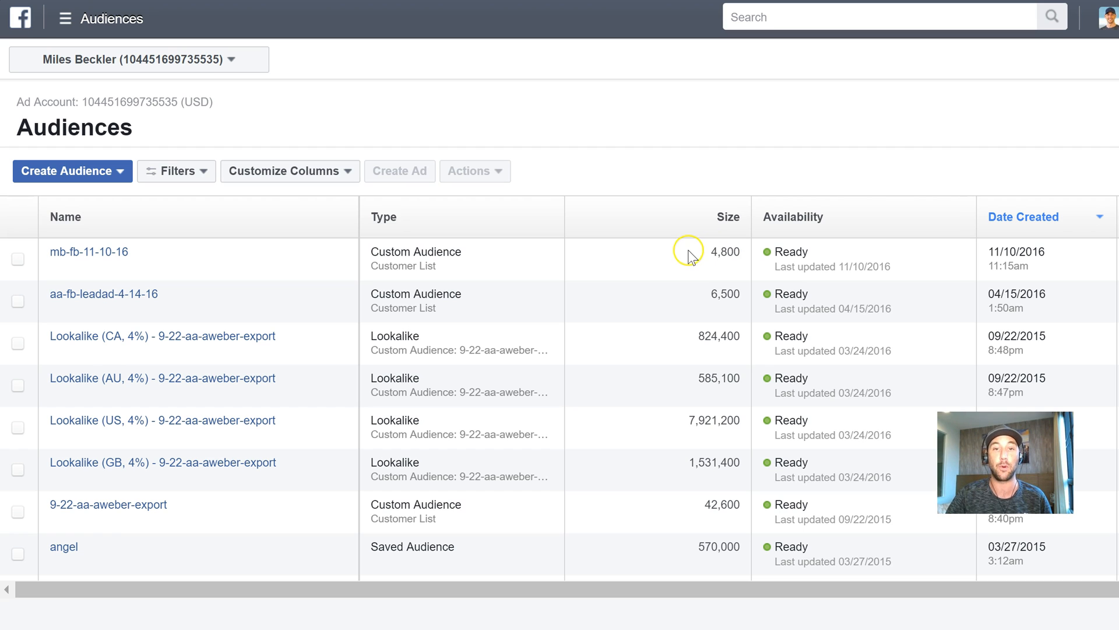
mouse_move(684, 270)
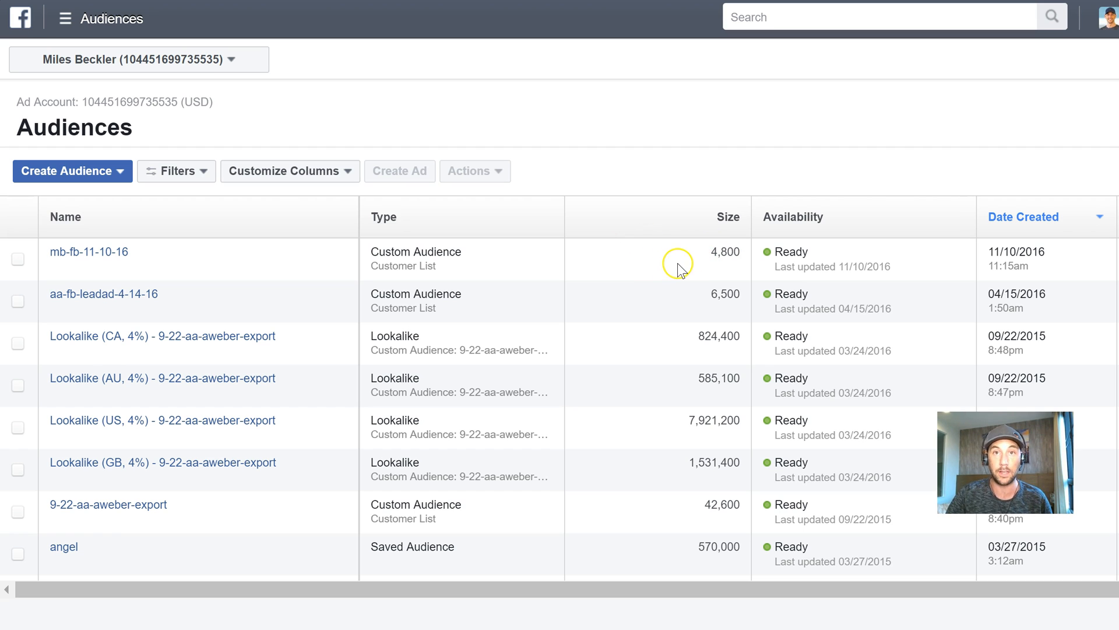
mouse_move(699, 259)
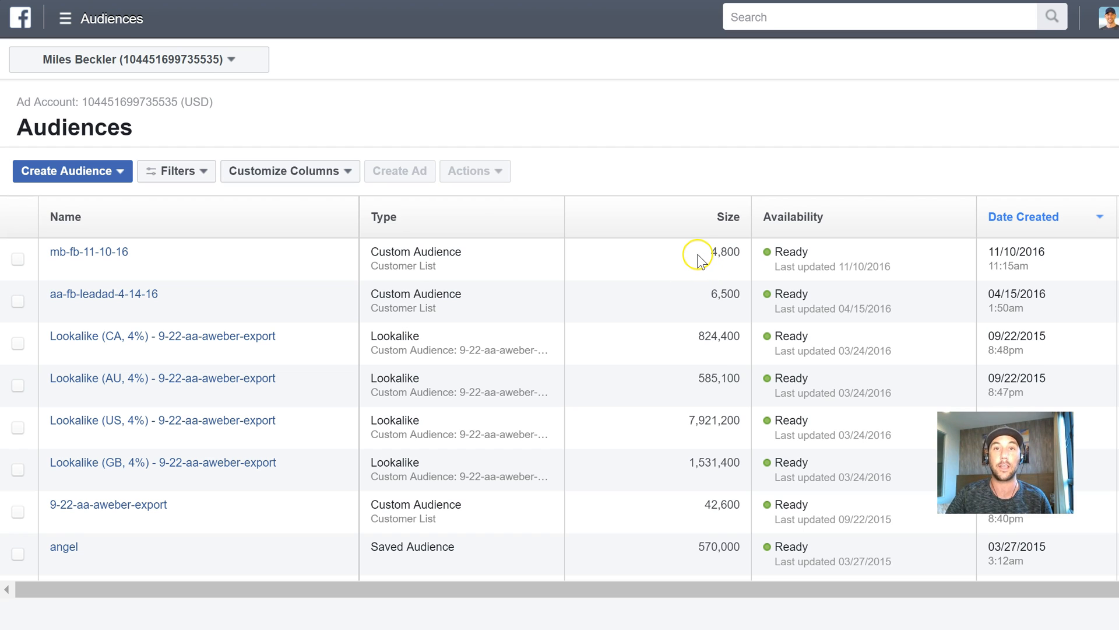
mouse_move(681, 266)
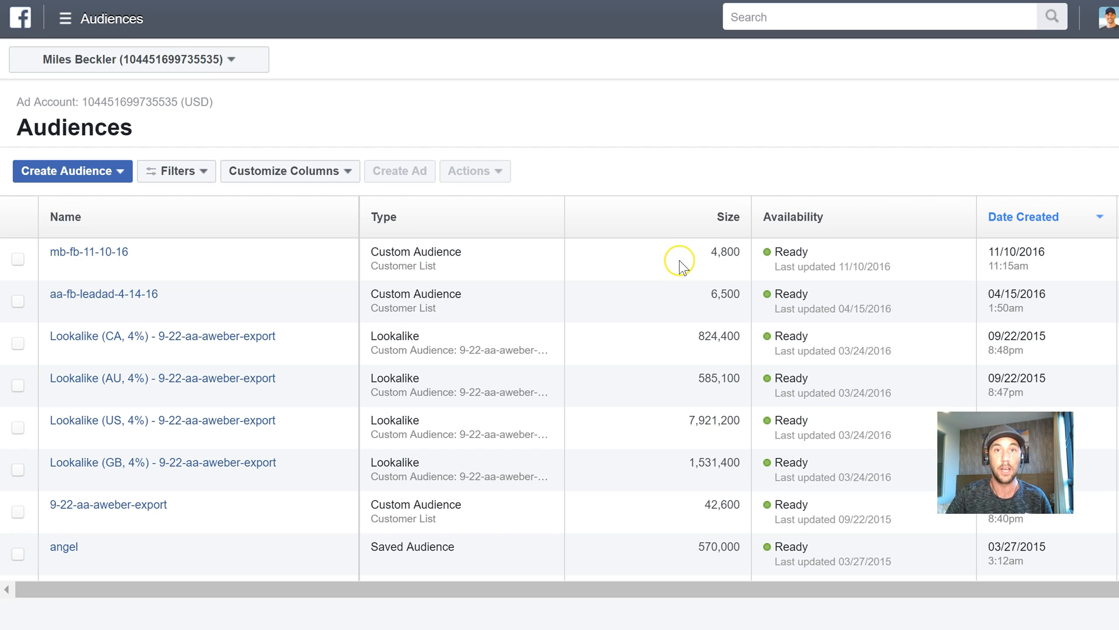
mouse_move(682, 266)
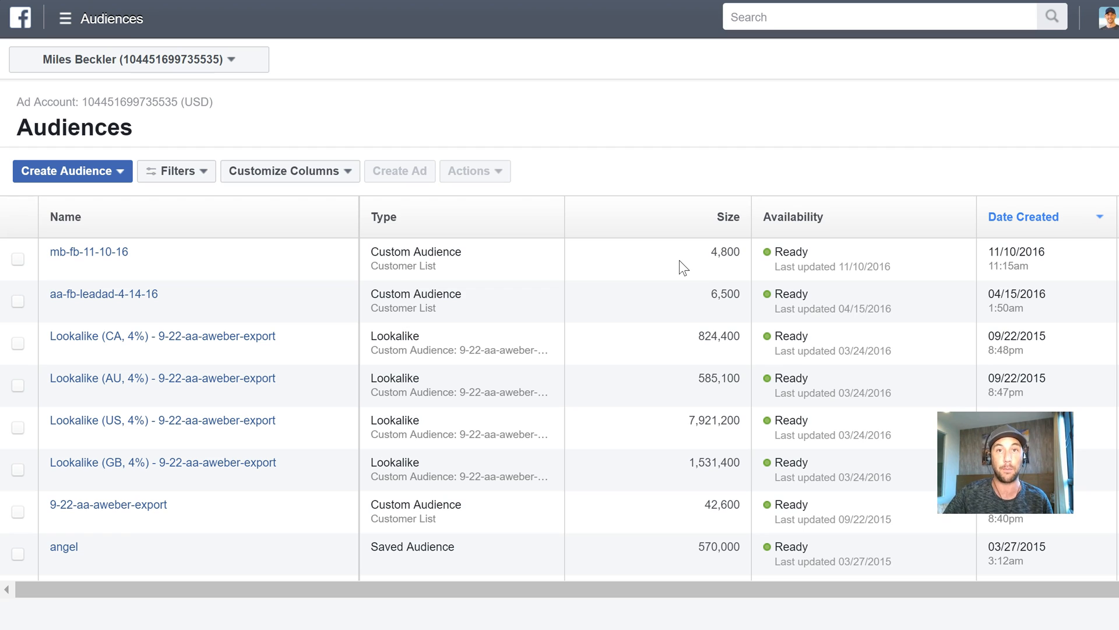
mouse_move(704, 255)
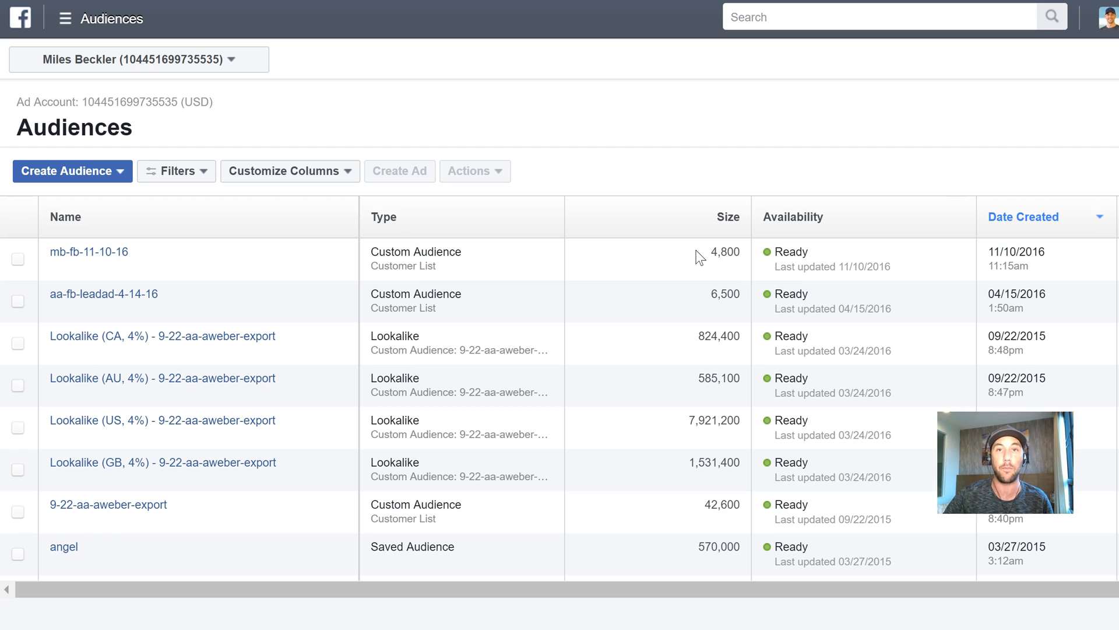
mouse_move(712, 246)
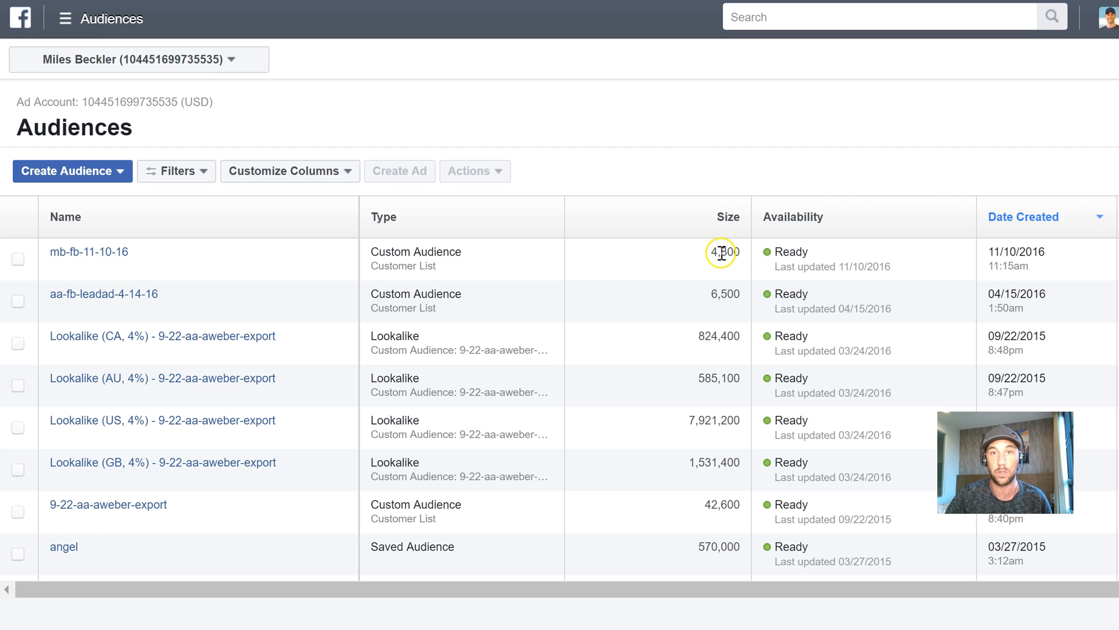
mouse_move(691, 258)
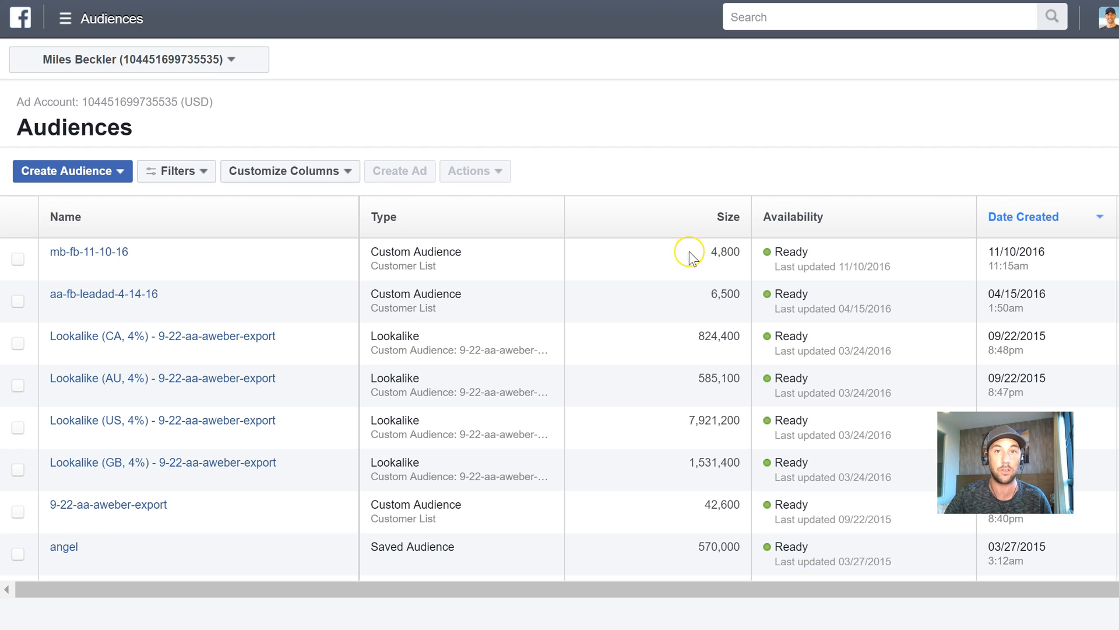
mouse_move(698, 263)
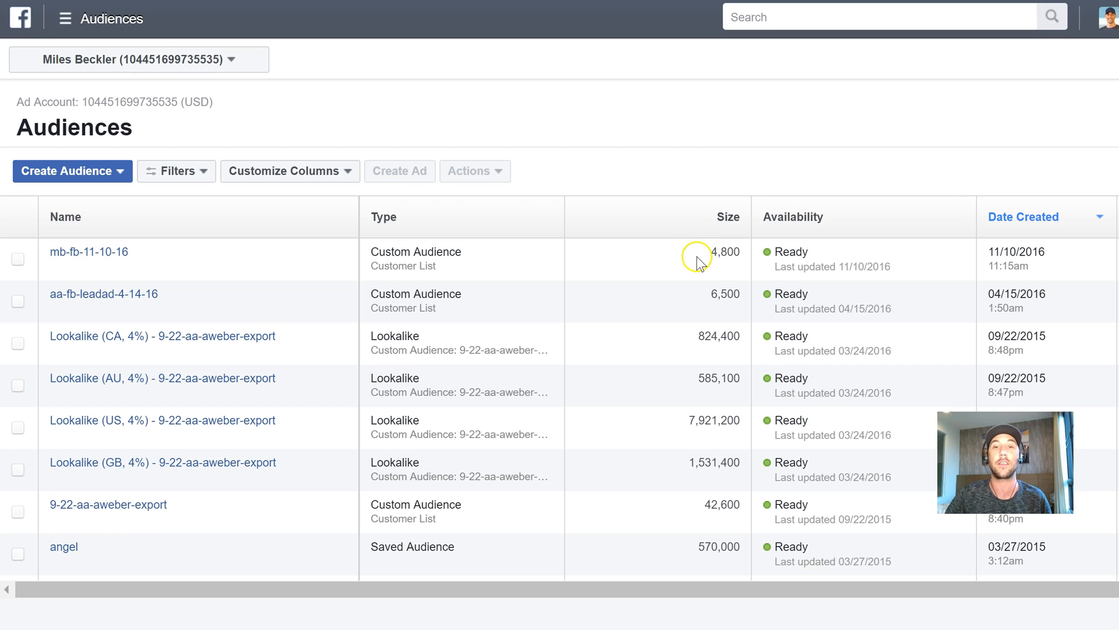
mouse_move(670, 264)
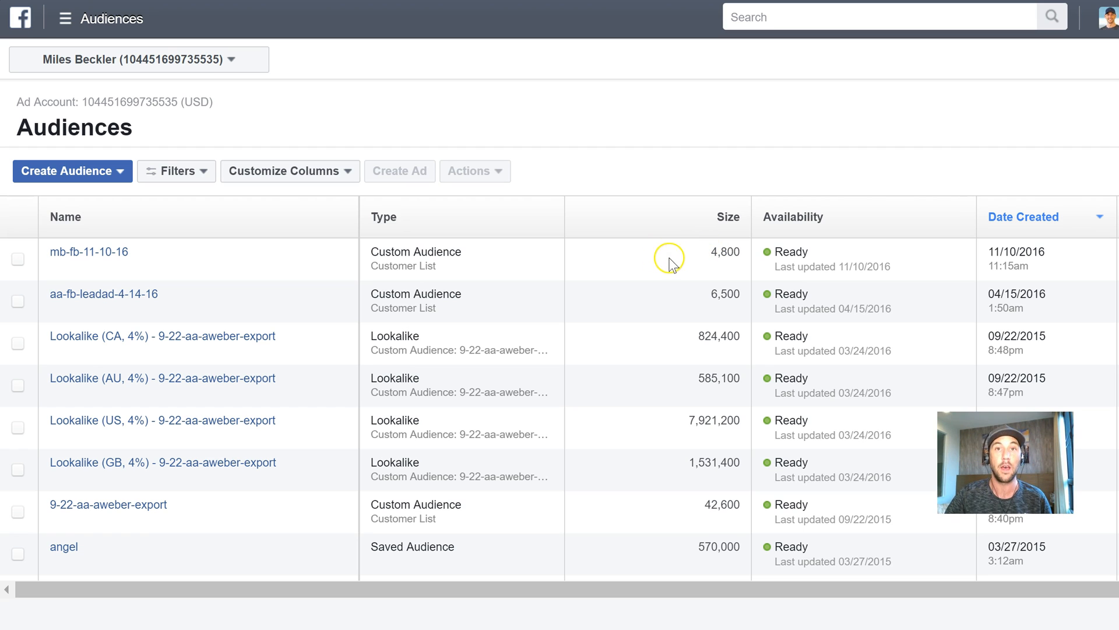
mouse_move(721, 250)
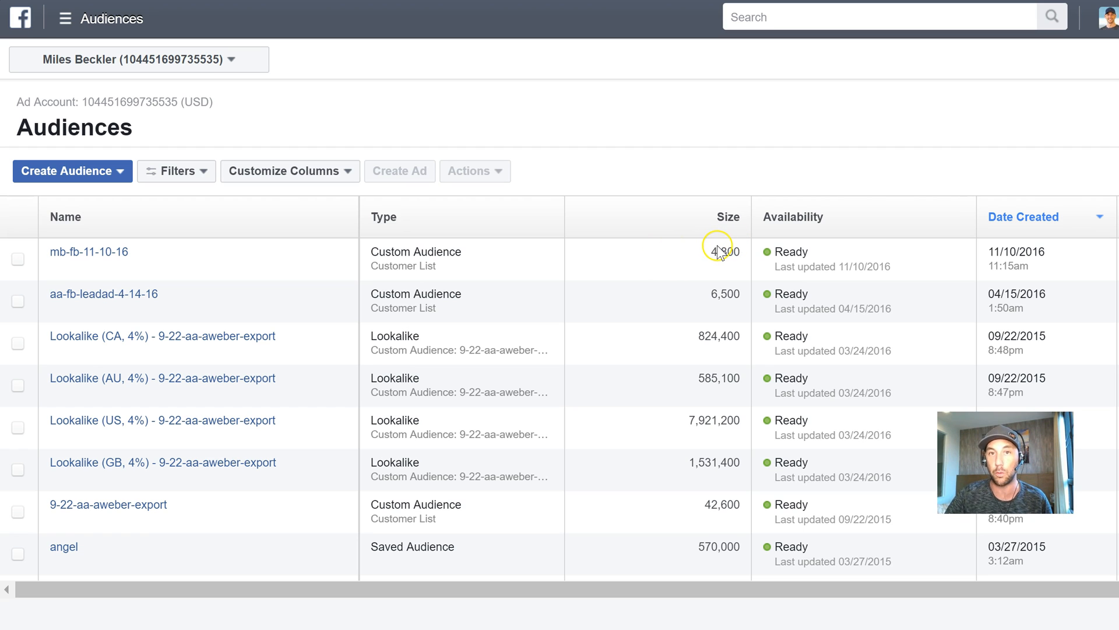
mouse_move(706, 255)
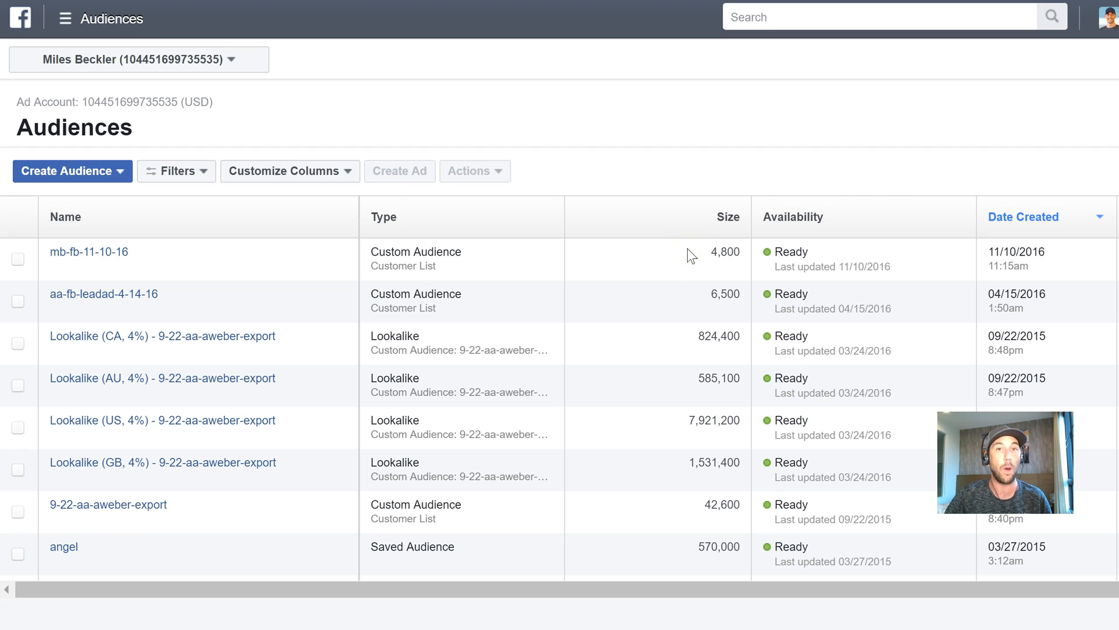
mouse_move(715, 255)
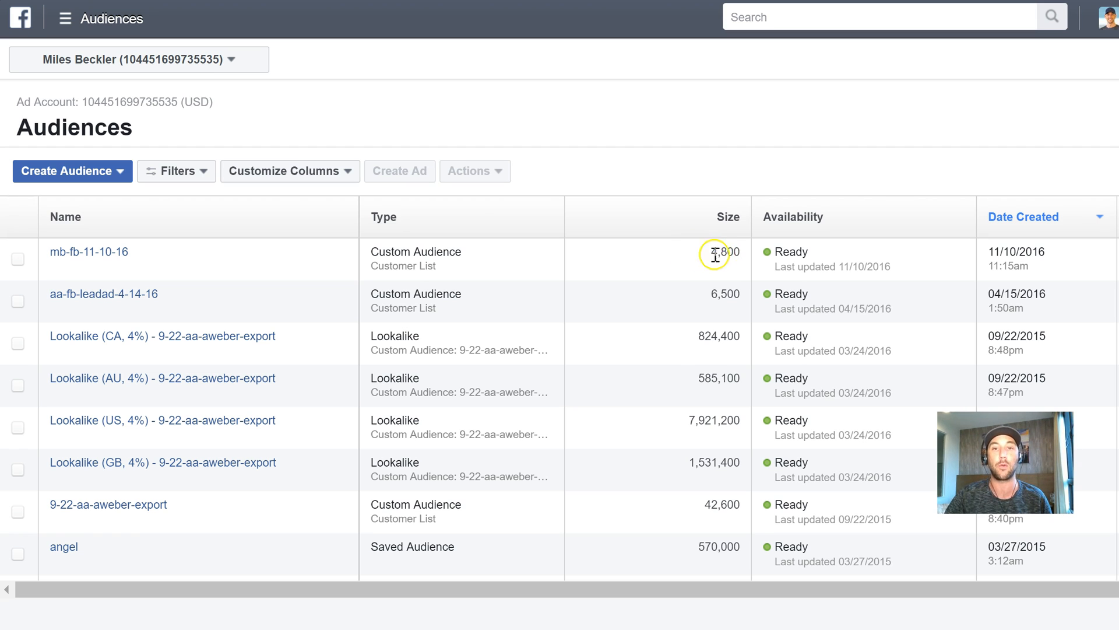
mouse_move(679, 256)
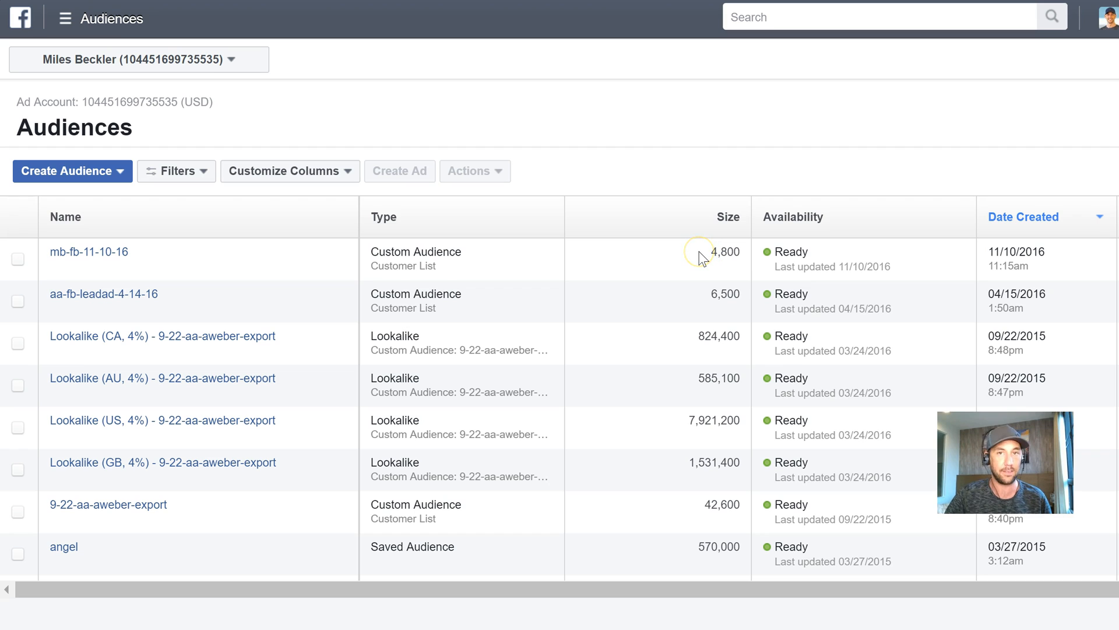
mouse_move(702, 257)
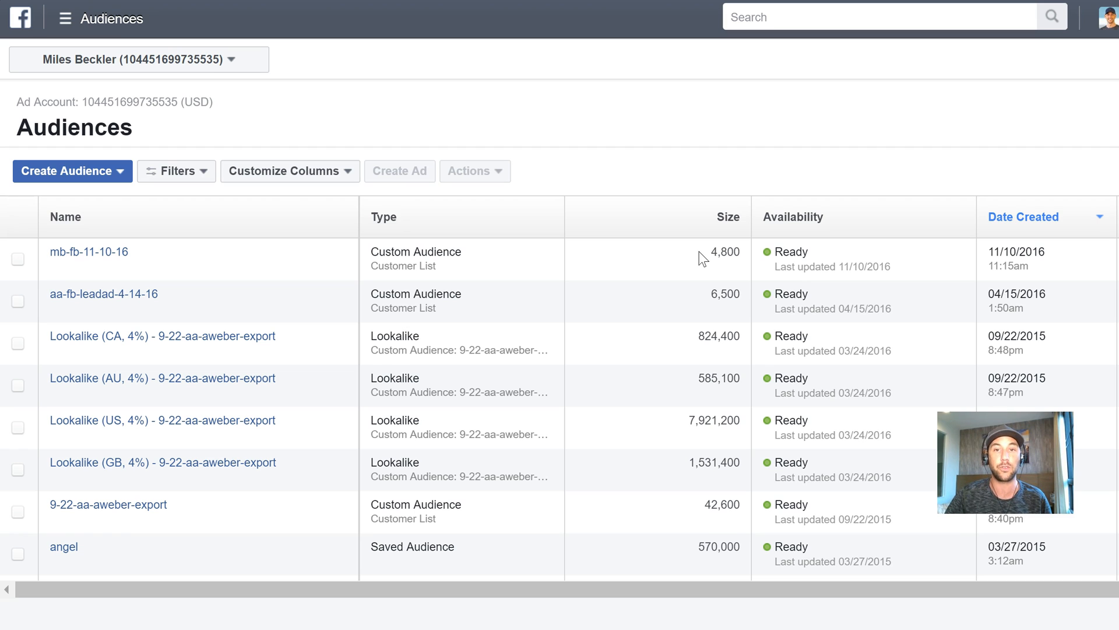
mouse_move(687, 258)
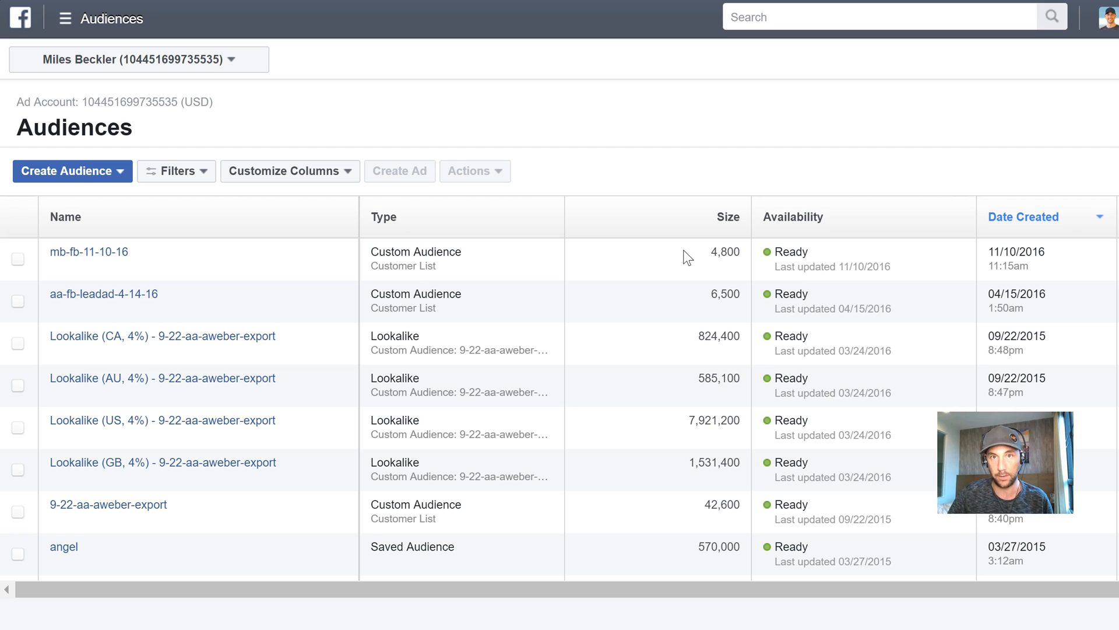
double_click(724, 251)
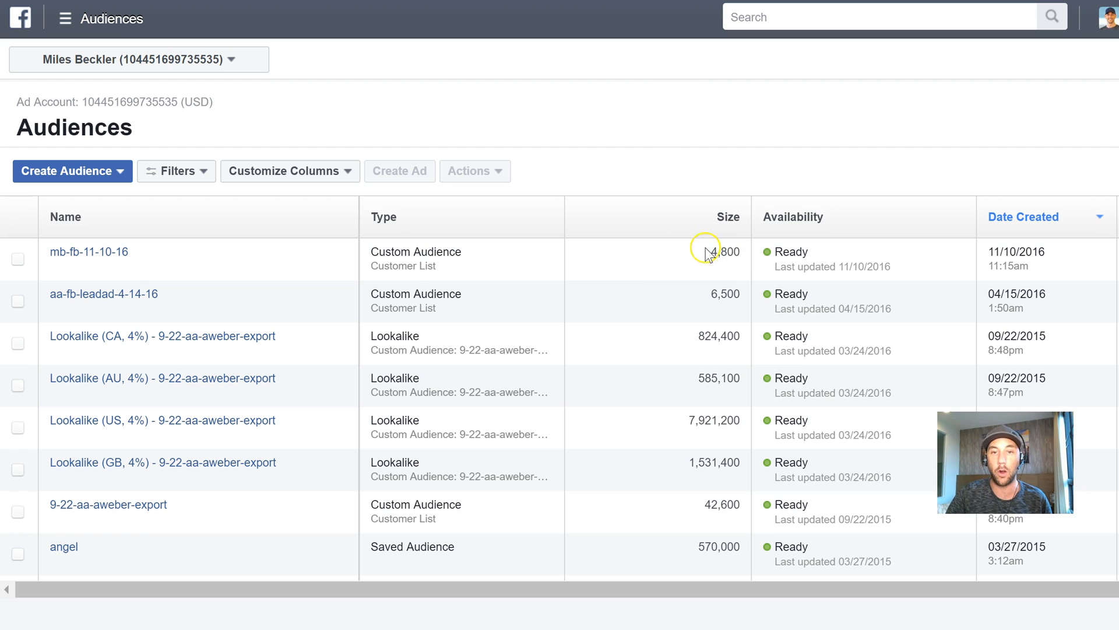
mouse_move(692, 257)
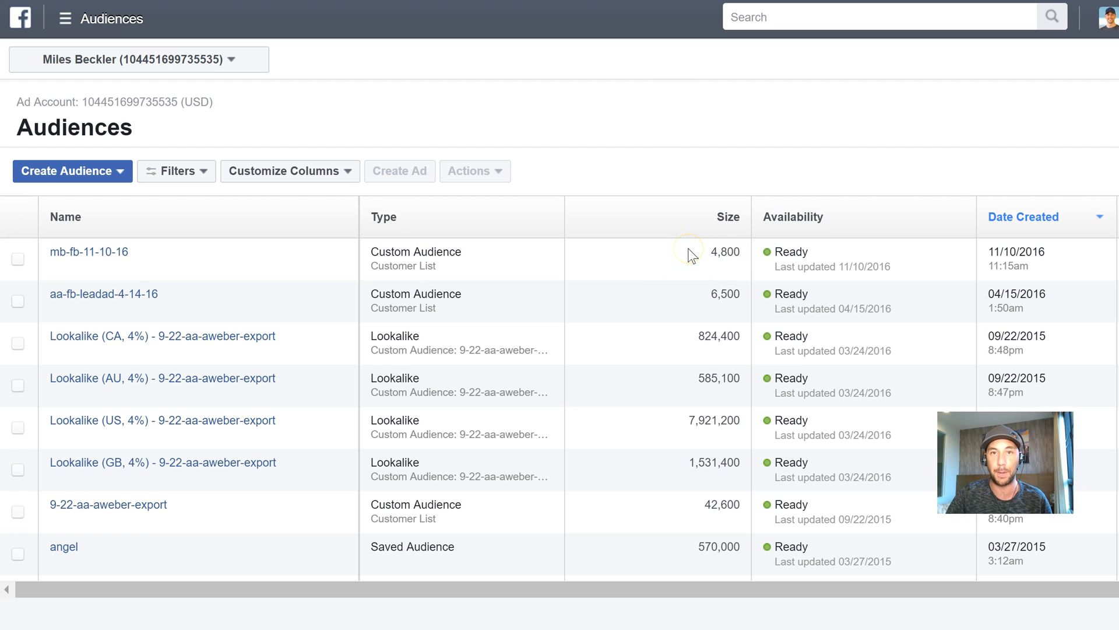
mouse_move(713, 252)
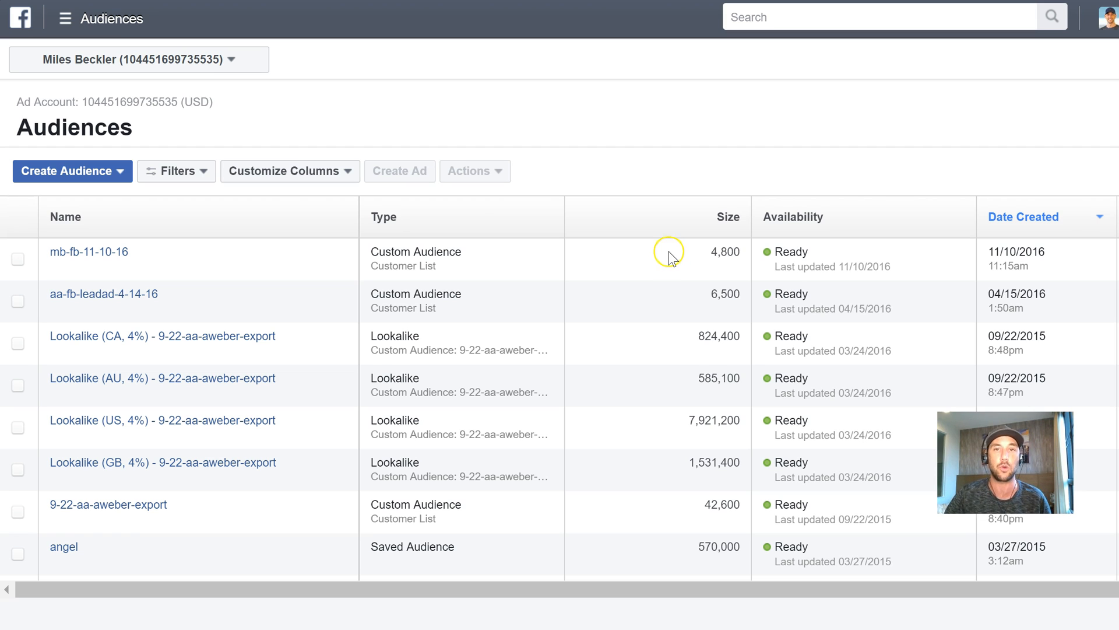
mouse_move(664, 261)
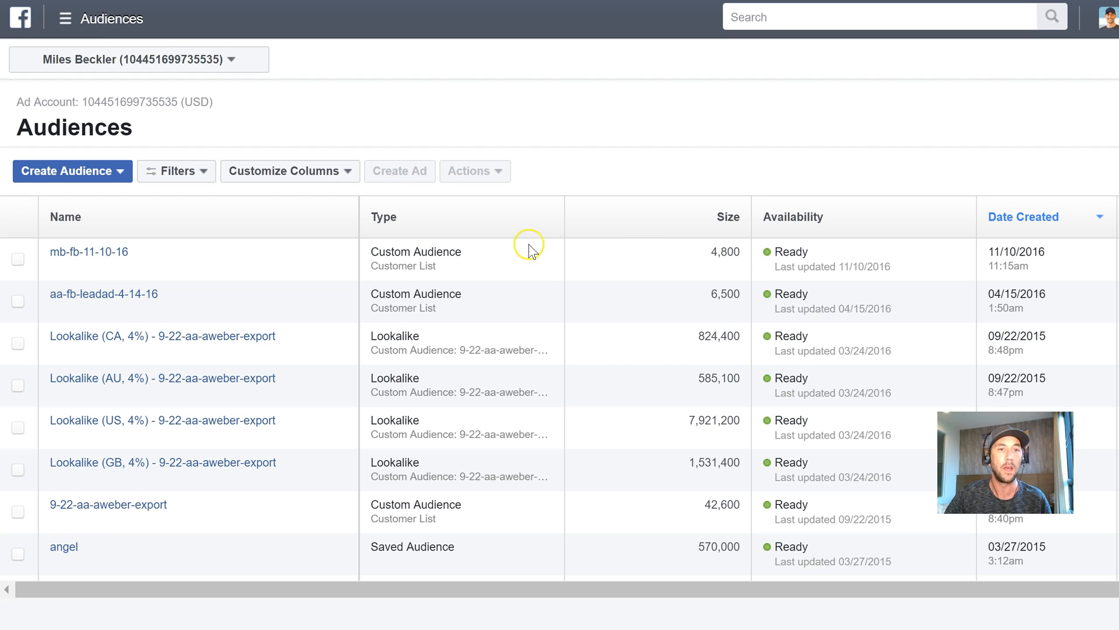
mouse_move(385, 204)
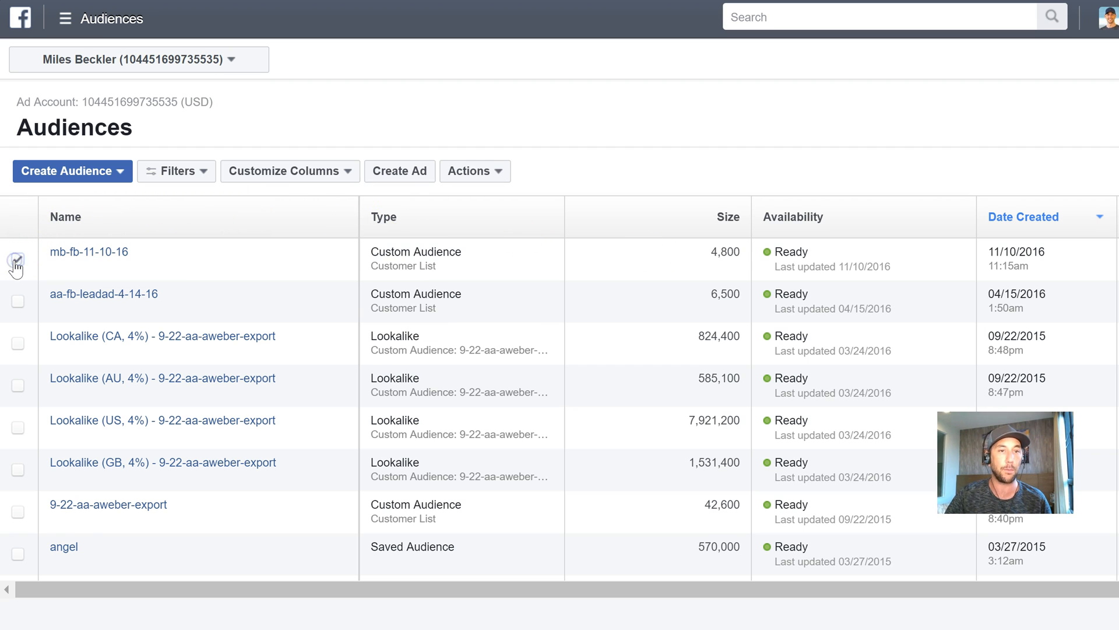
click(470, 170)
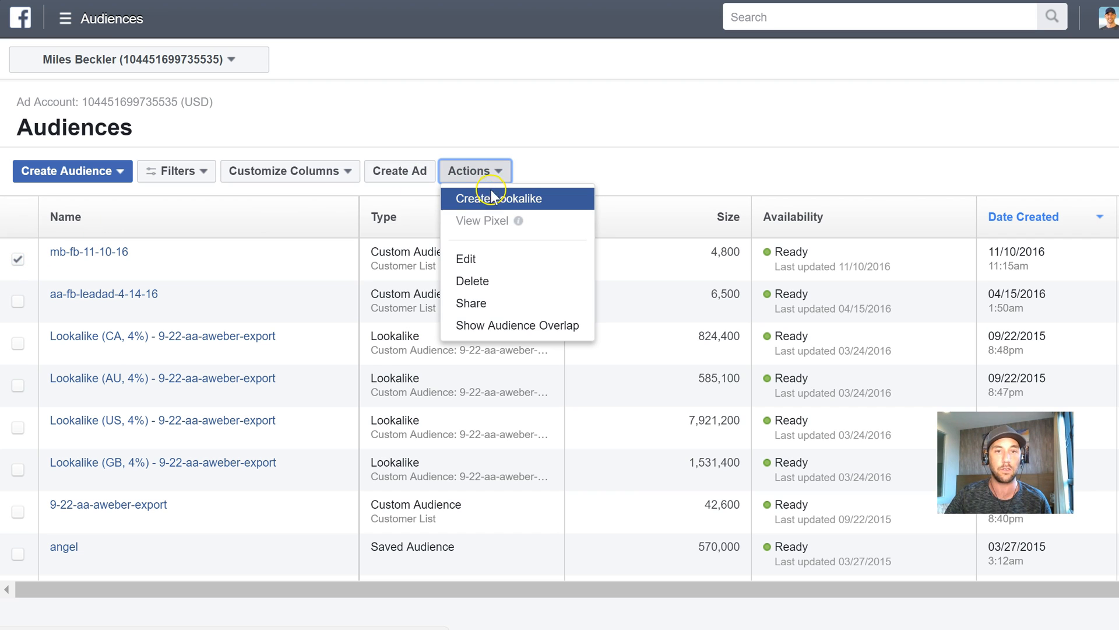
click(500, 198)
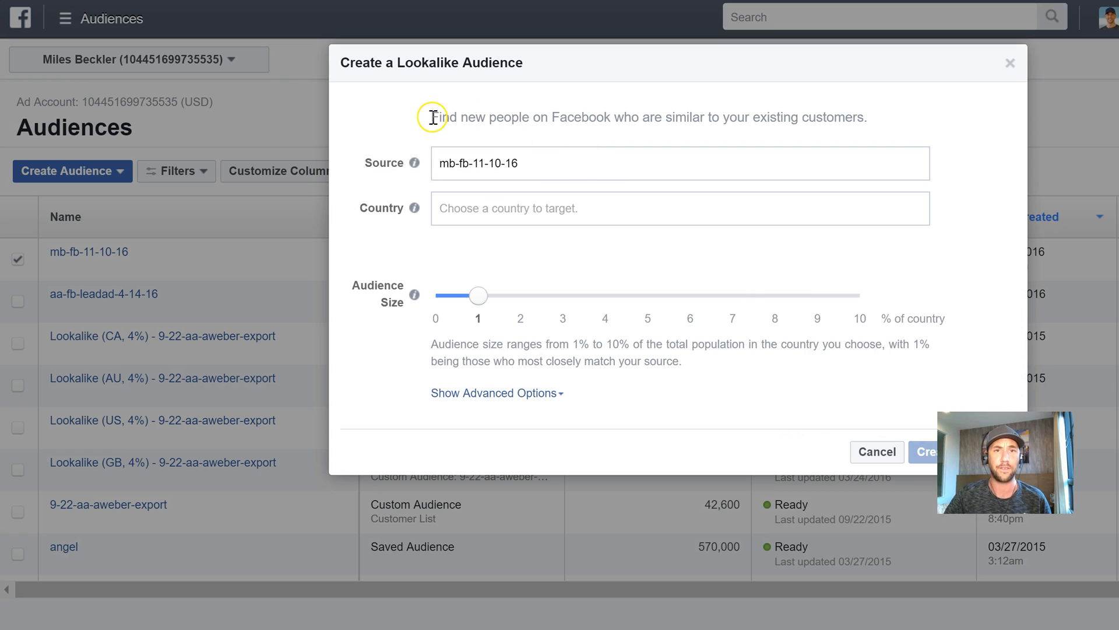
mouse_move(929, 119)
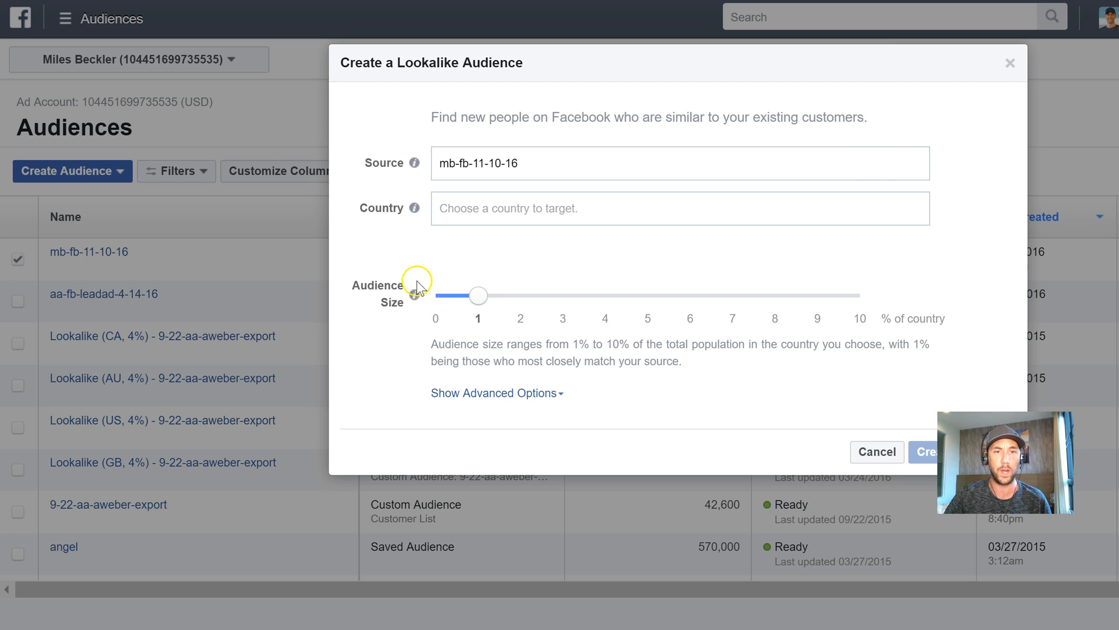
mouse_move(492, 300)
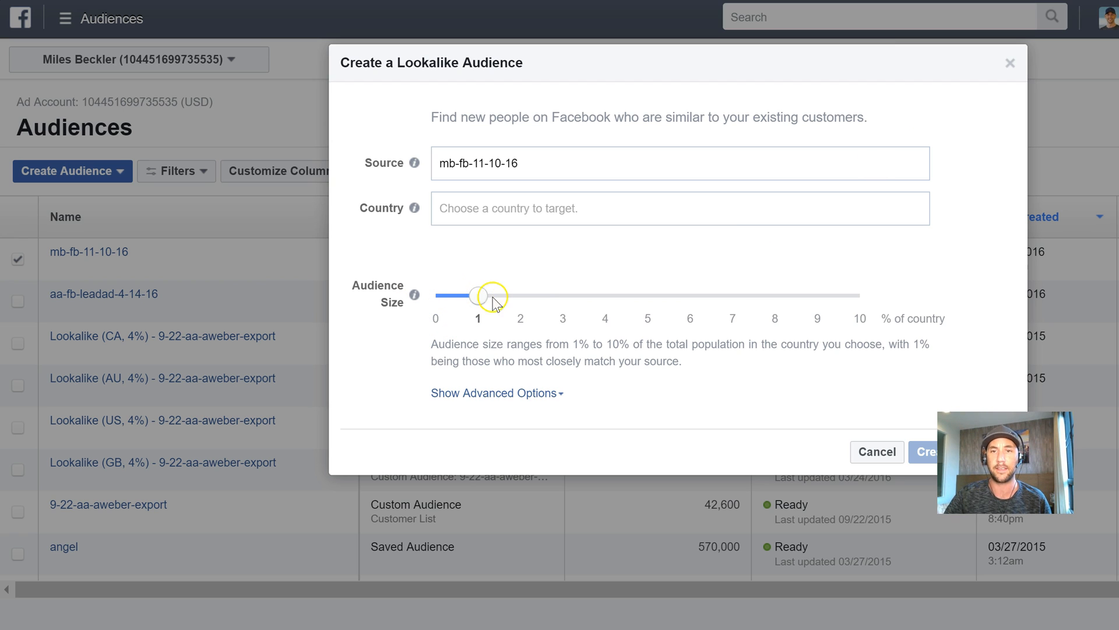
mouse_move(916, 327)
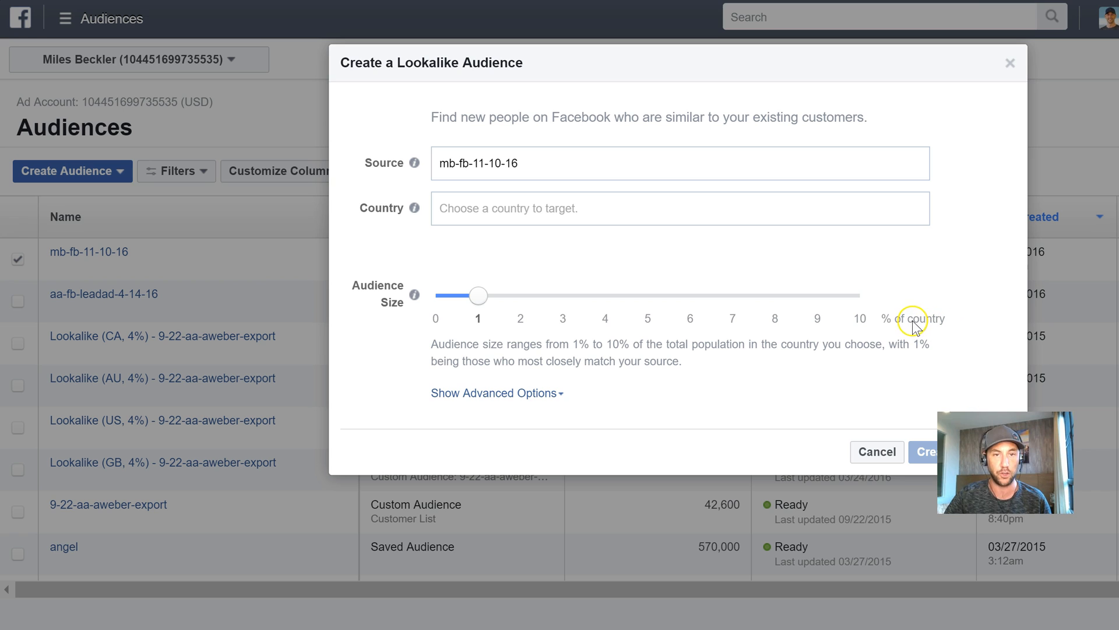
mouse_move(414, 295)
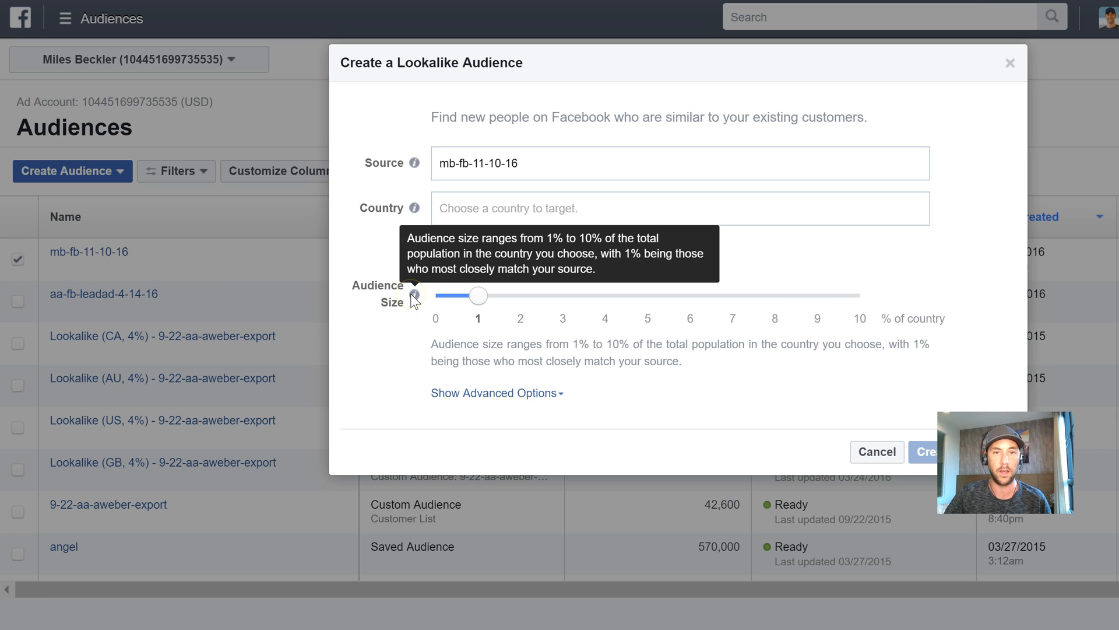
mouse_move(518, 332)
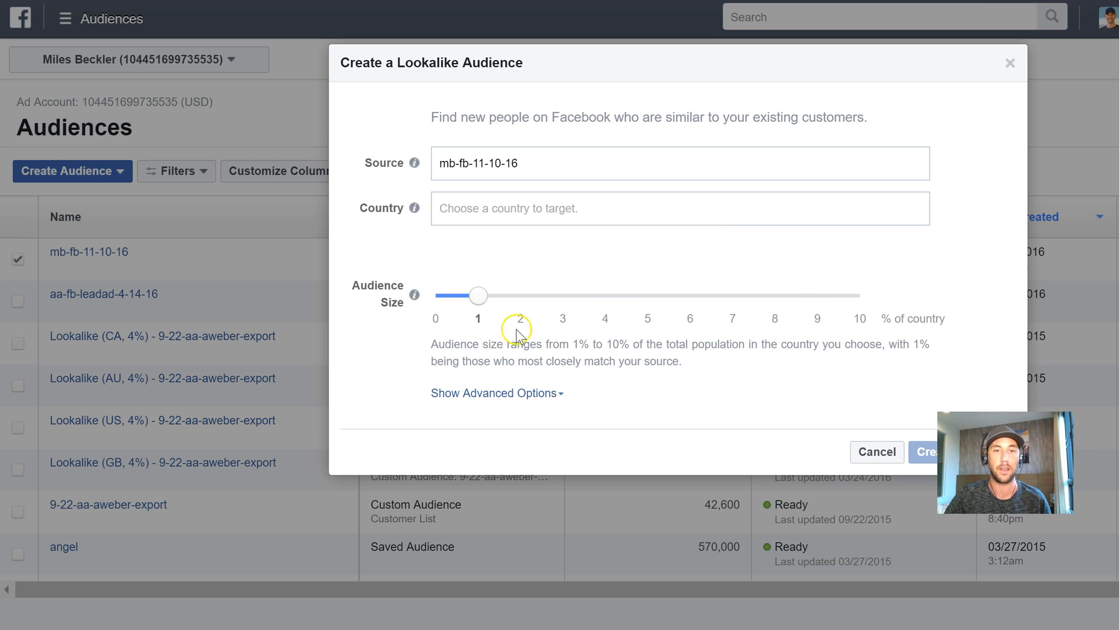
mouse_move(484, 323)
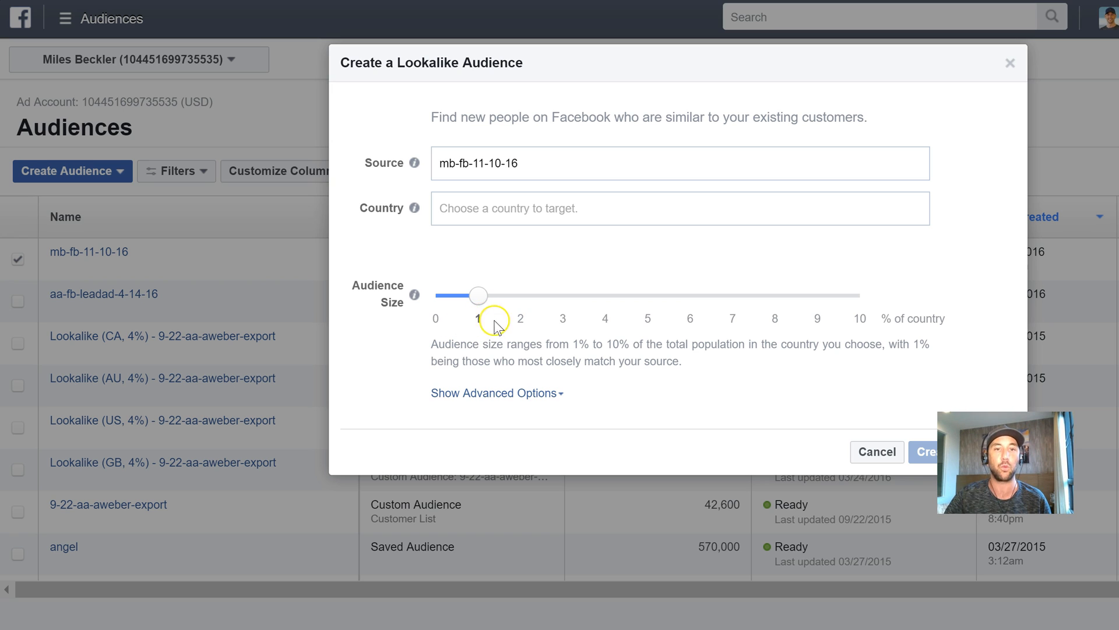
mouse_move(464, 327)
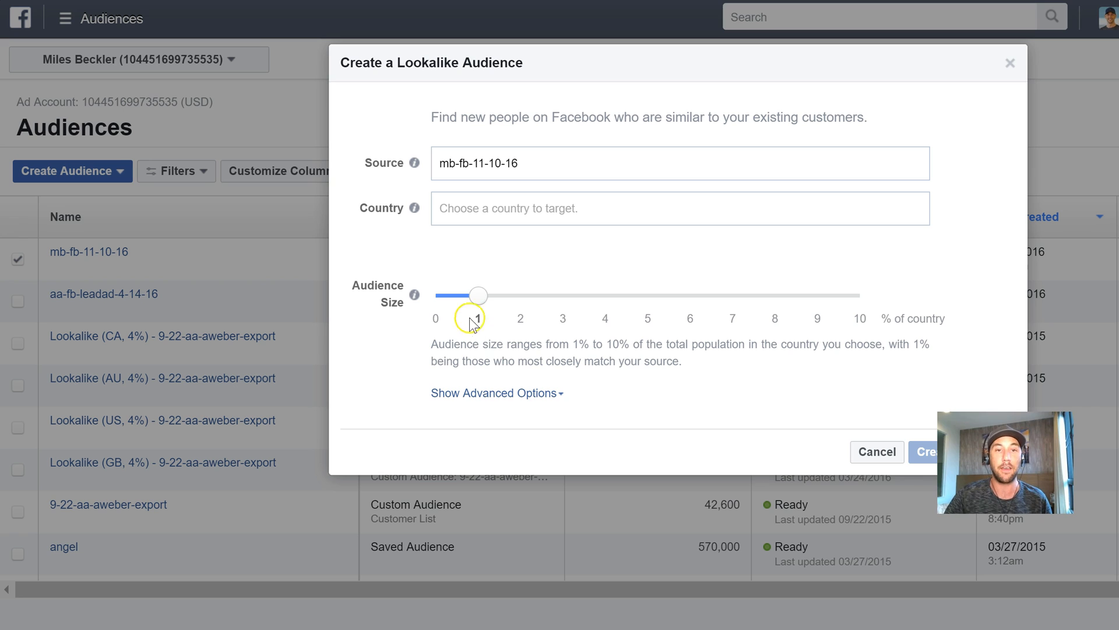
mouse_move(493, 325)
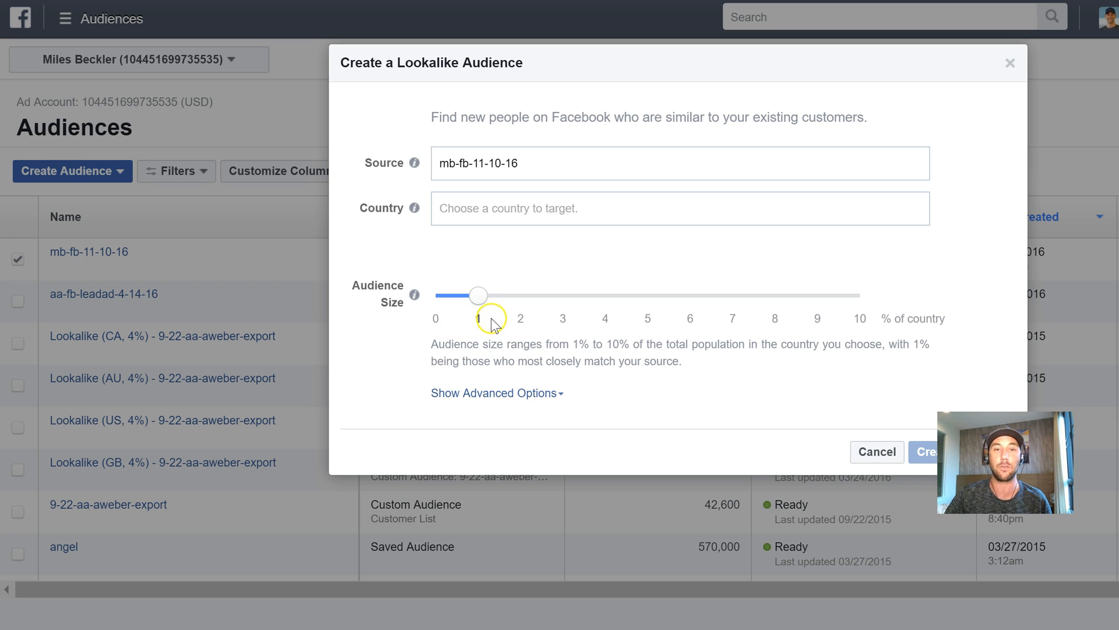
mouse_move(480, 328)
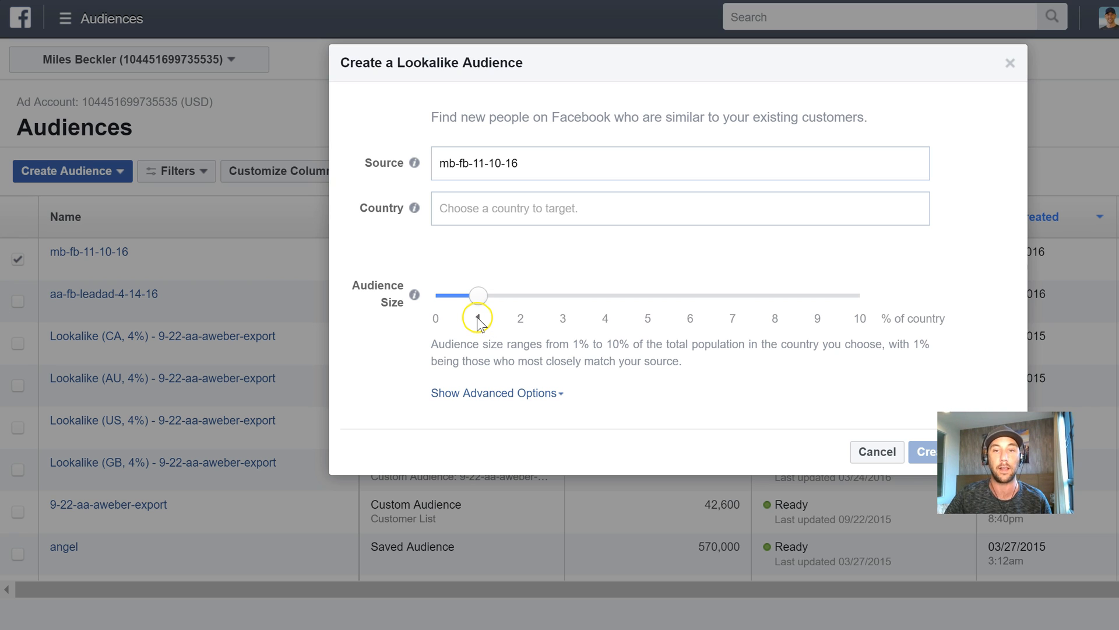
mouse_move(639, 324)
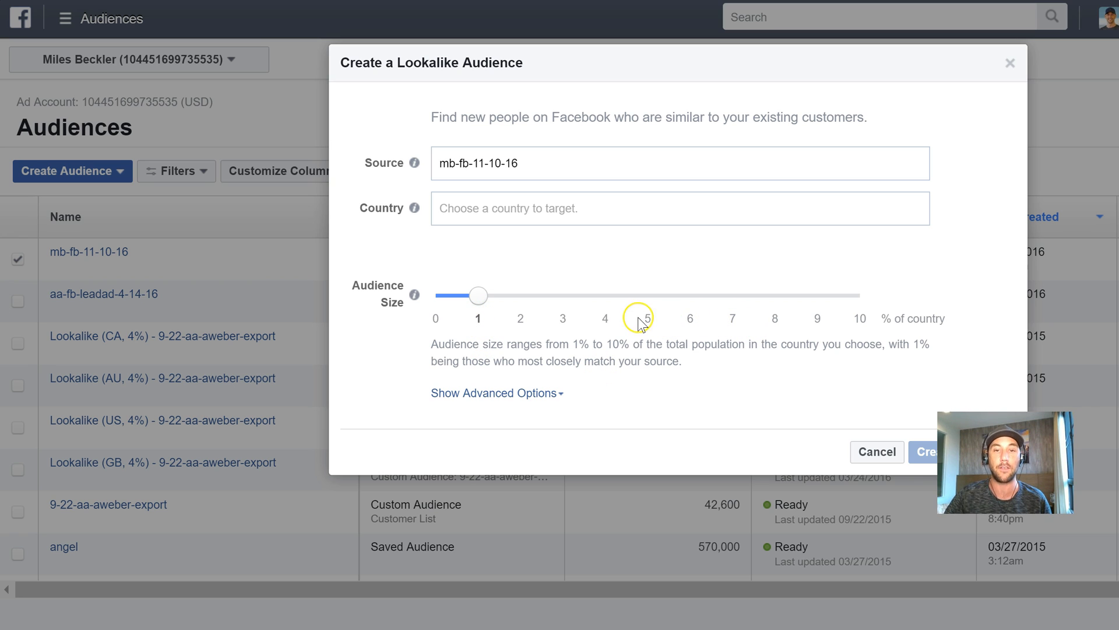
mouse_move(762, 346)
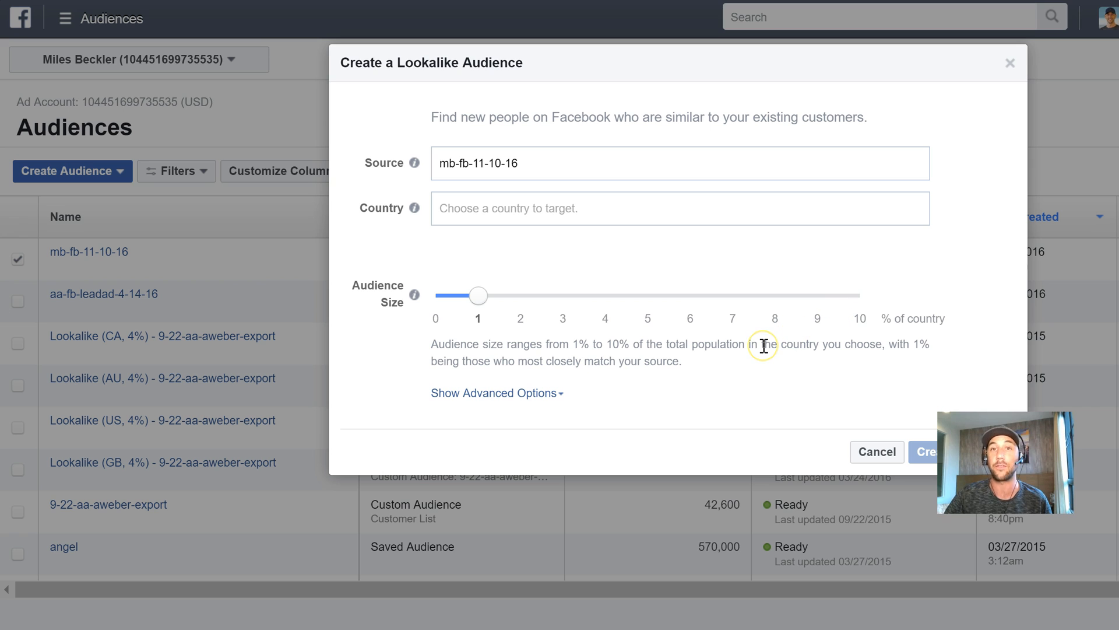
mouse_move(450, 325)
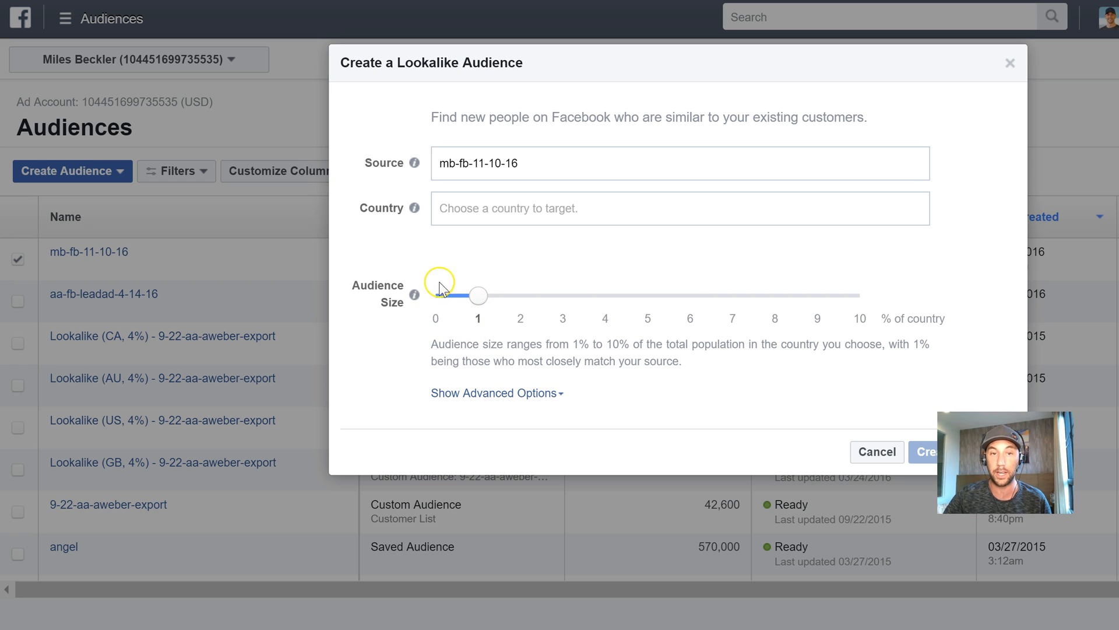
mouse_move(470, 326)
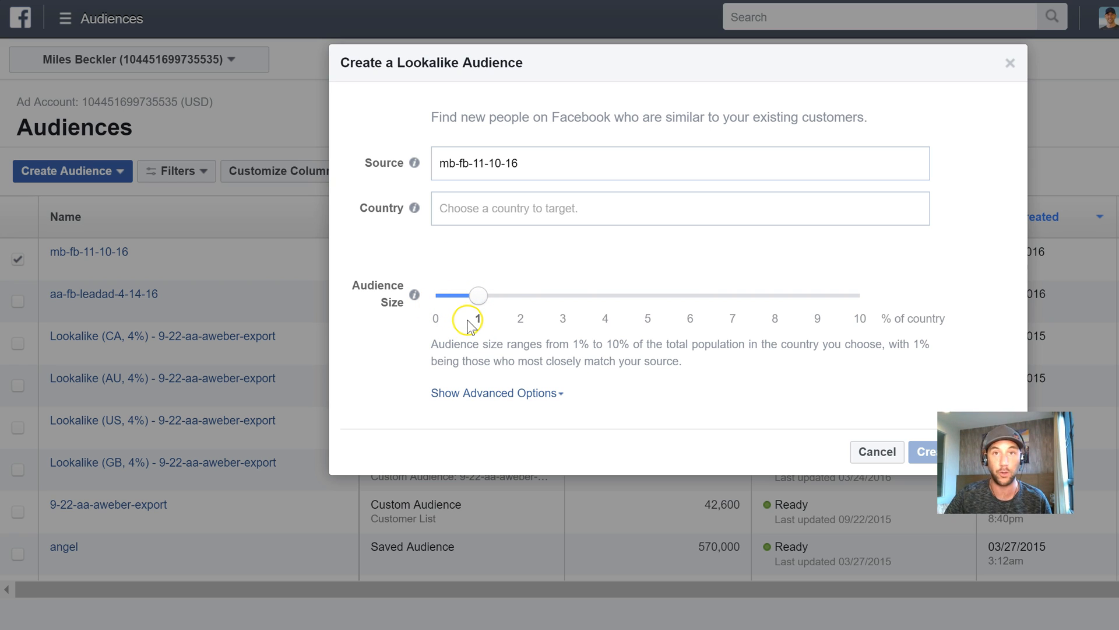
mouse_move(424, 313)
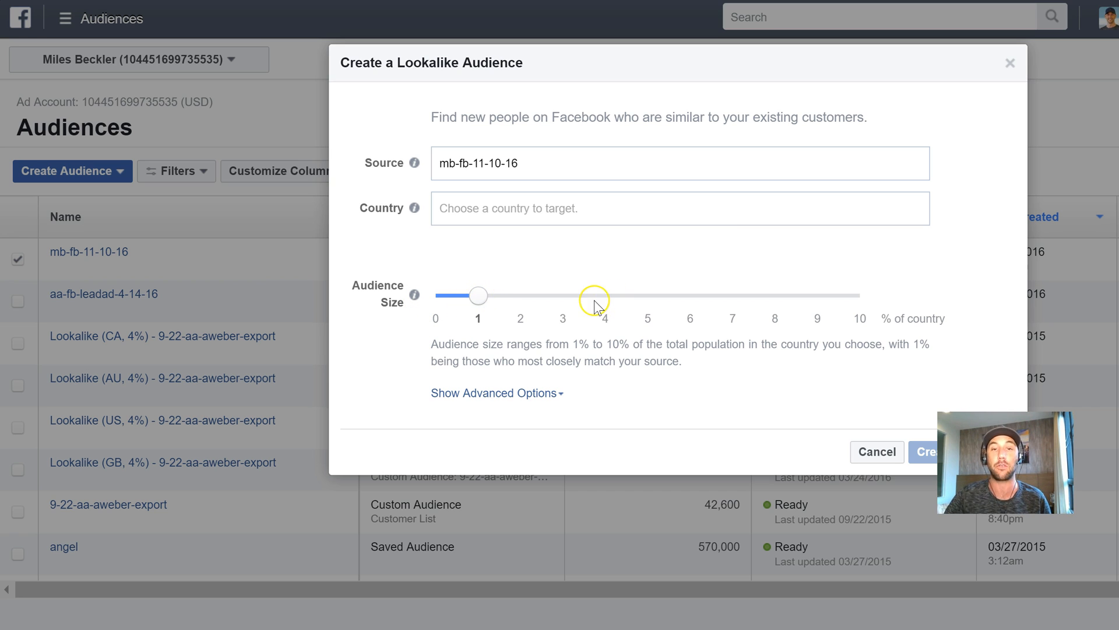
mouse_move(595, 335)
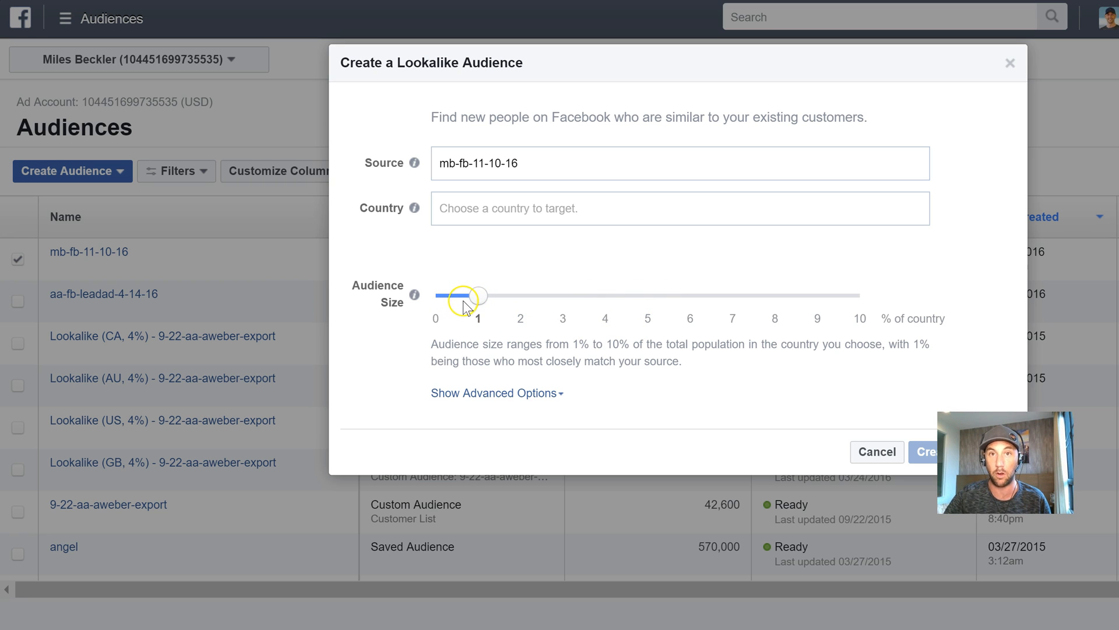
mouse_move(586, 283)
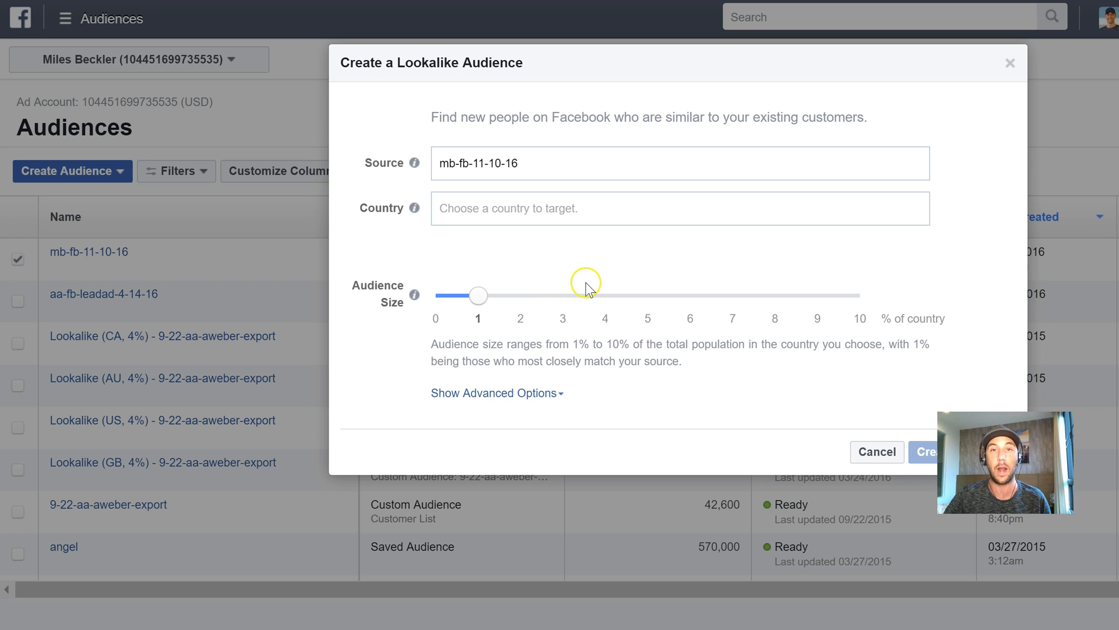
mouse_move(570, 296)
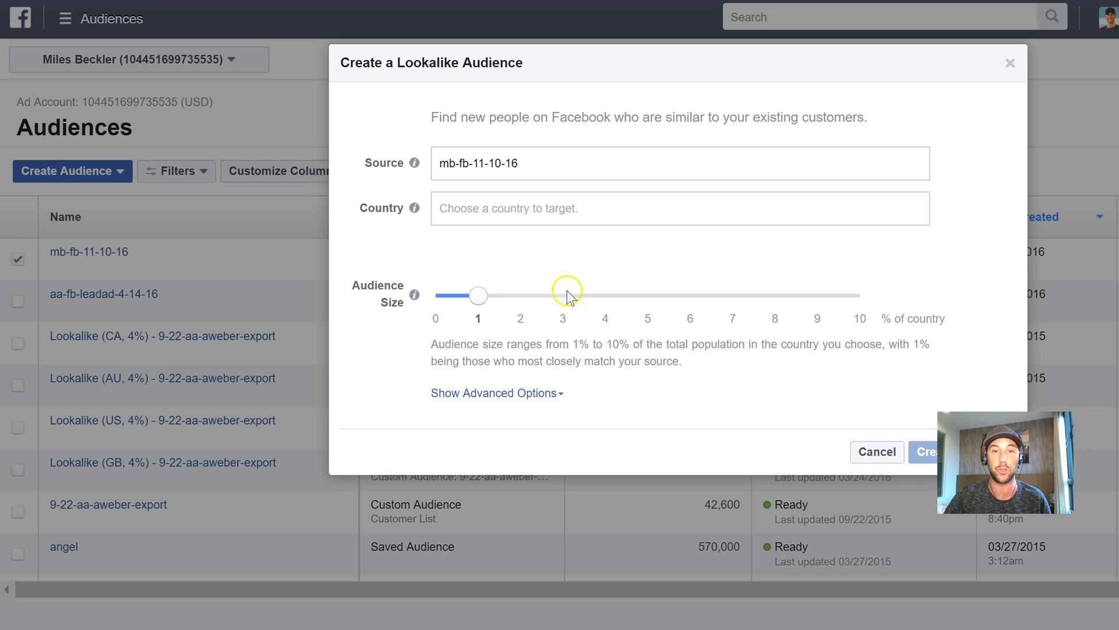
mouse_move(684, 269)
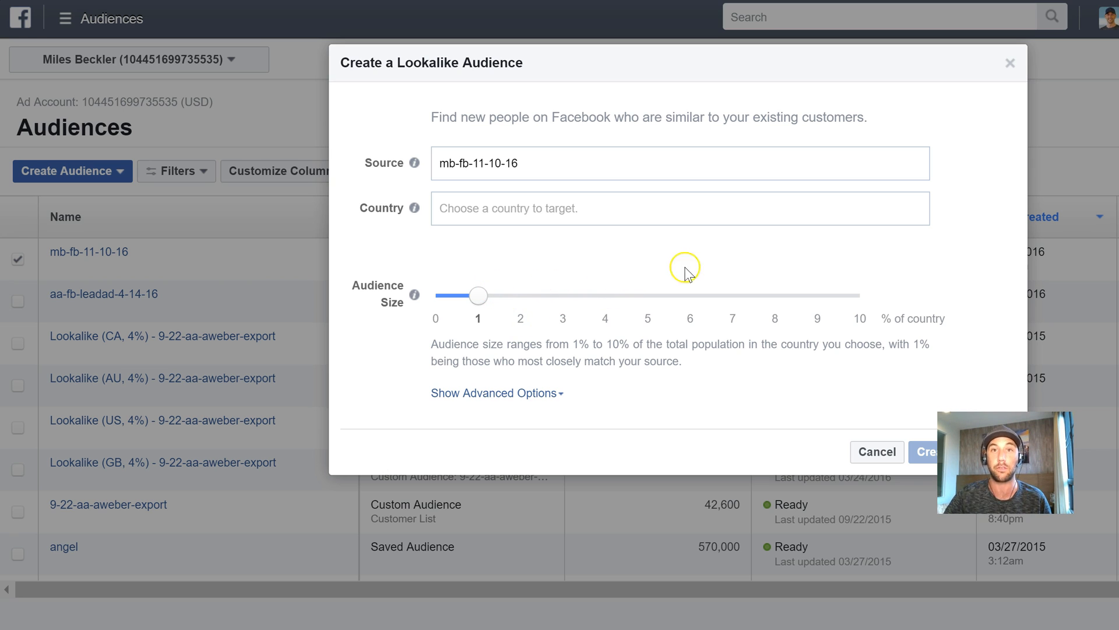
mouse_move(560, 198)
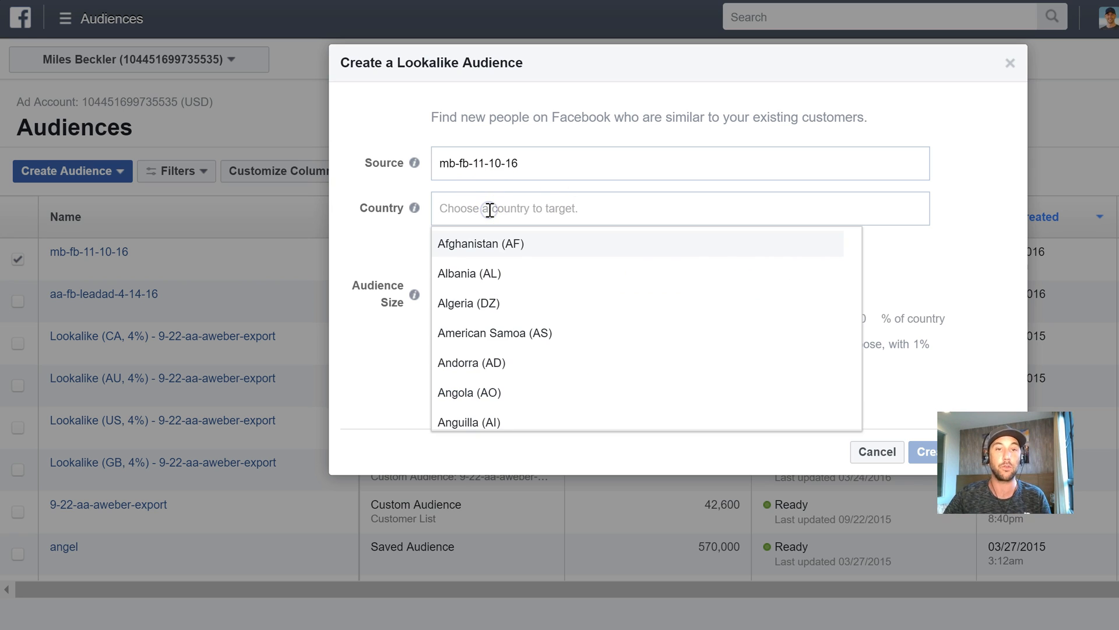
- Submit a United States lookalike at 1% size, about 2,050,000 people
text(US)
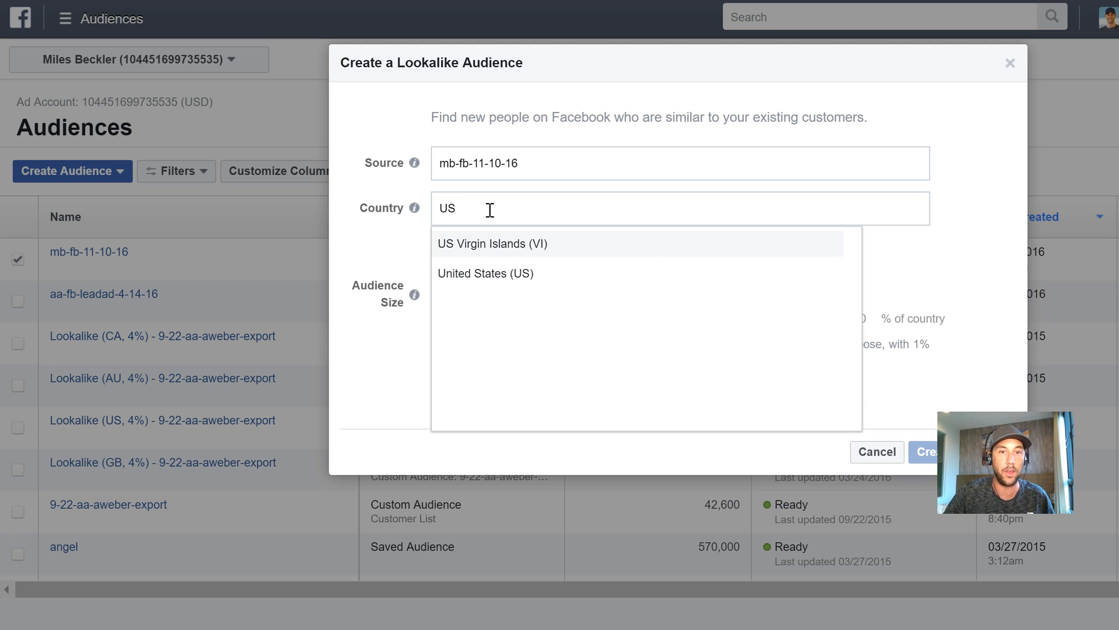
click(486, 273)
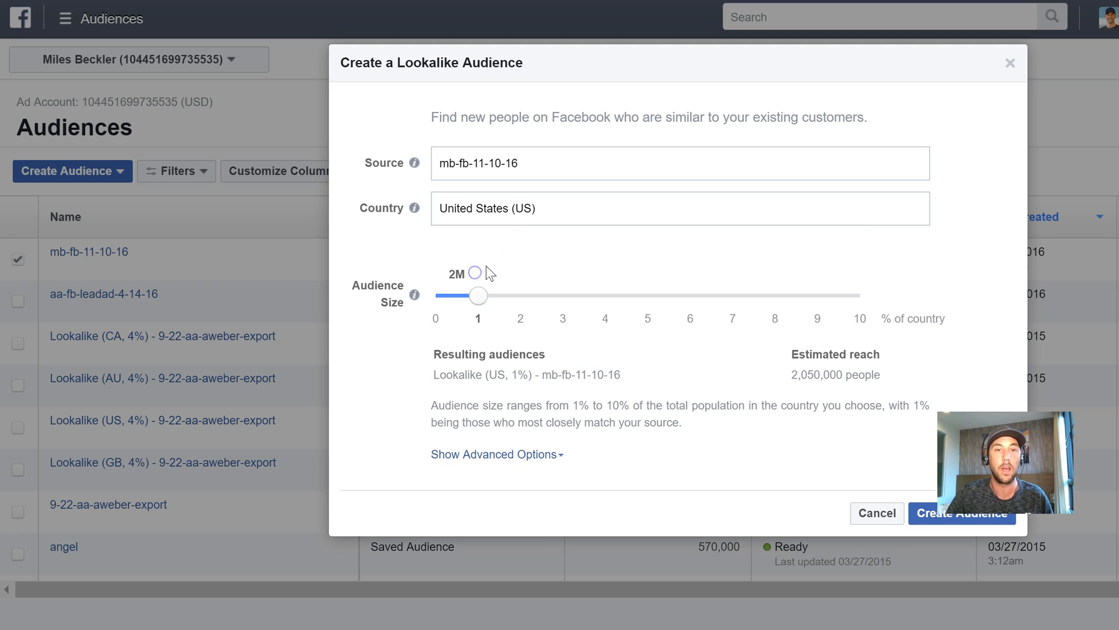
mouse_move(576, 187)
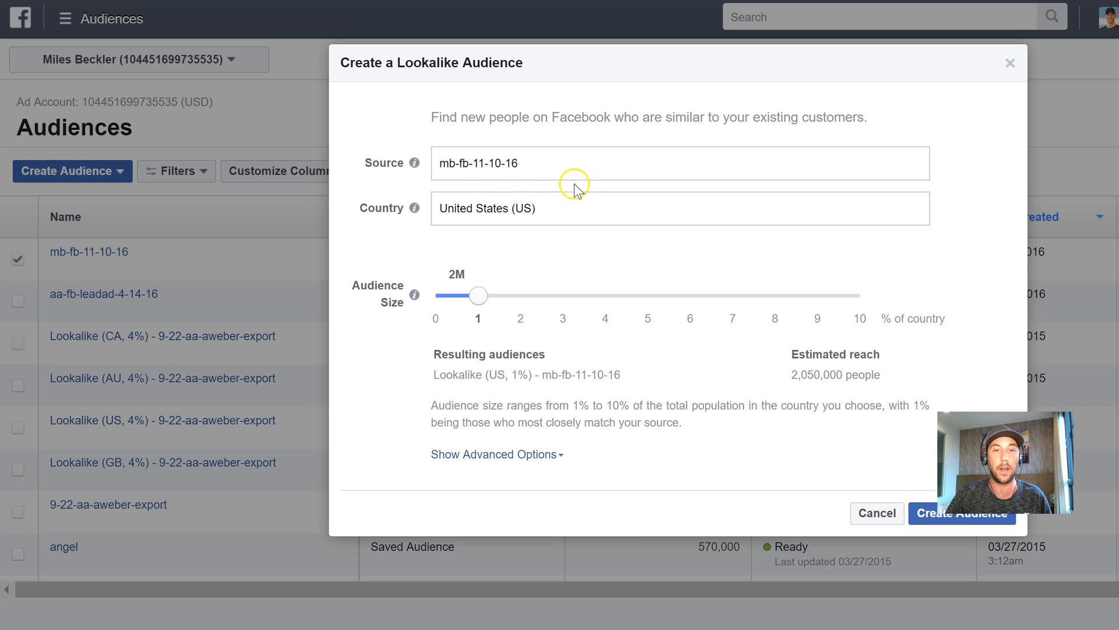
mouse_move(489, 333)
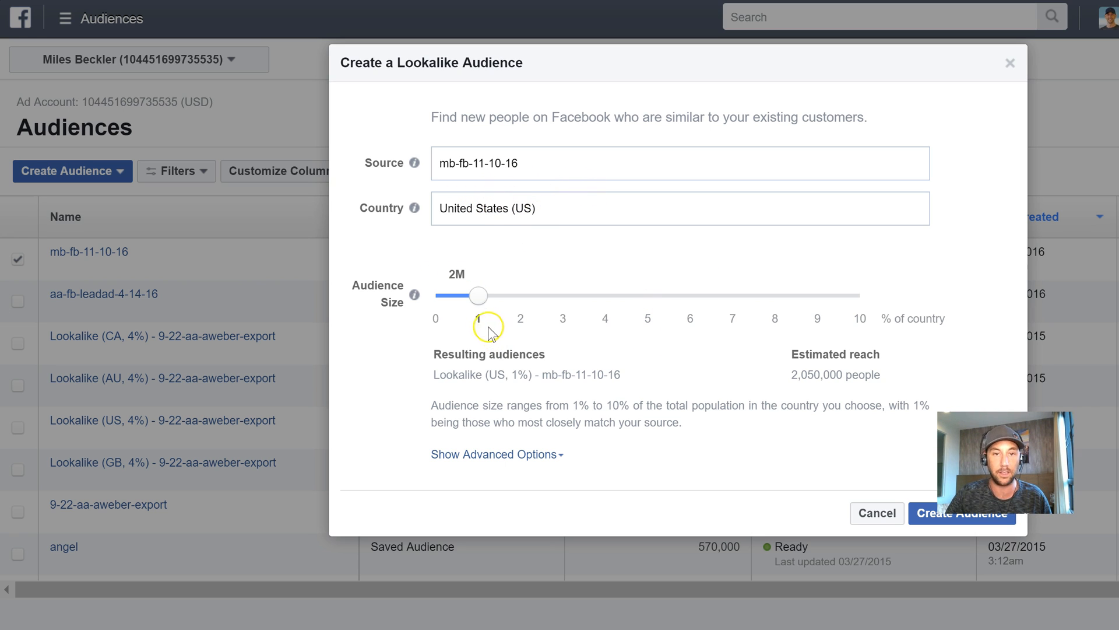
mouse_move(769, 341)
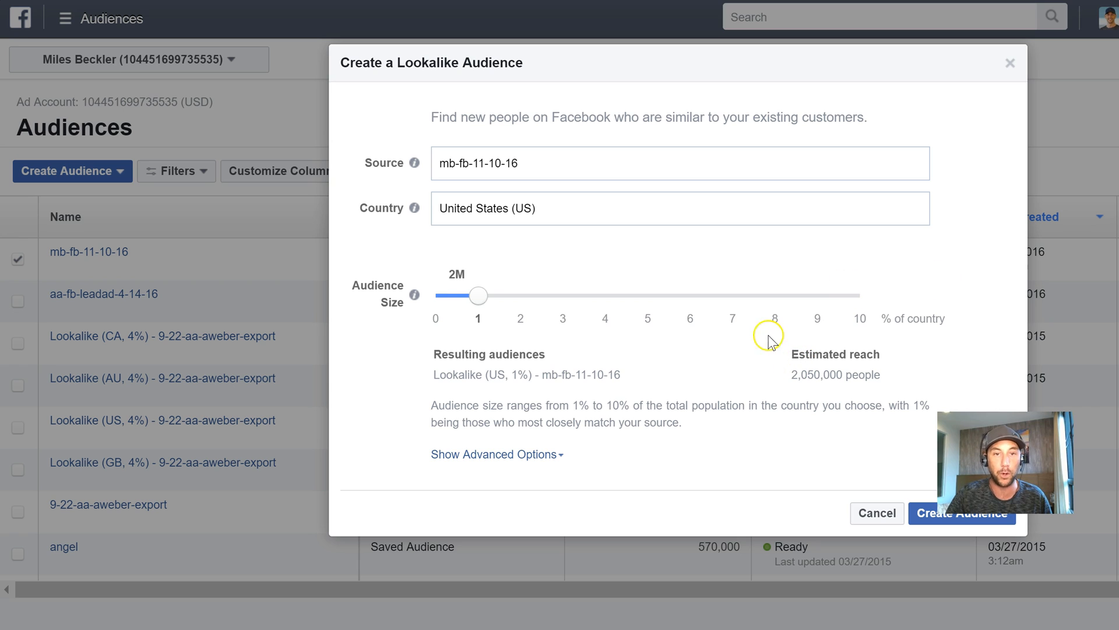
mouse_move(479, 321)
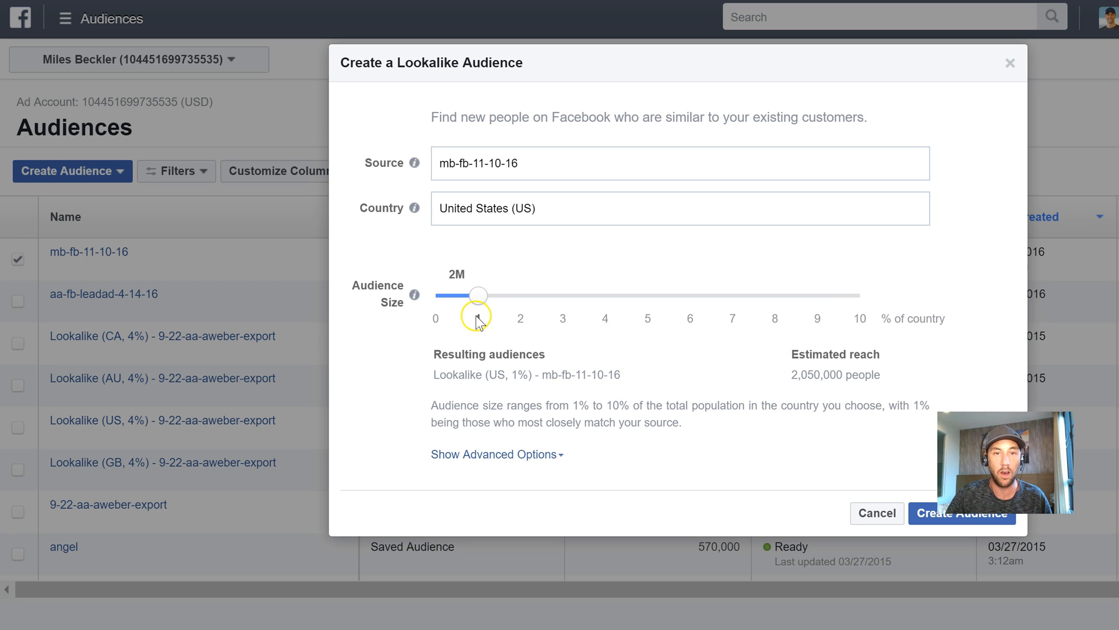
double_click(833, 375)
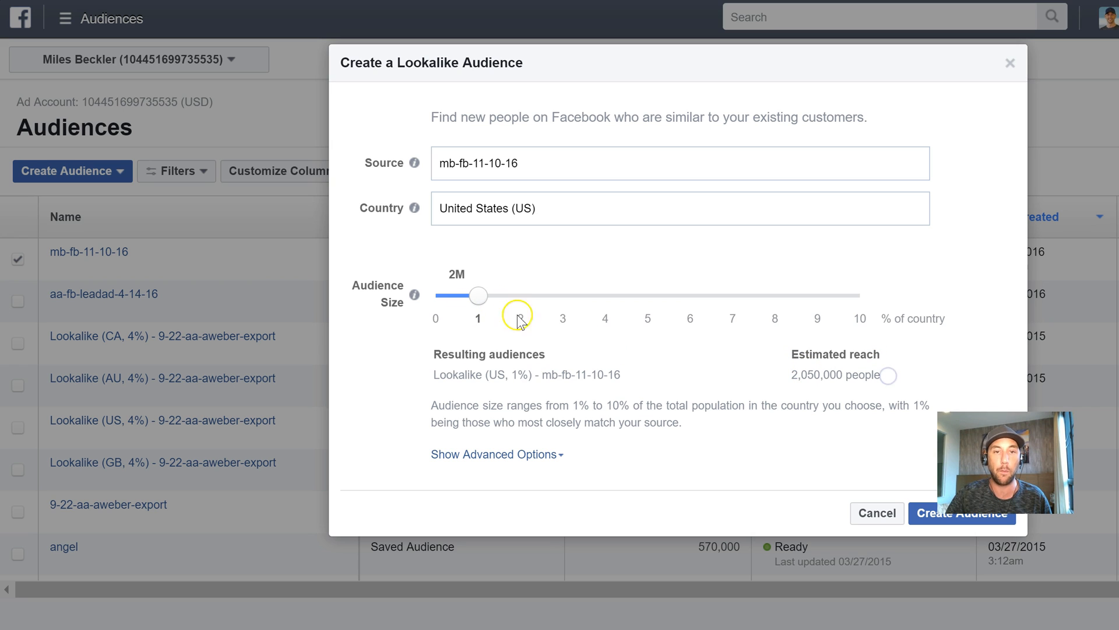
mouse_move(792, 380)
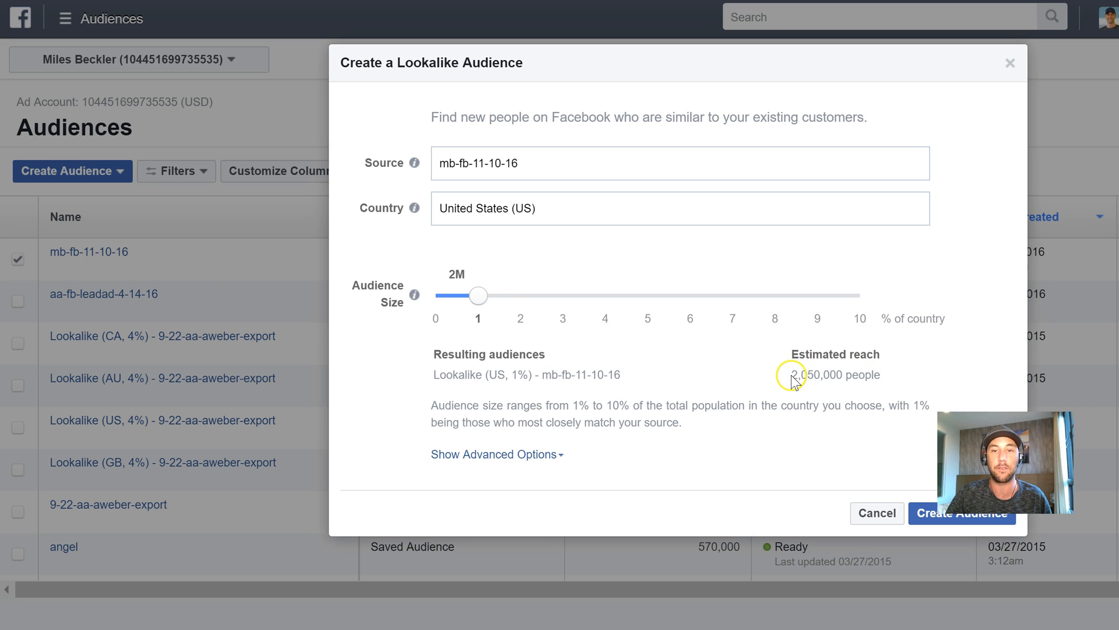
mouse_move(593, 330)
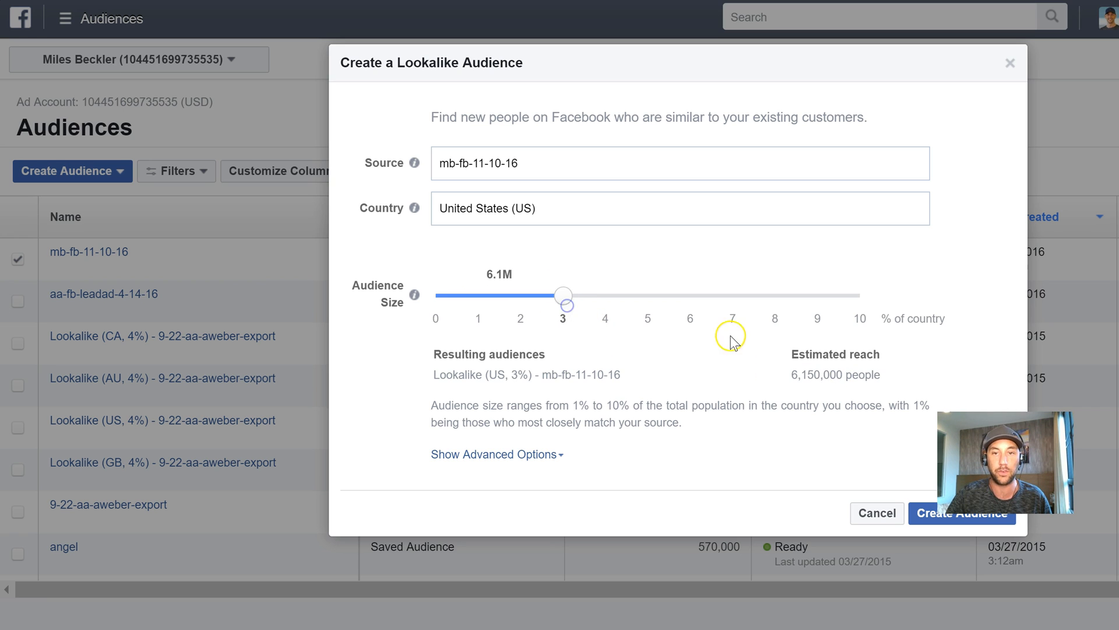
mouse_move(496, 274)
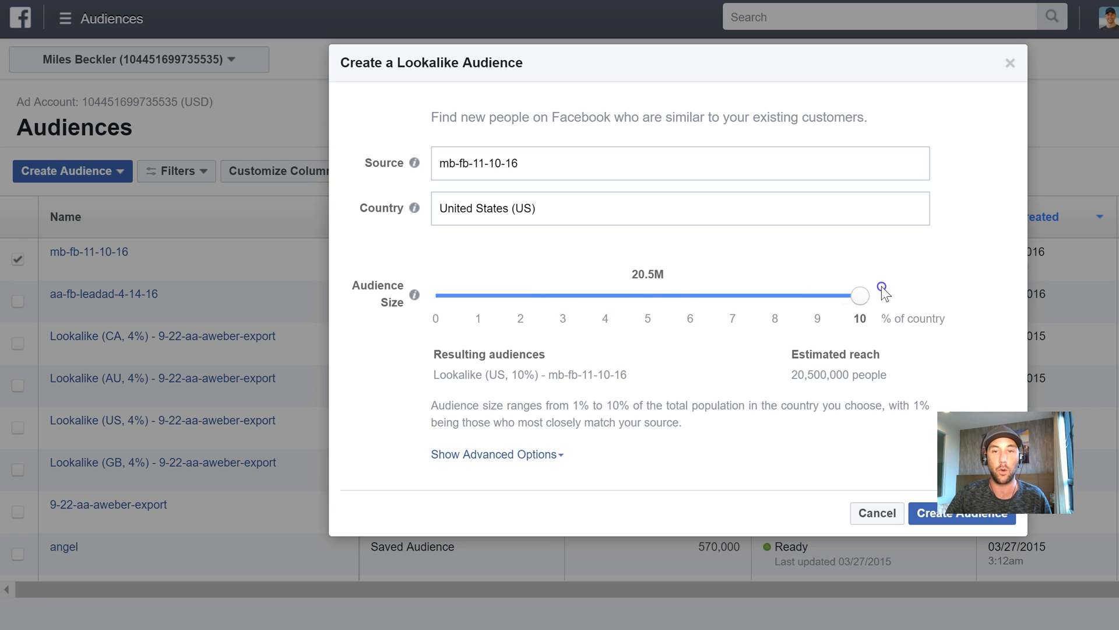
mouse_move(807, 297)
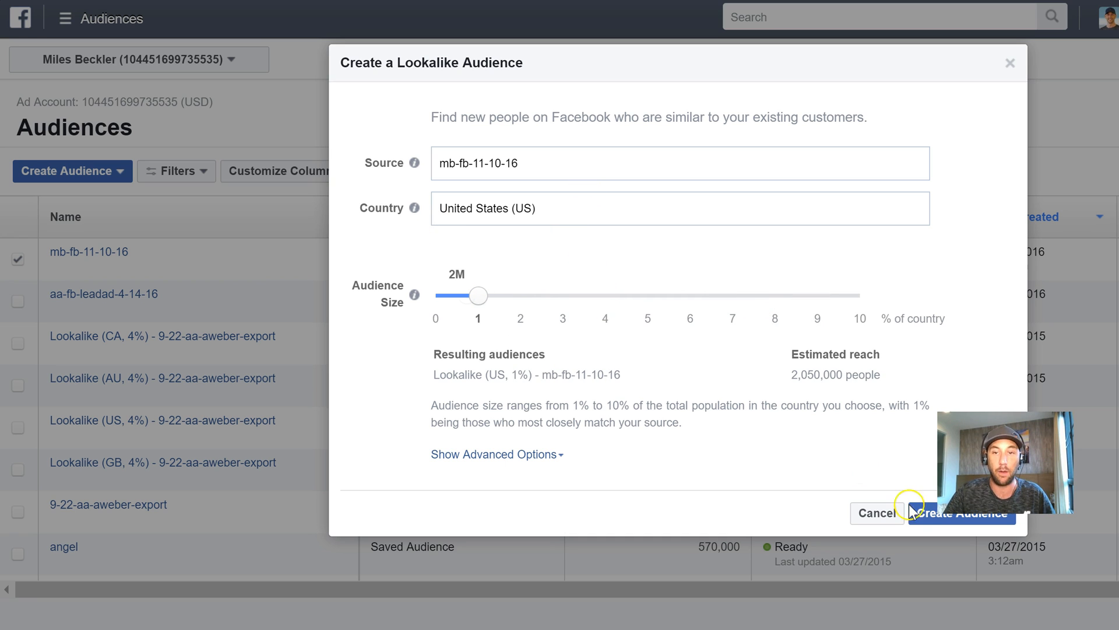
mouse_move(461, 157)
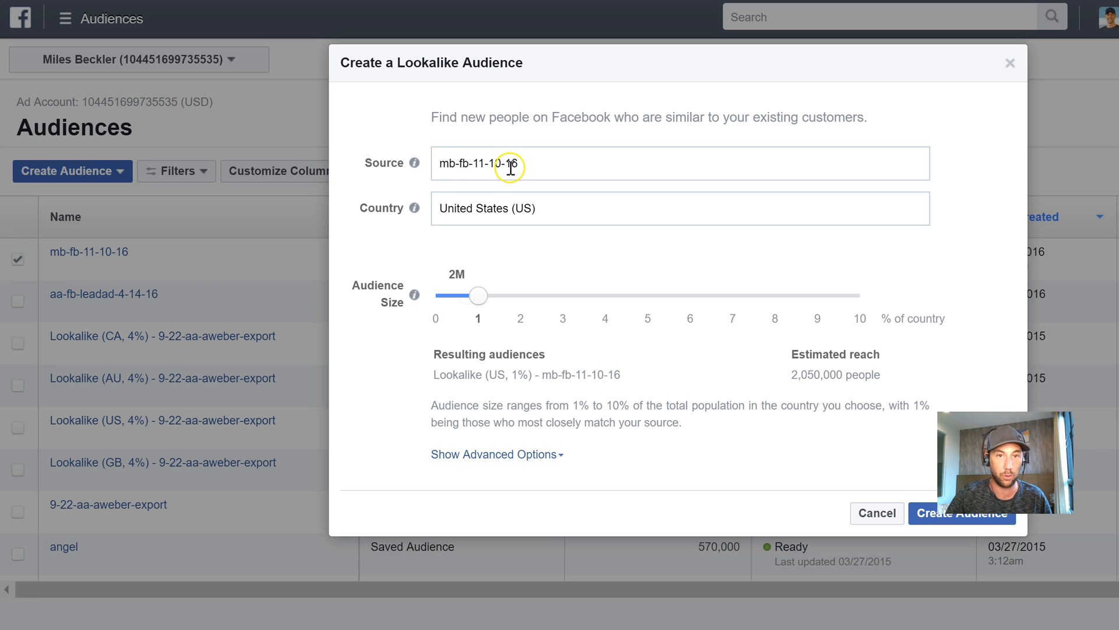
mouse_move(460, 170)
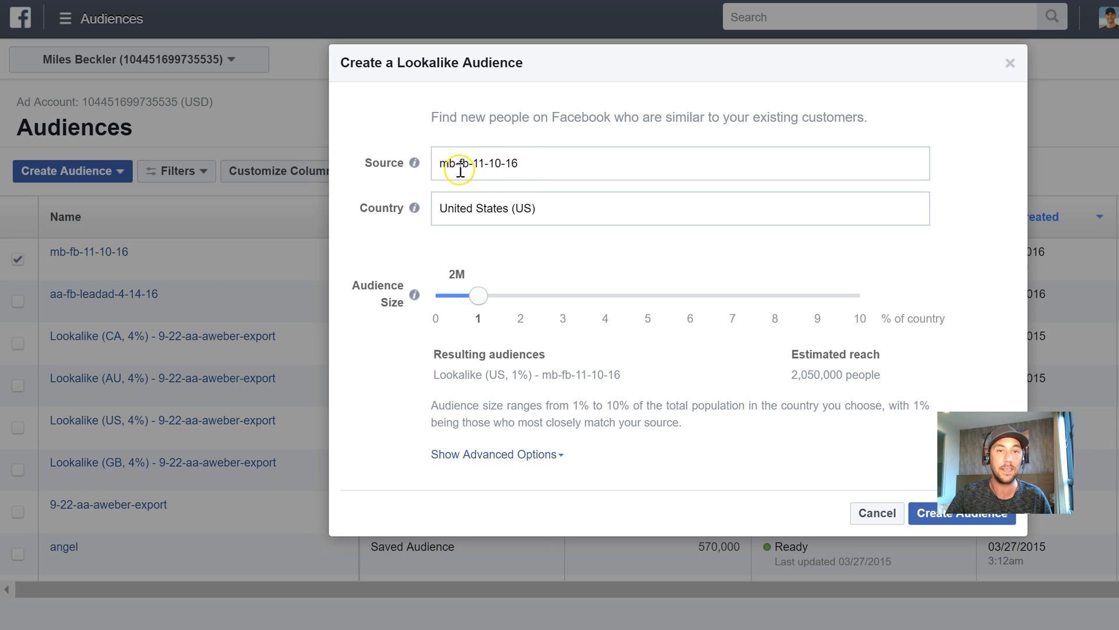
mouse_move(106, 239)
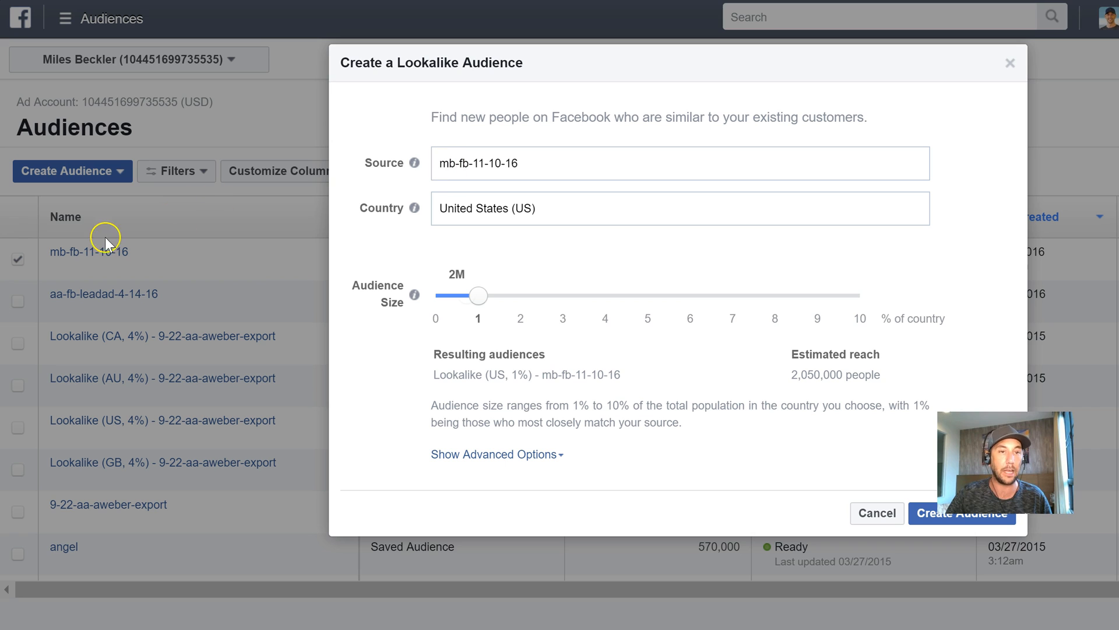
mouse_move(523, 204)
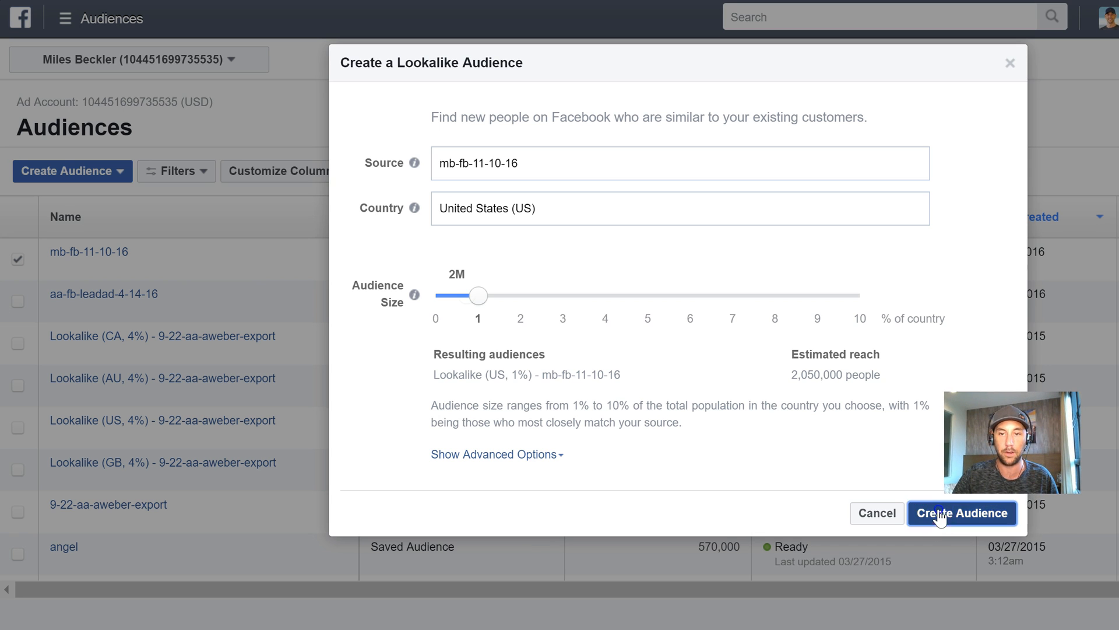
click(962, 512)
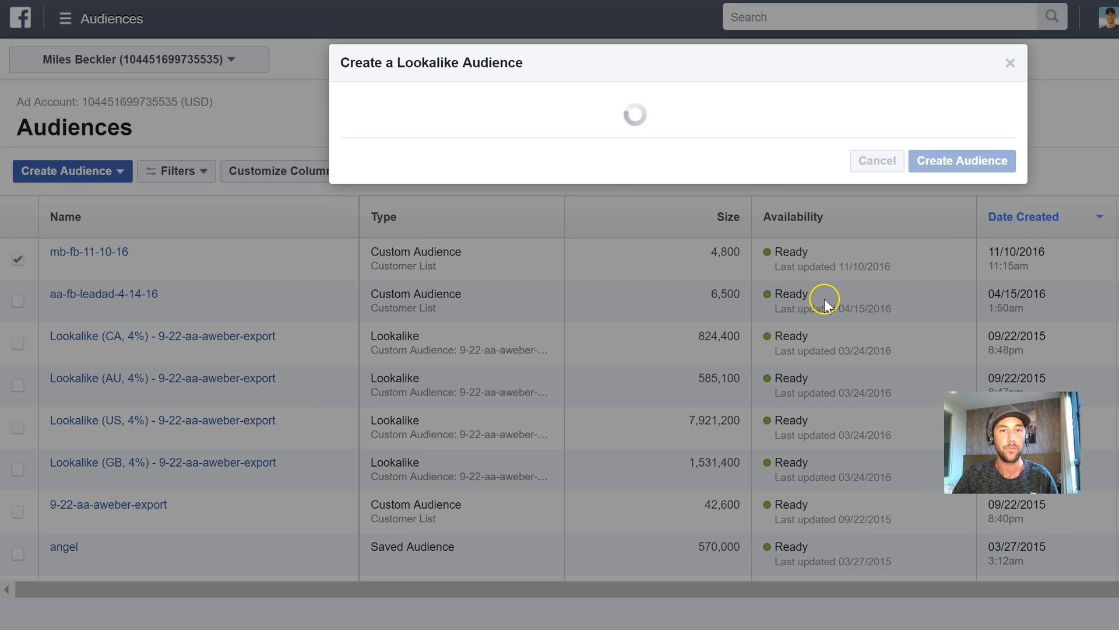
- Confirm Lookalike (US, 1%) shows Not Ready, then open Actions for mb-fb-11-10-16
click(961, 161)
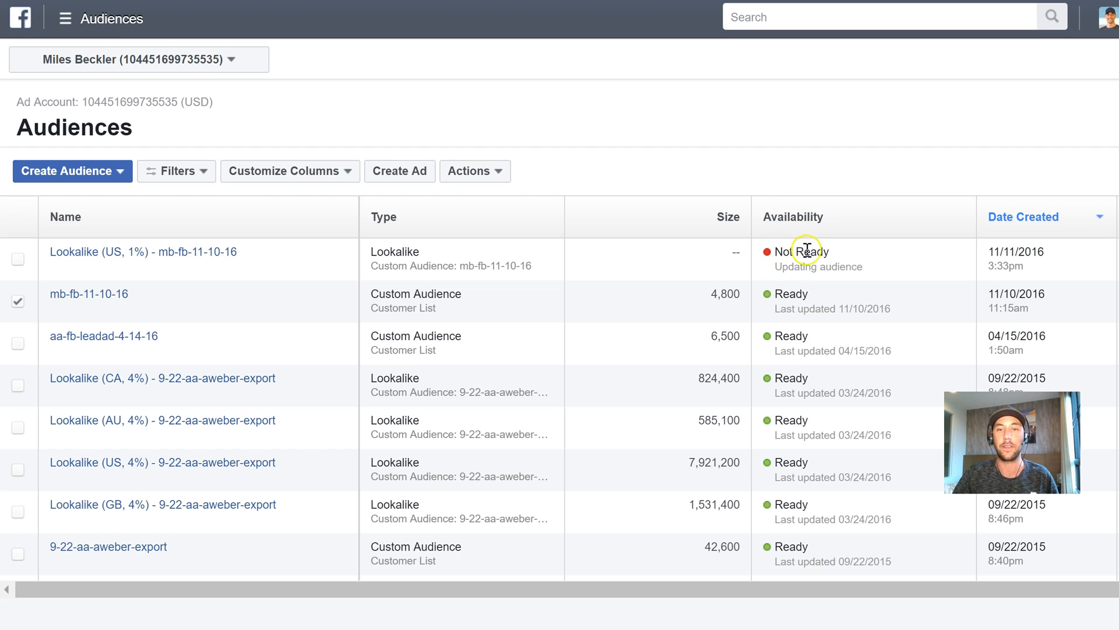
mouse_move(824, 259)
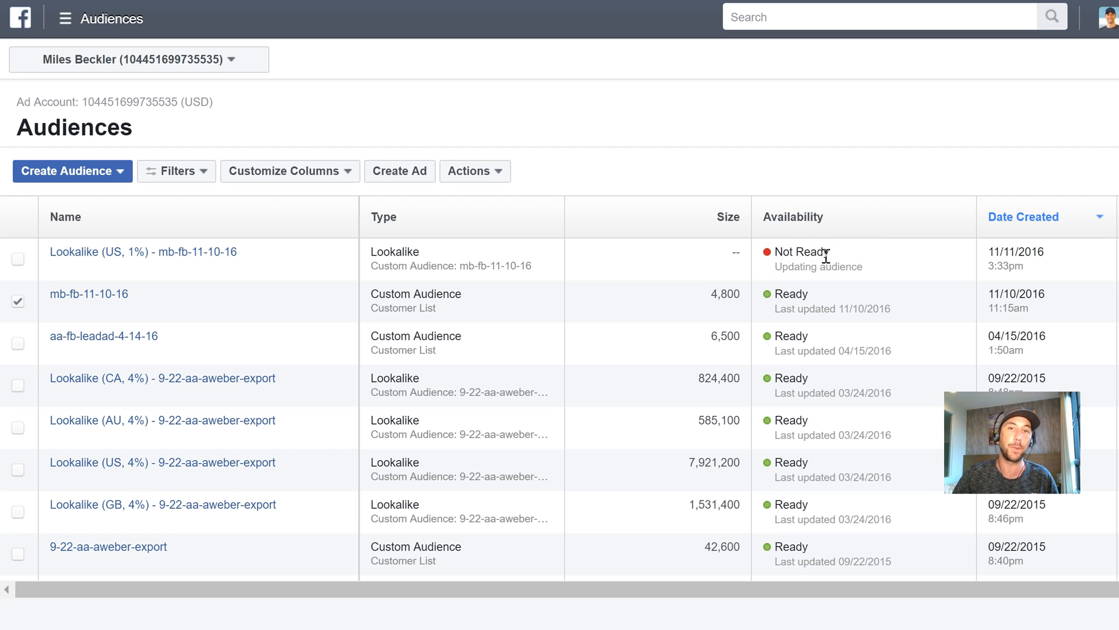
mouse_move(795, 246)
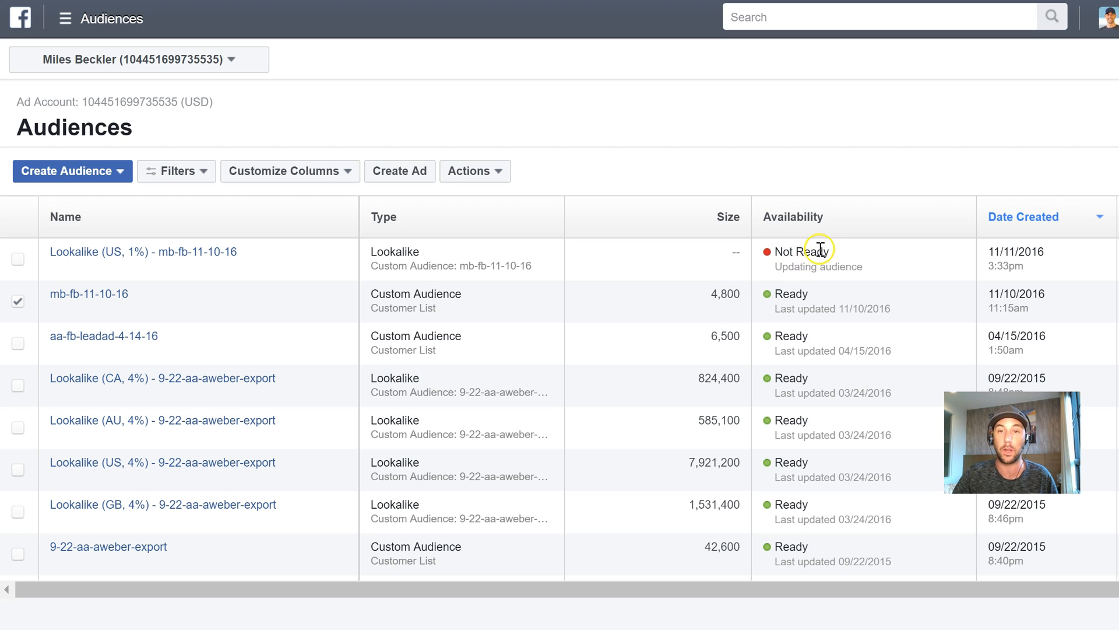
mouse_move(821, 264)
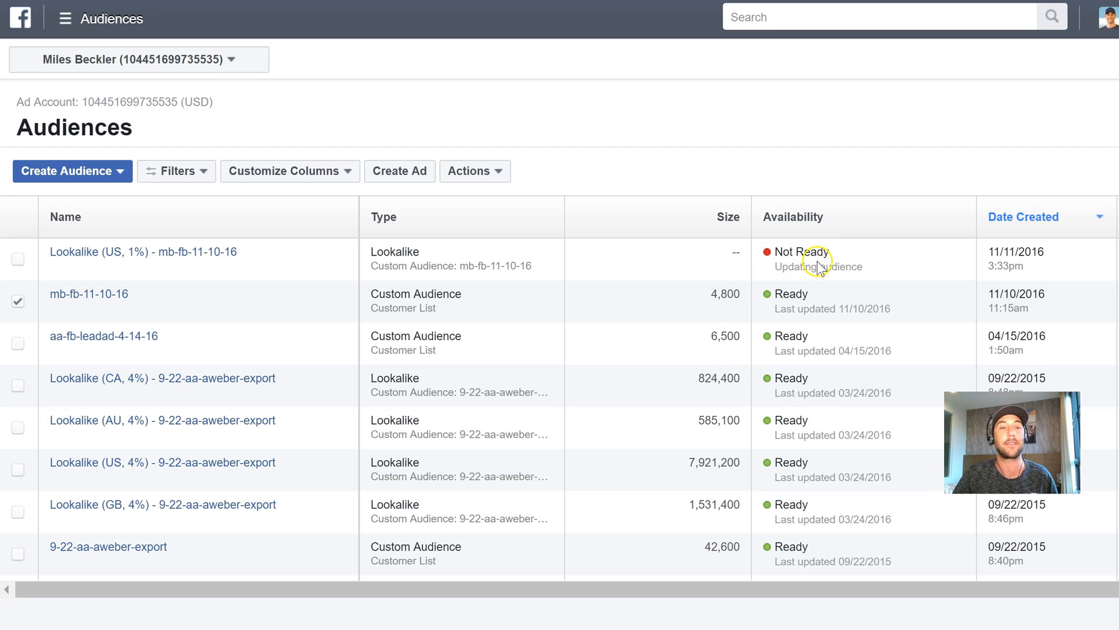
mouse_move(828, 242)
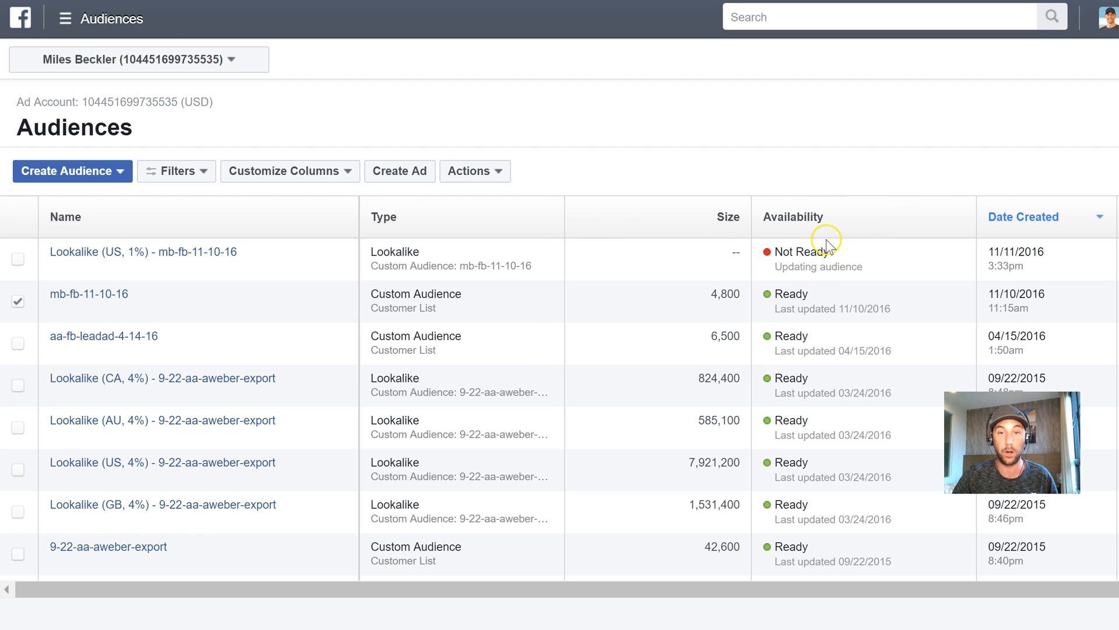
click(474, 171)
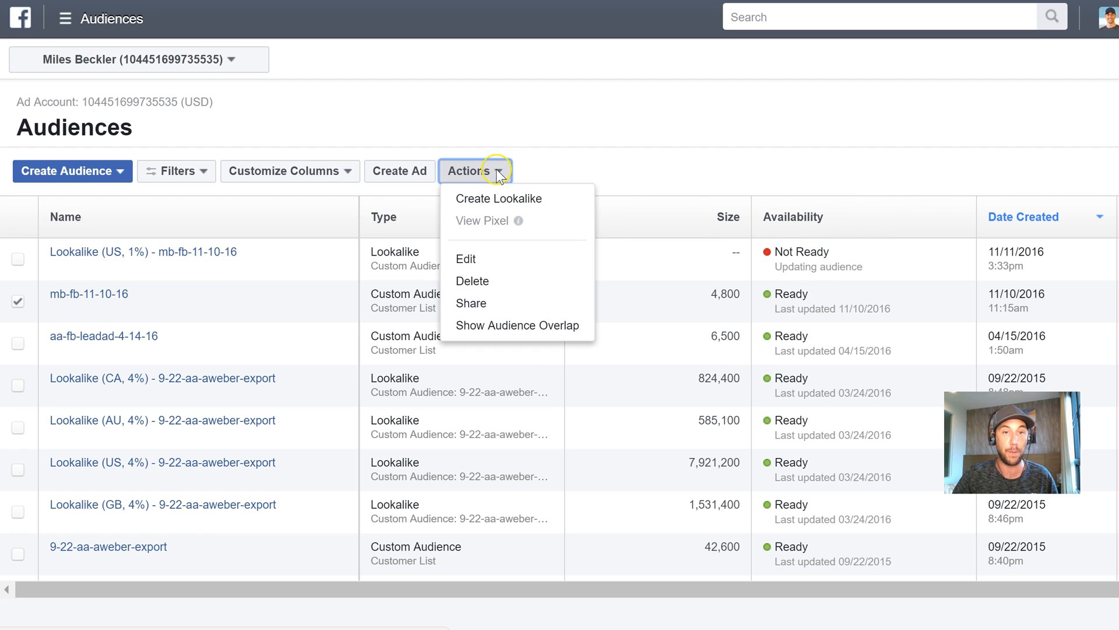
- Create Lookalike (GB, 1%) - mb-fb-11-10-16 targeting the United Kingdom at 1% size
click(499, 198)
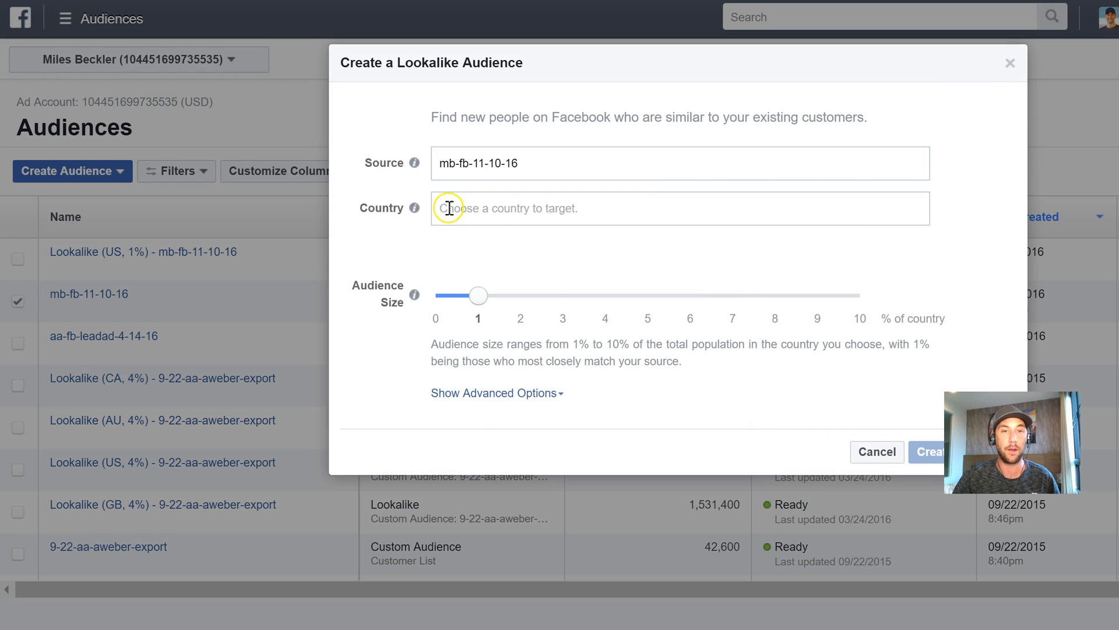
text(GB)
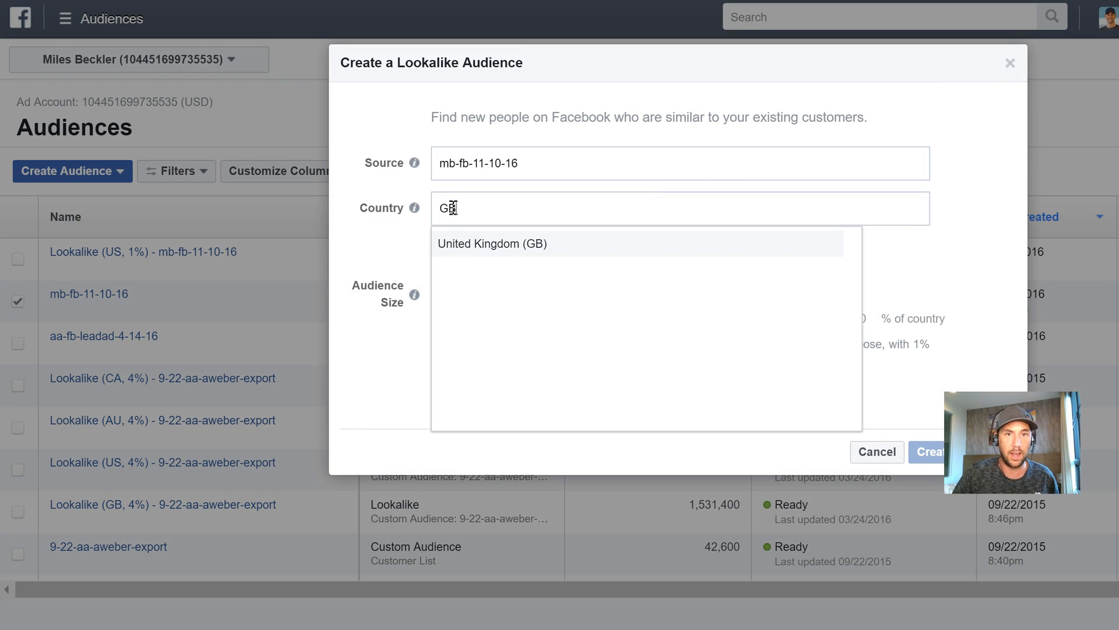
click(492, 244)
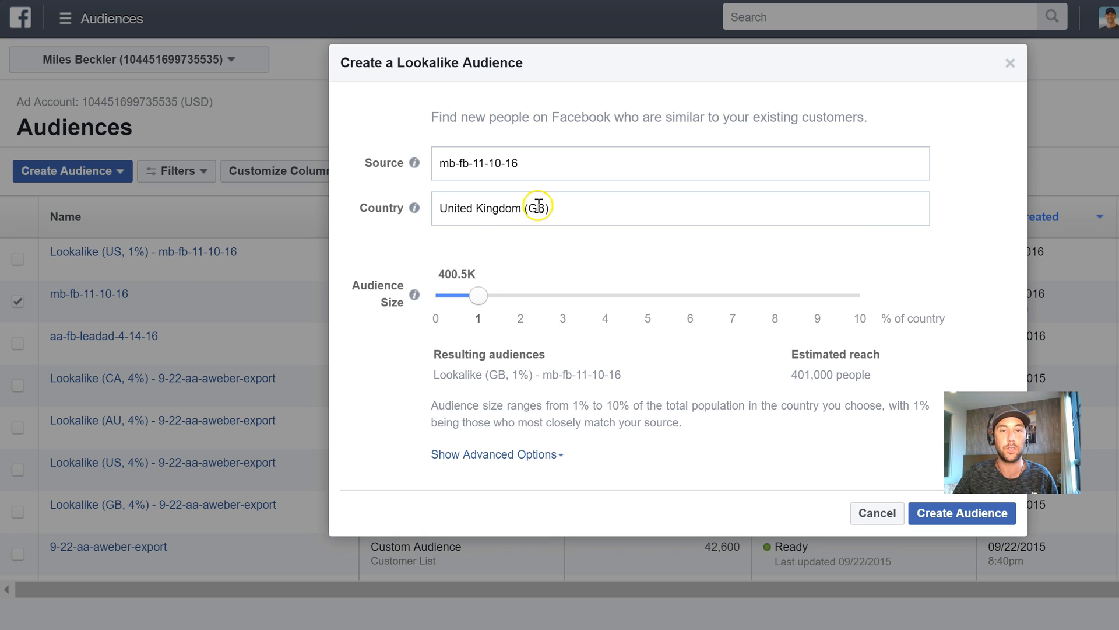
mouse_move(220, 280)
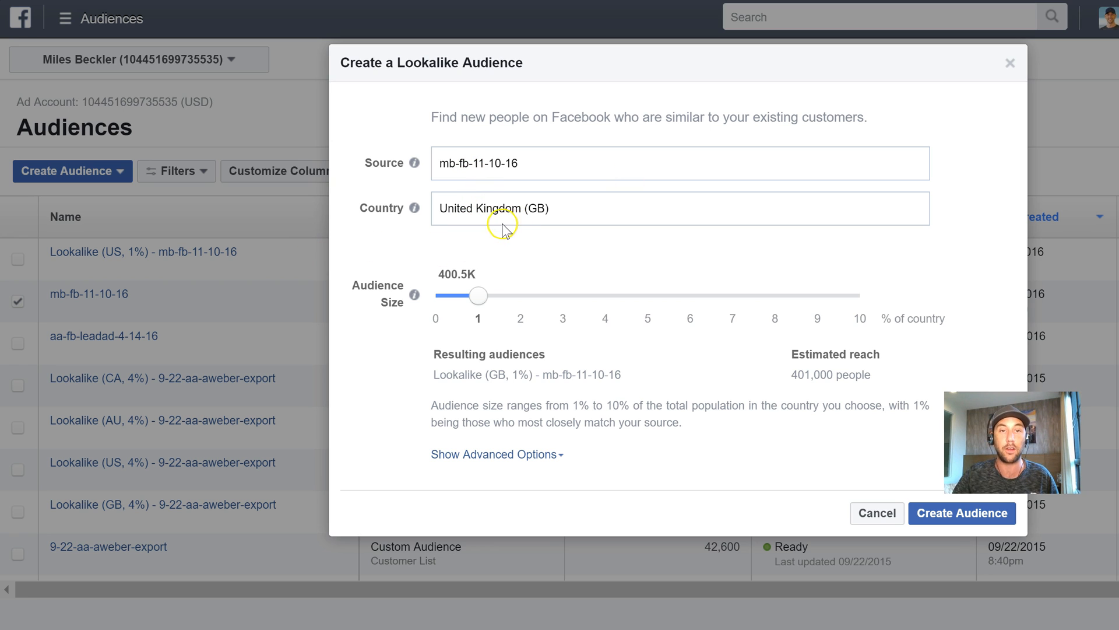
mouse_move(543, 205)
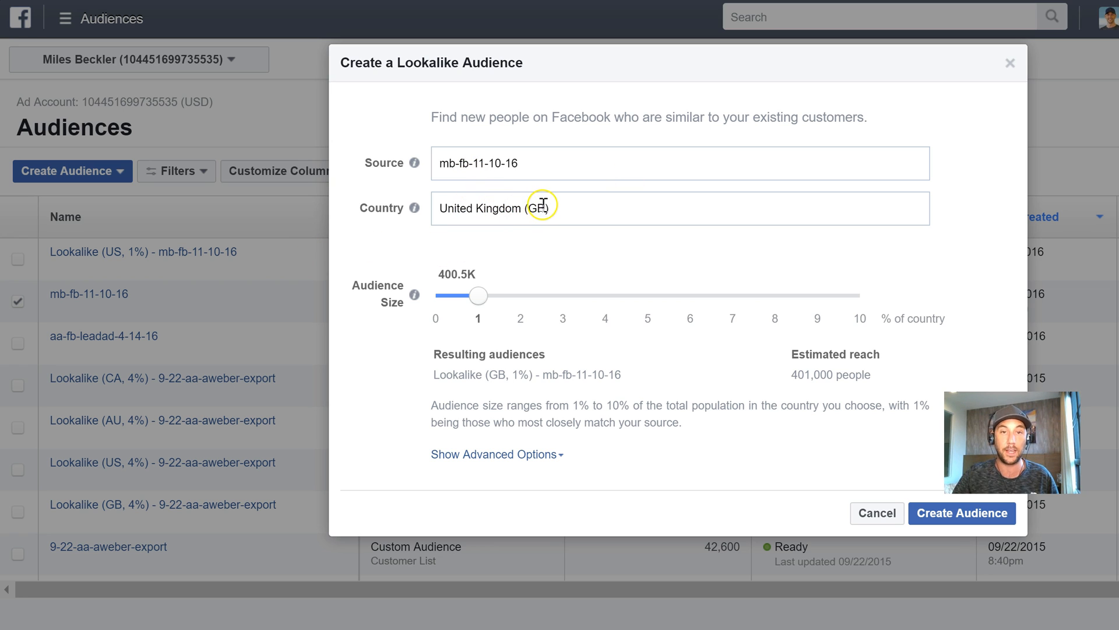
mouse_move(478, 295)
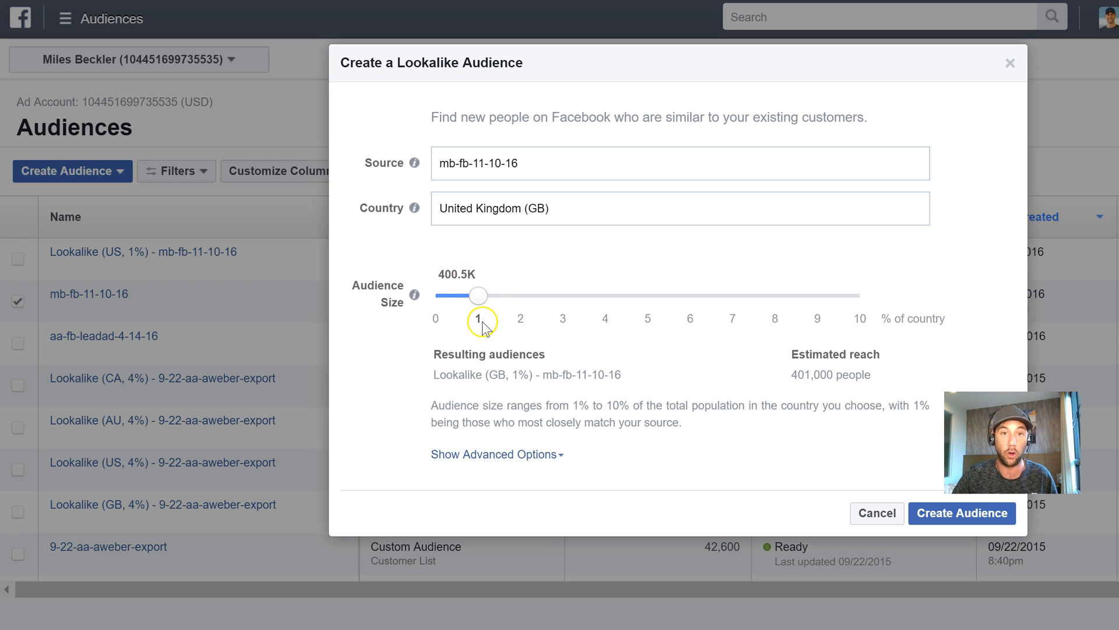
mouse_move(912, 461)
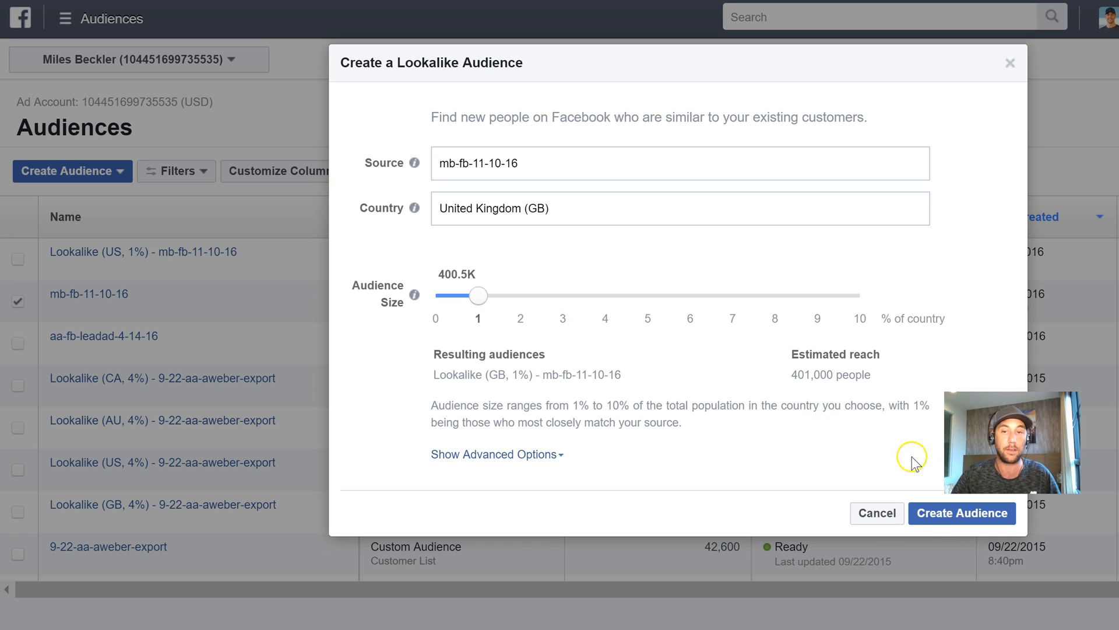
click(961, 512)
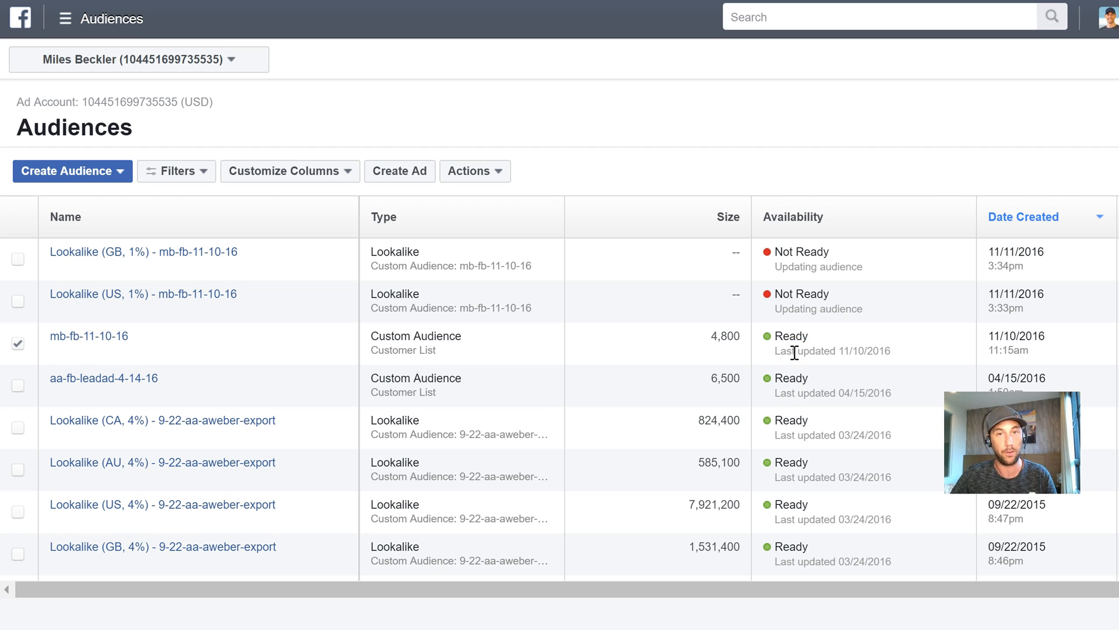
mouse_move(732, 311)
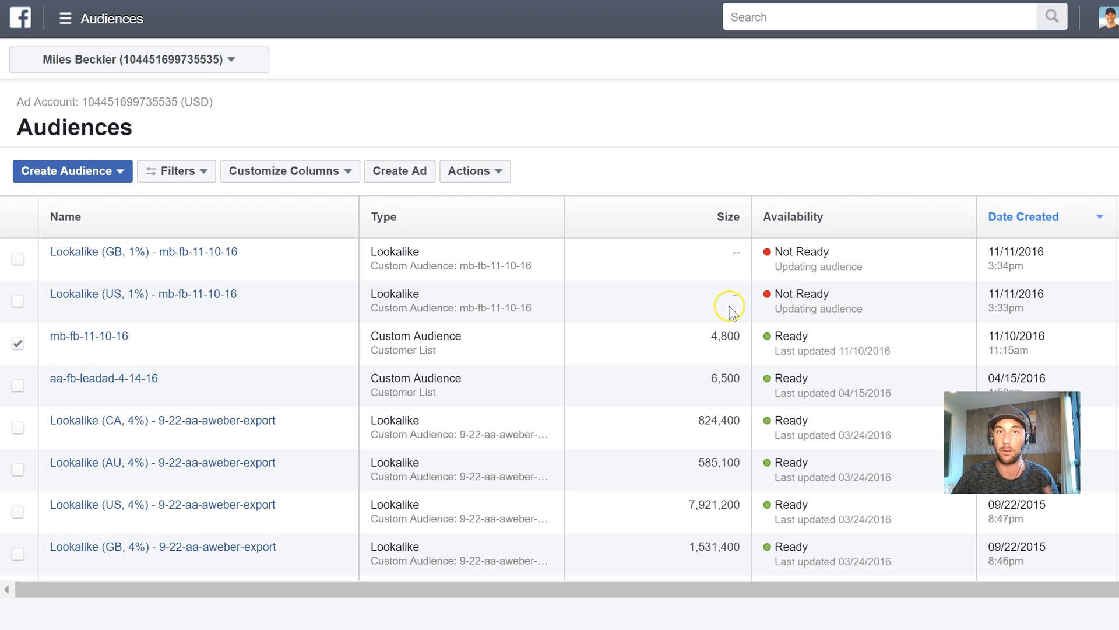
mouse_move(513, 165)
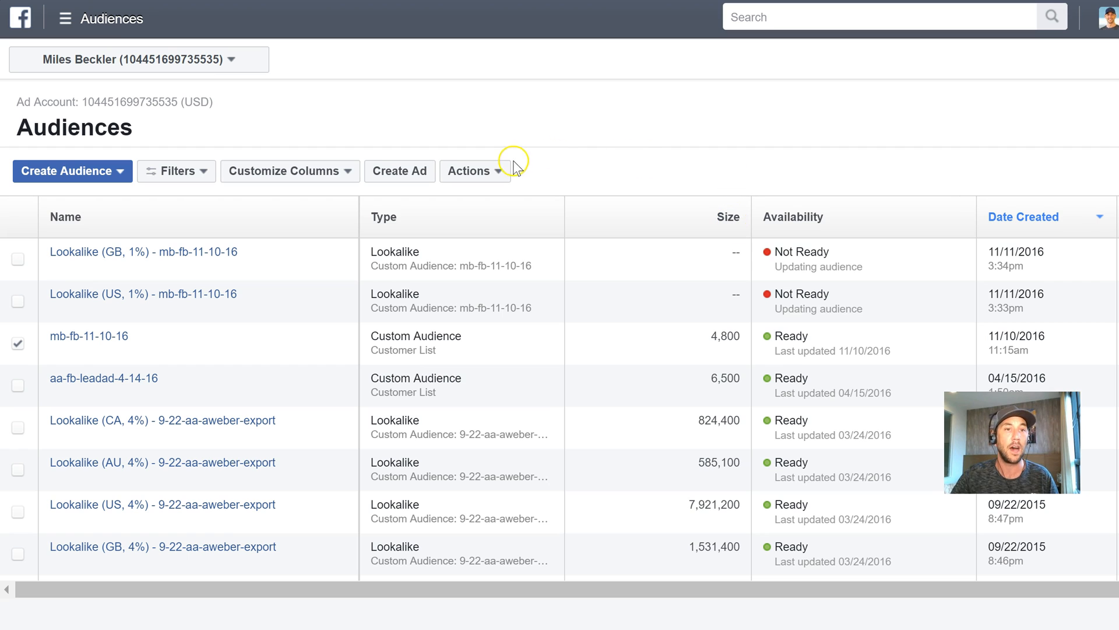
mouse_move(524, 172)
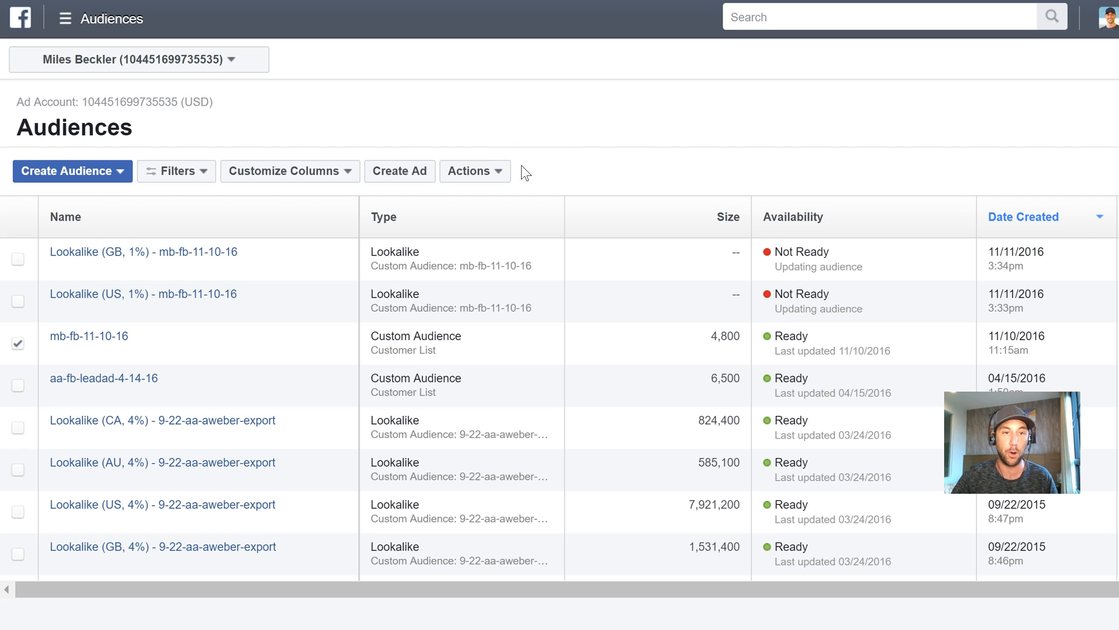
mouse_move(542, 152)
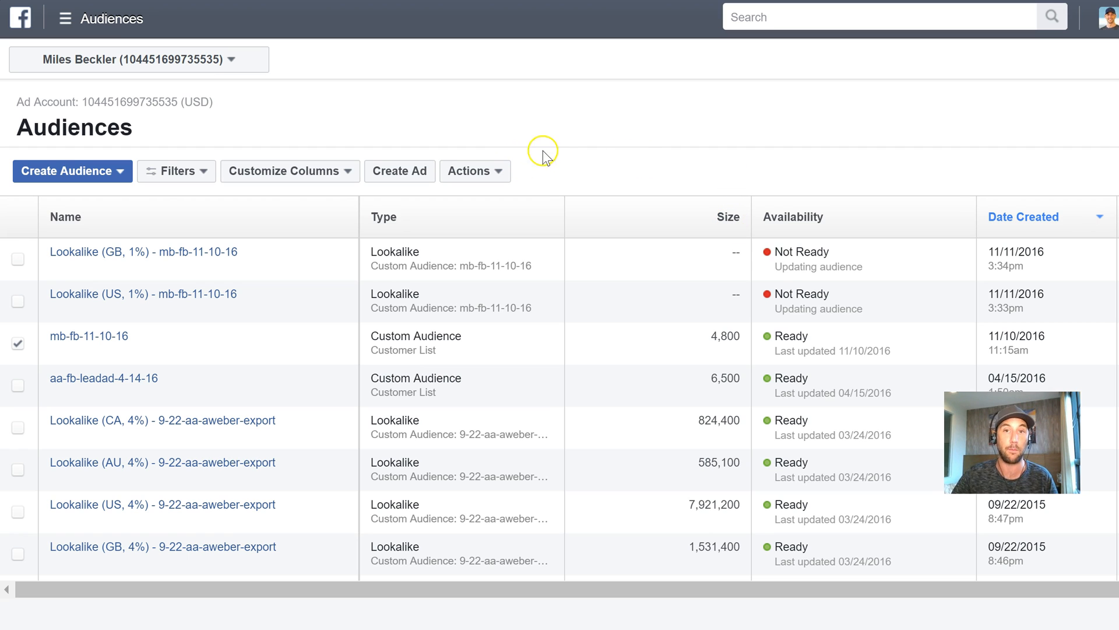
mouse_move(588, 168)
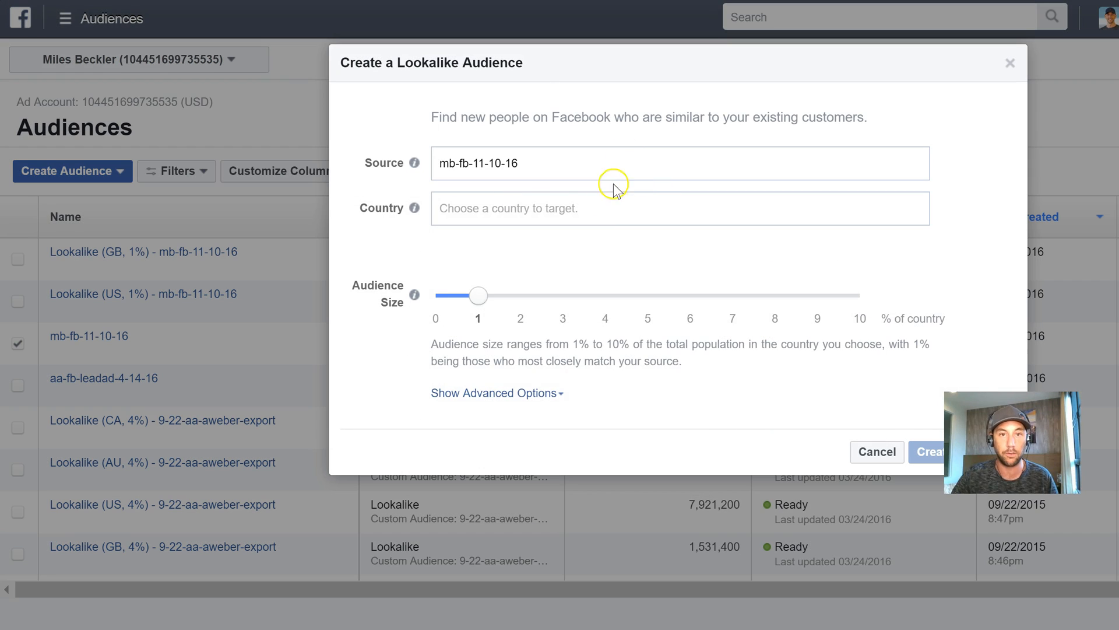
- Create Lookalike (AU, 1%) targeting Australia, then reopen Actions for mb-fb-11-10-16
text(Austra)
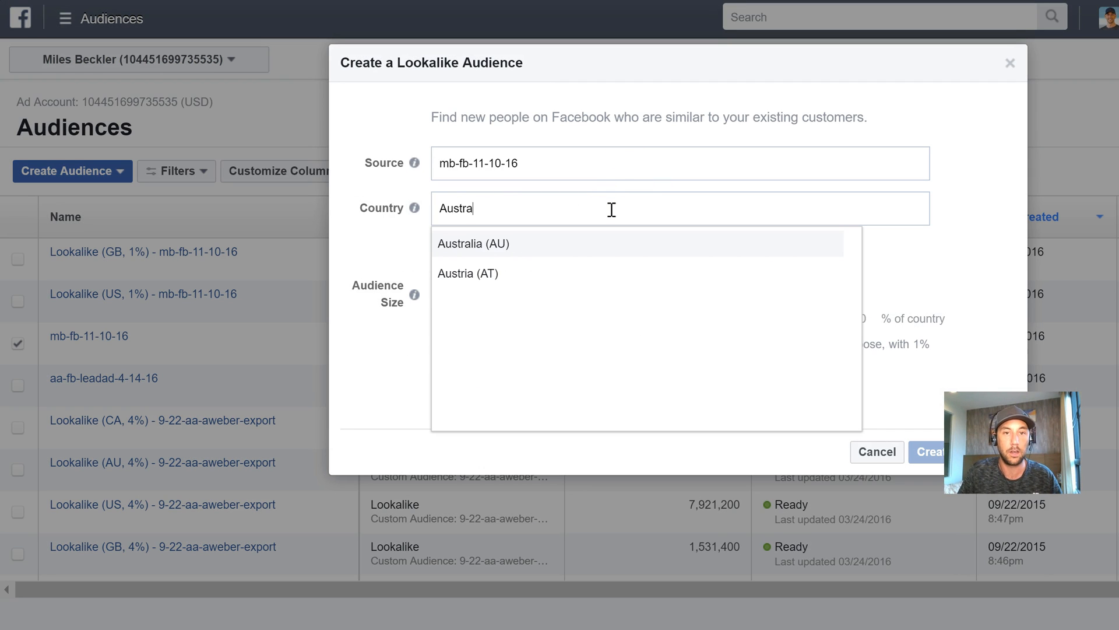
click(473, 243)
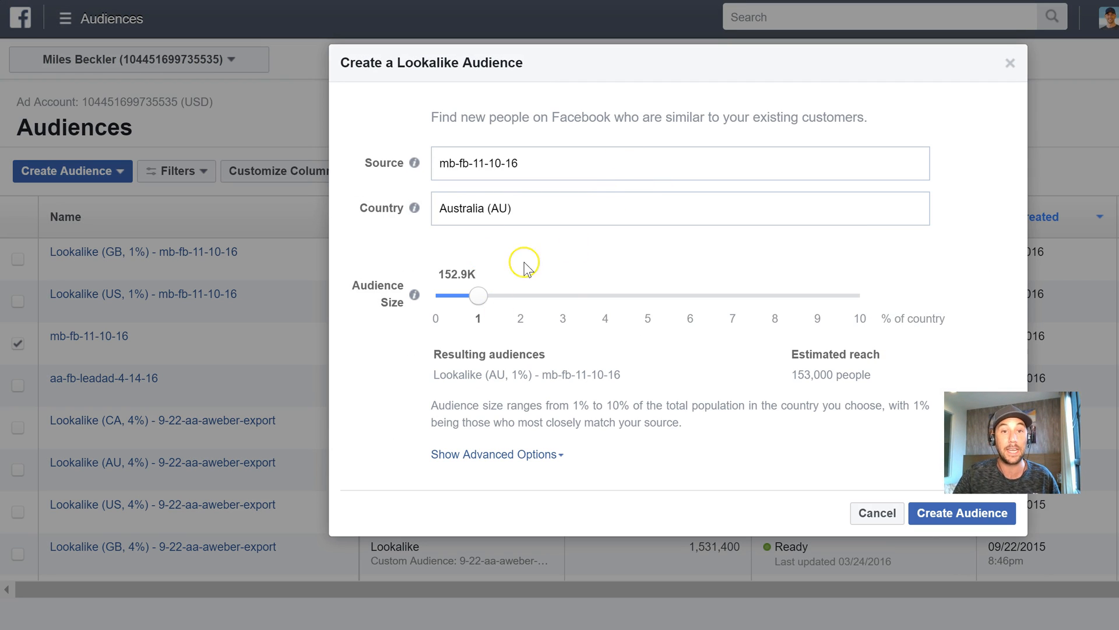
double_click(455, 274)
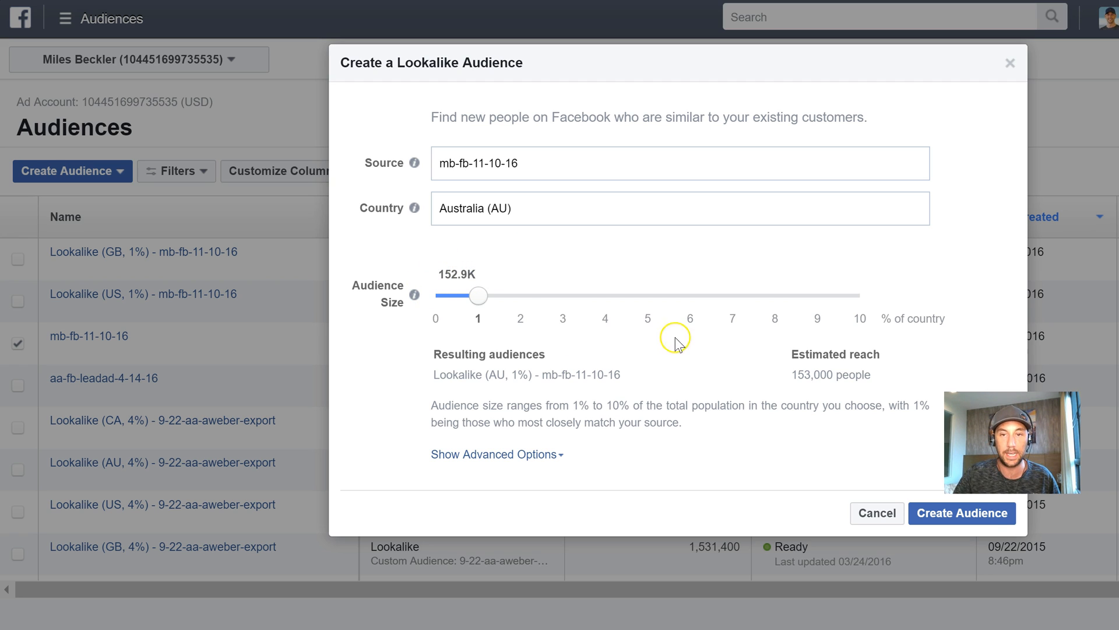
click(962, 512)
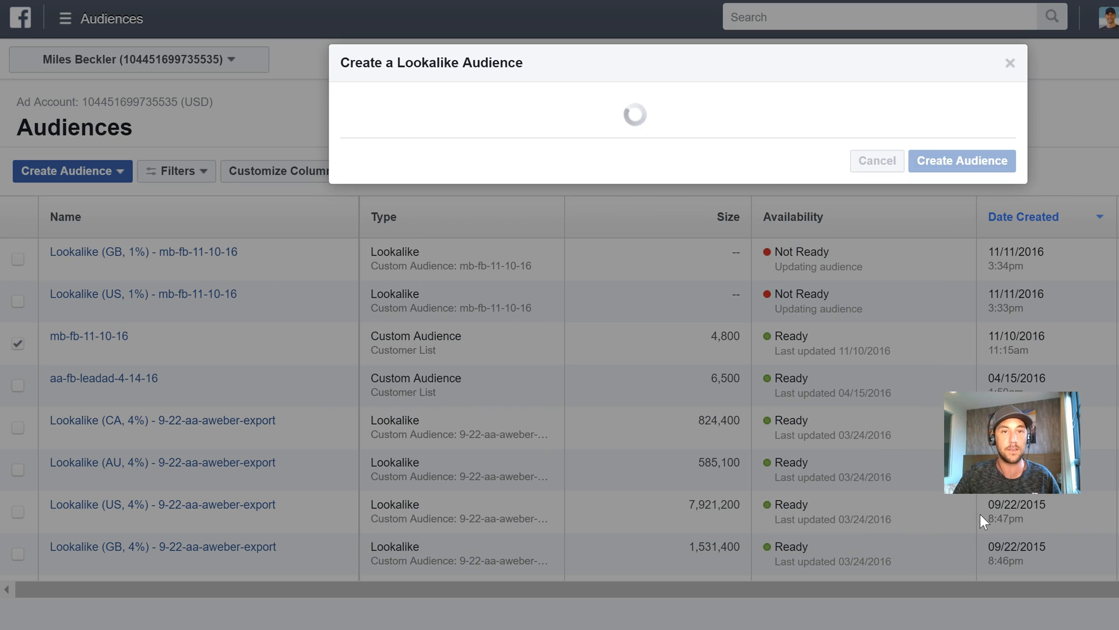
click(961, 161)
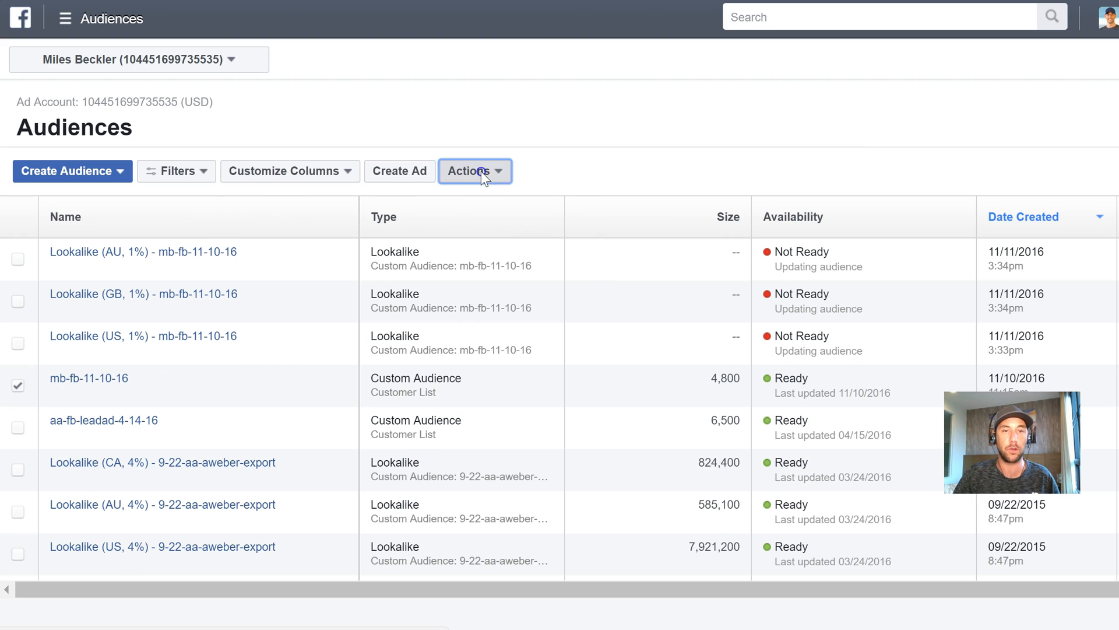
click(474, 171)
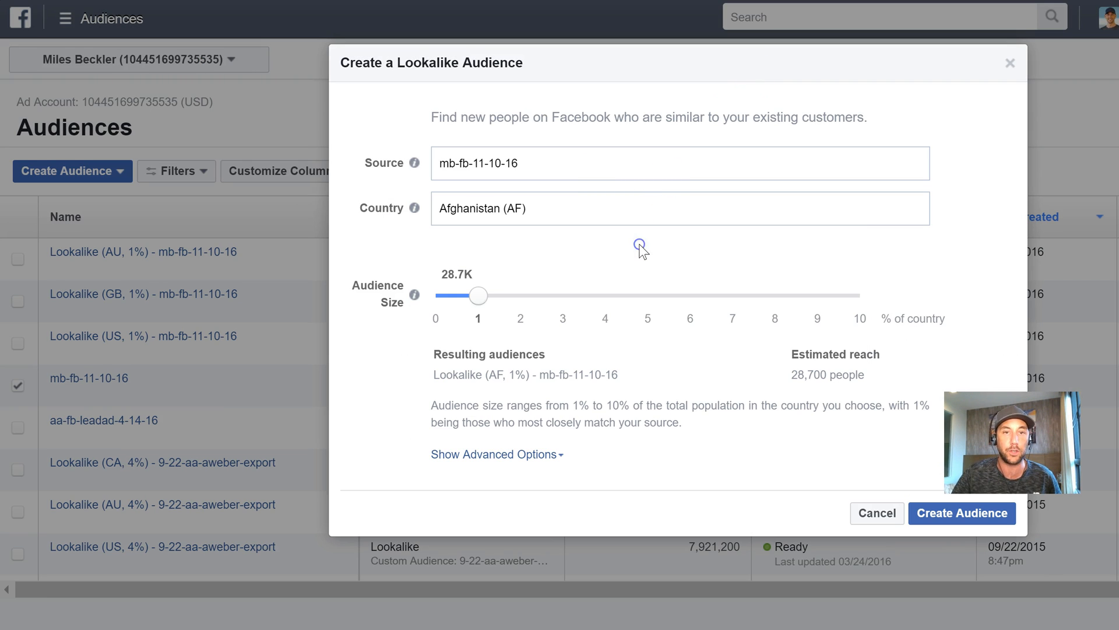
mouse_move(832, 379)
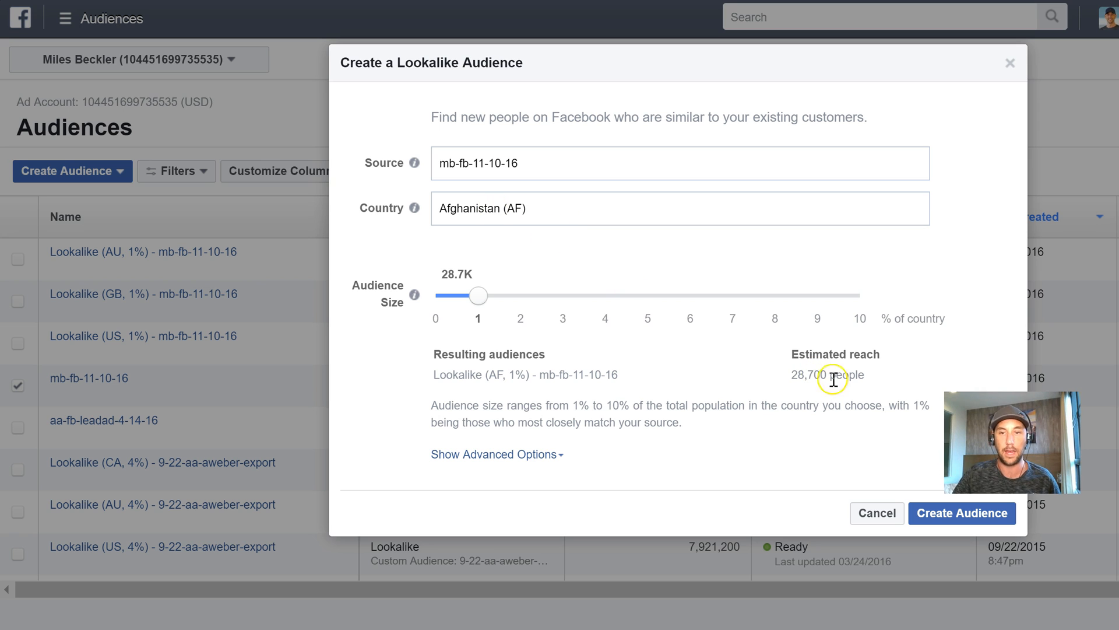
- Submit the Afghanistan (AF) 1% test lookalike audience
click(962, 512)
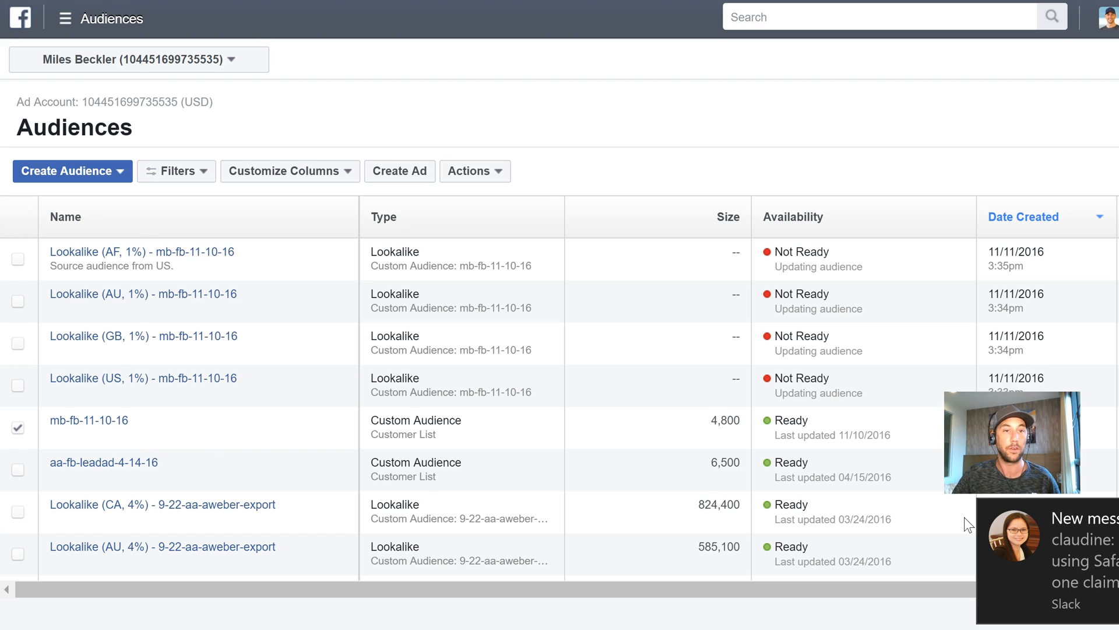
mouse_move(278, 314)
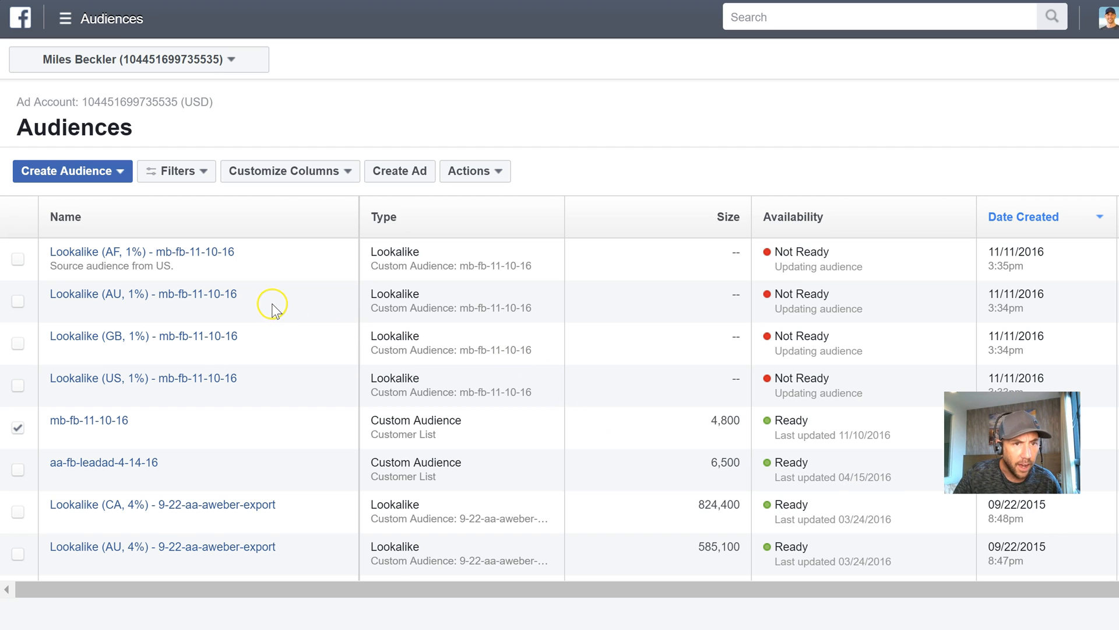
mouse_move(274, 308)
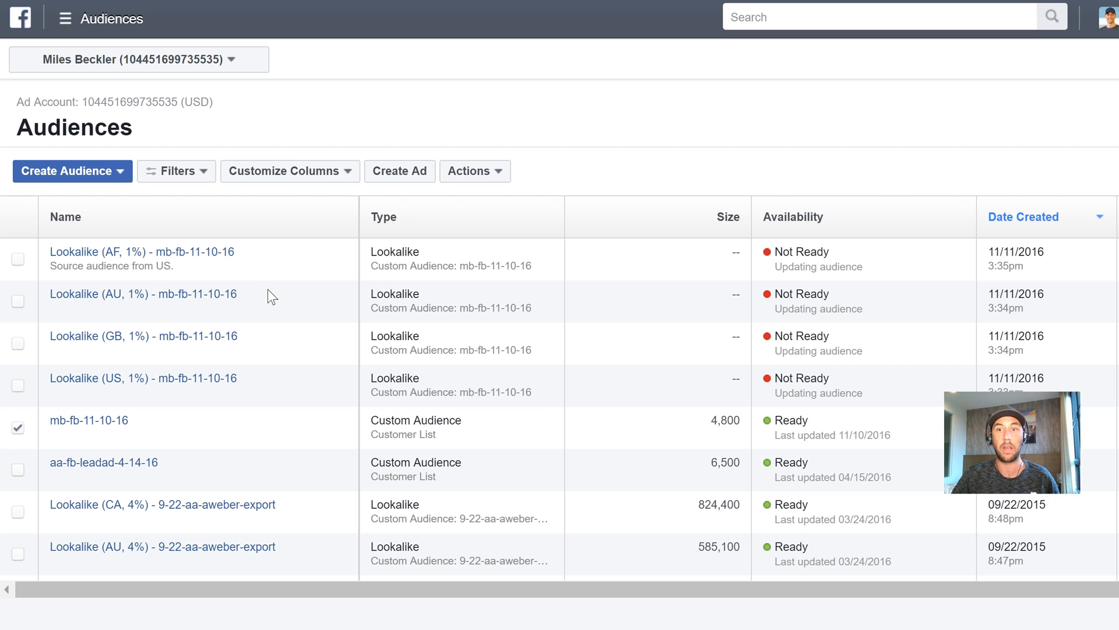
mouse_move(141, 251)
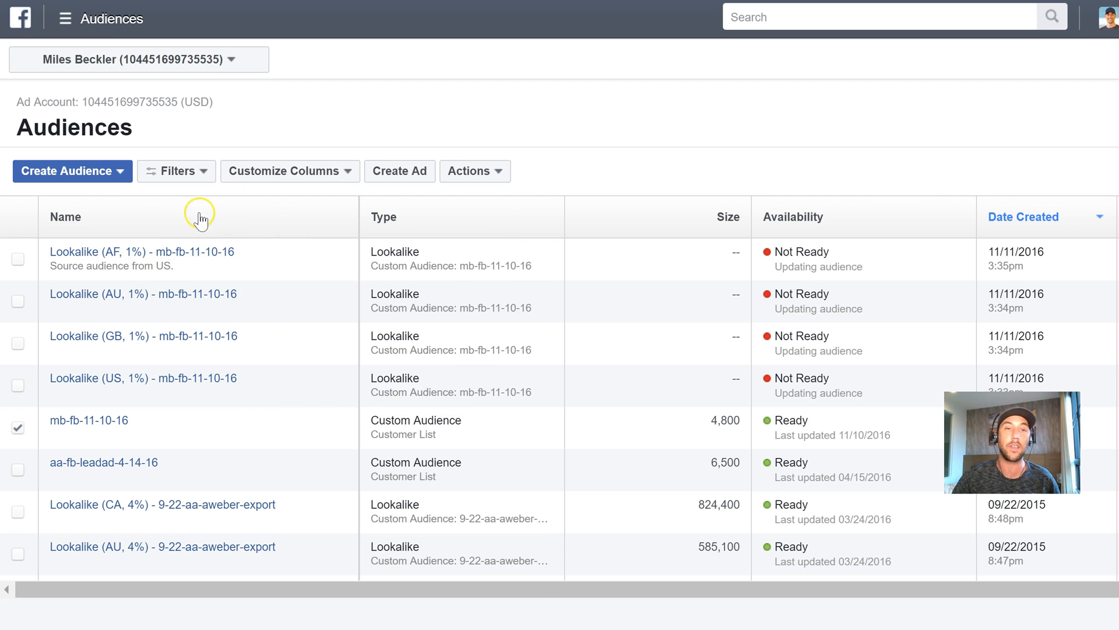
mouse_move(598, 159)
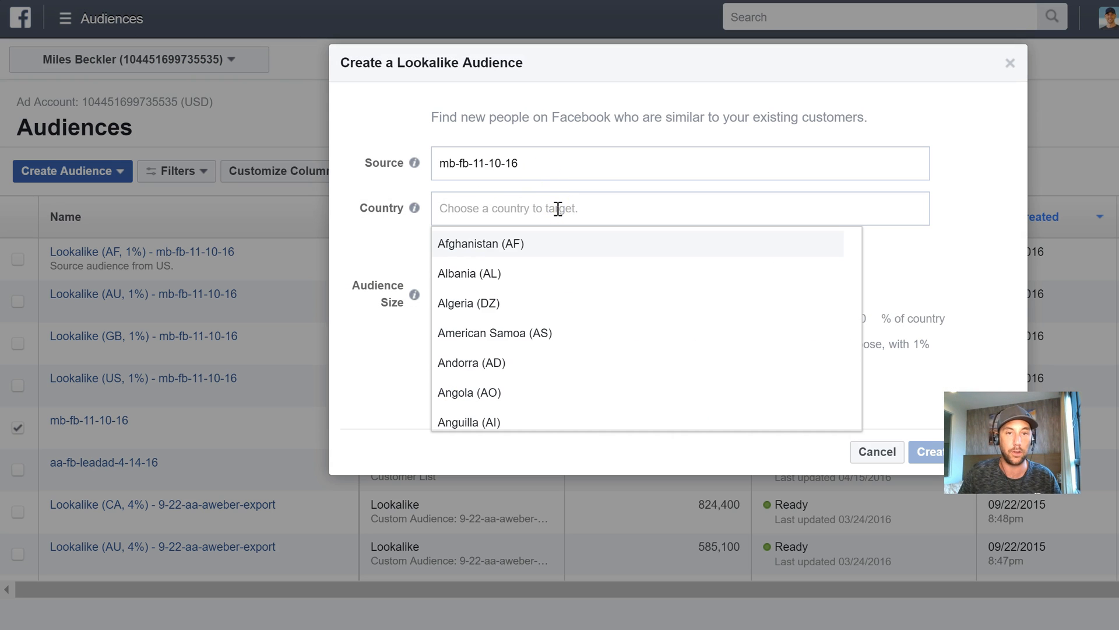
- Create the Lookalike (IE, 1%) test audience targeting Ireland
text(Irel)
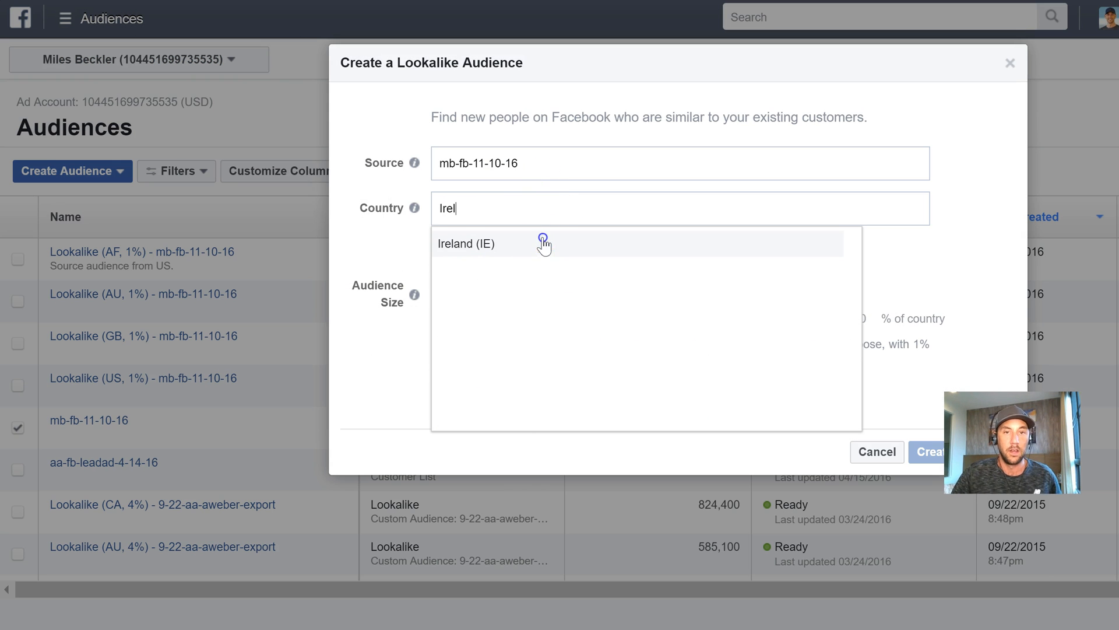
click(465, 244)
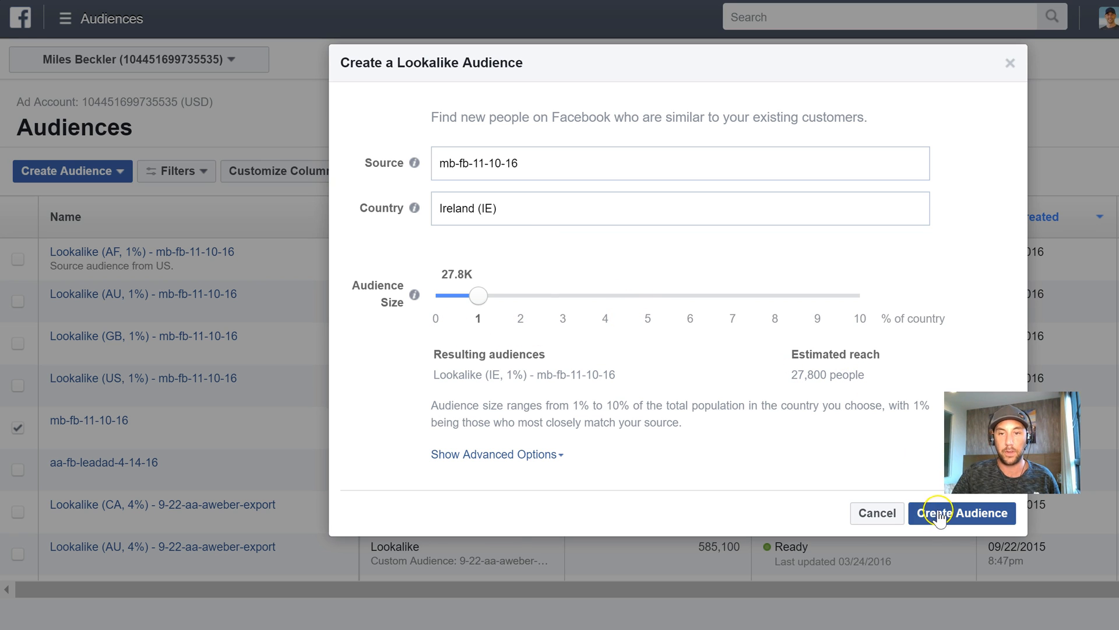
click(961, 512)
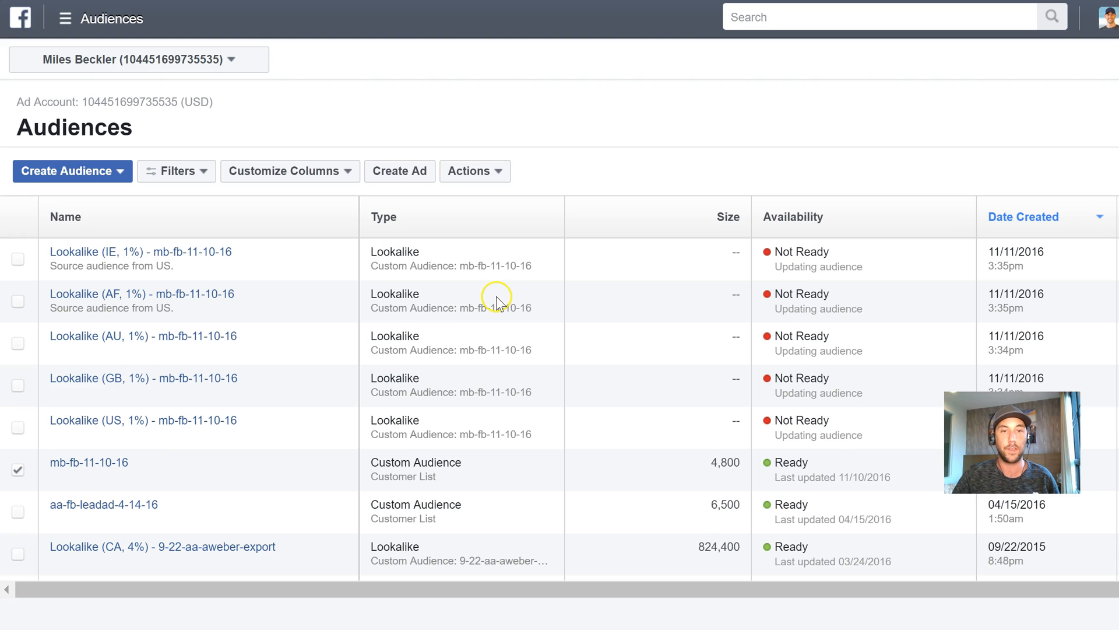
mouse_move(474, 279)
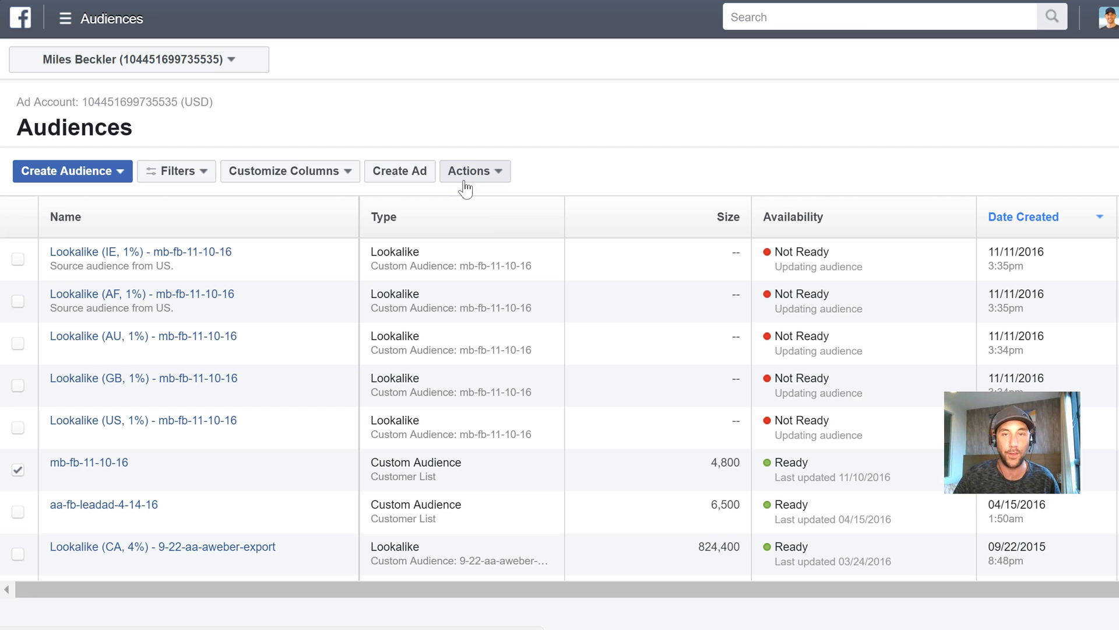
mouse_move(139, 268)
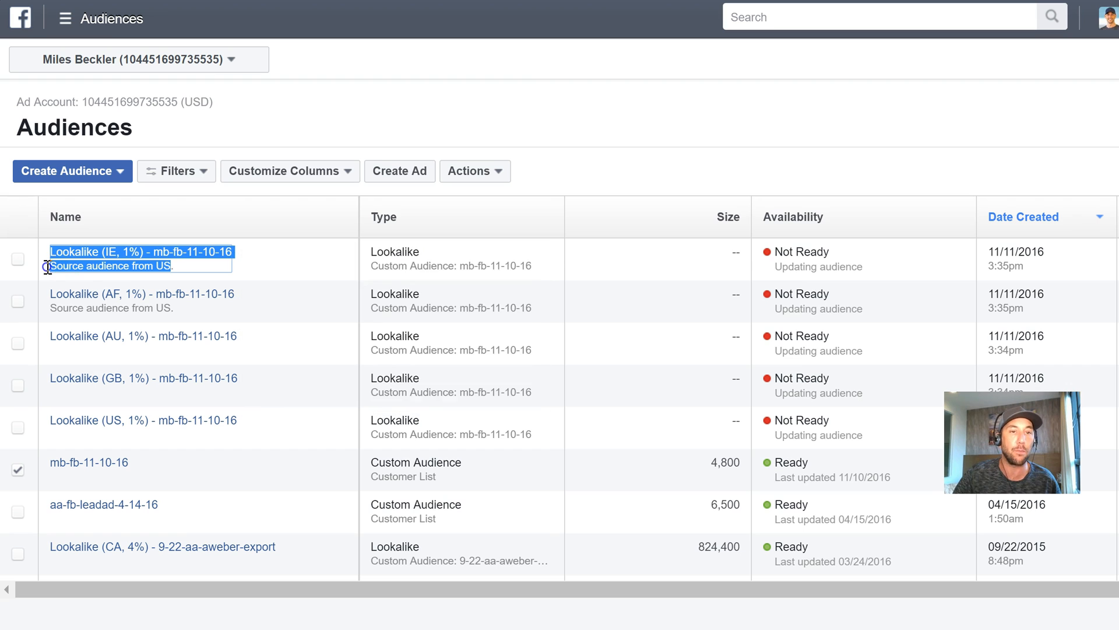
mouse_move(136, 309)
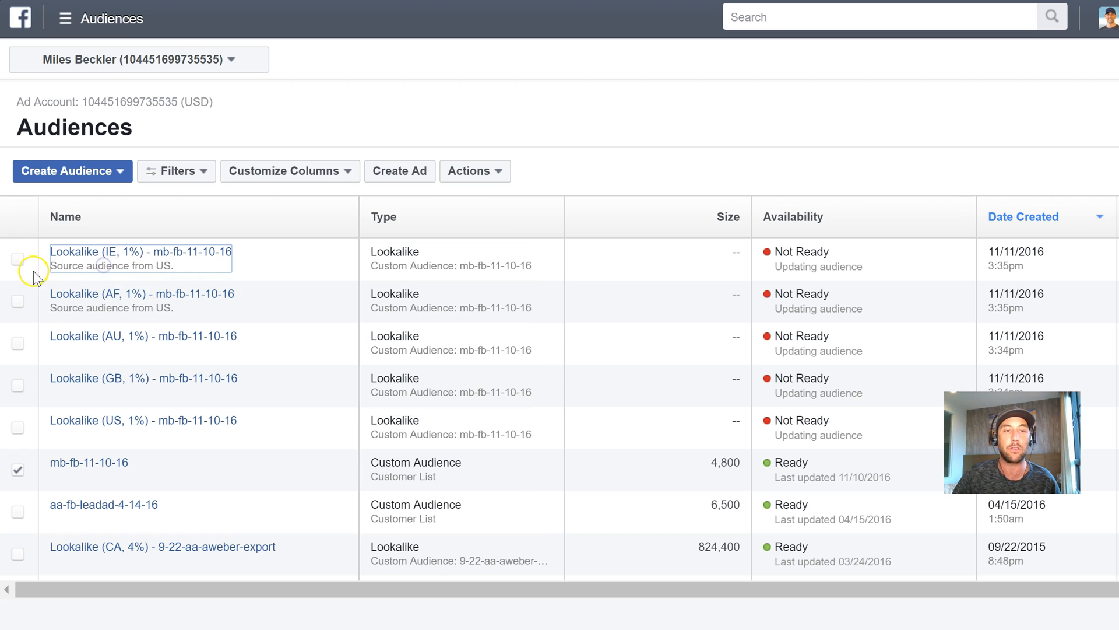
- Delete the Lookalike (IE, 1%) and (AF, 1%) test audiences and confirm the deletion
click(17, 258)
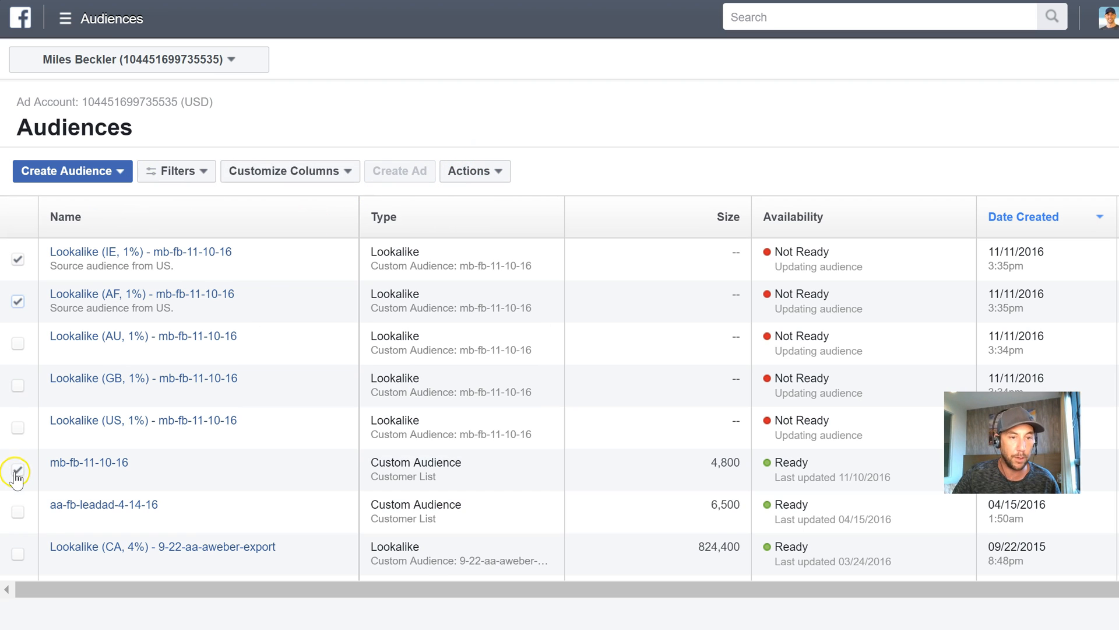
click(475, 171)
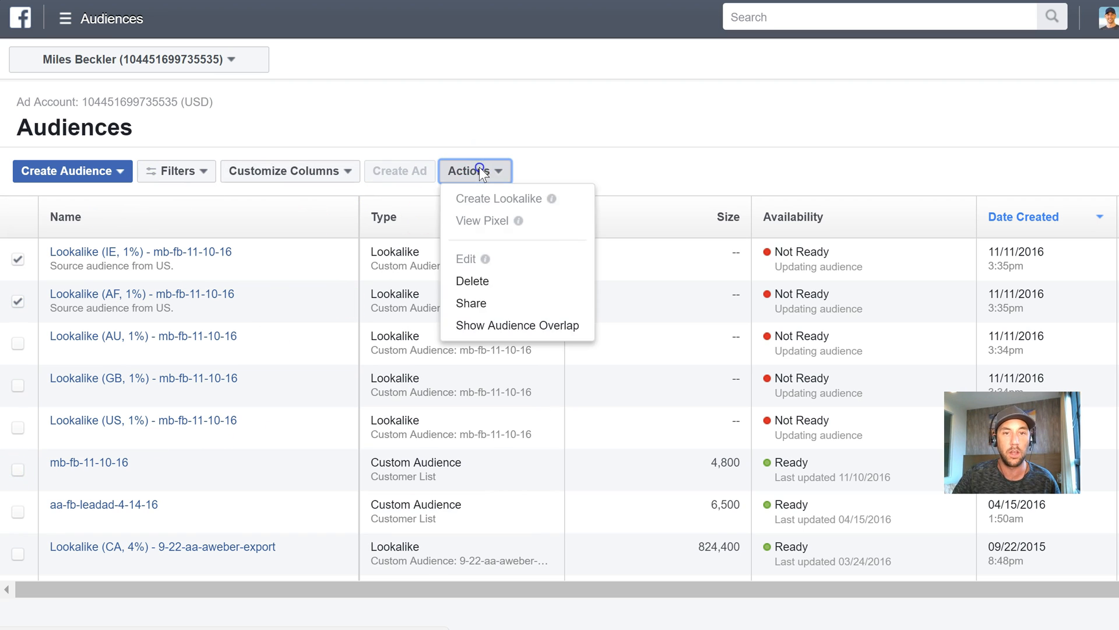
click(473, 281)
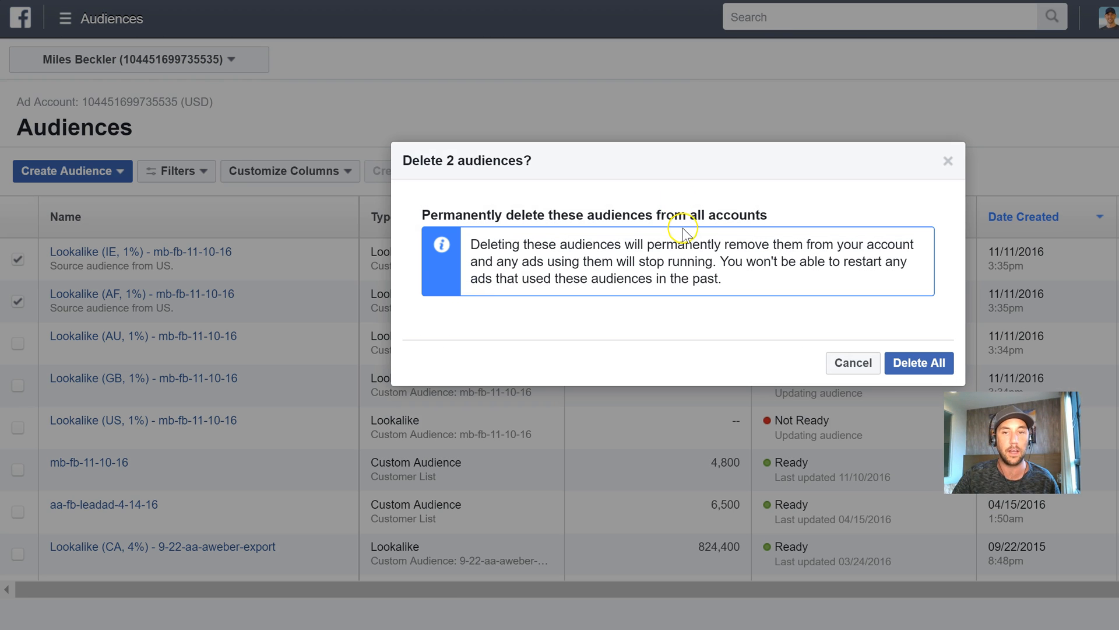
click(918, 362)
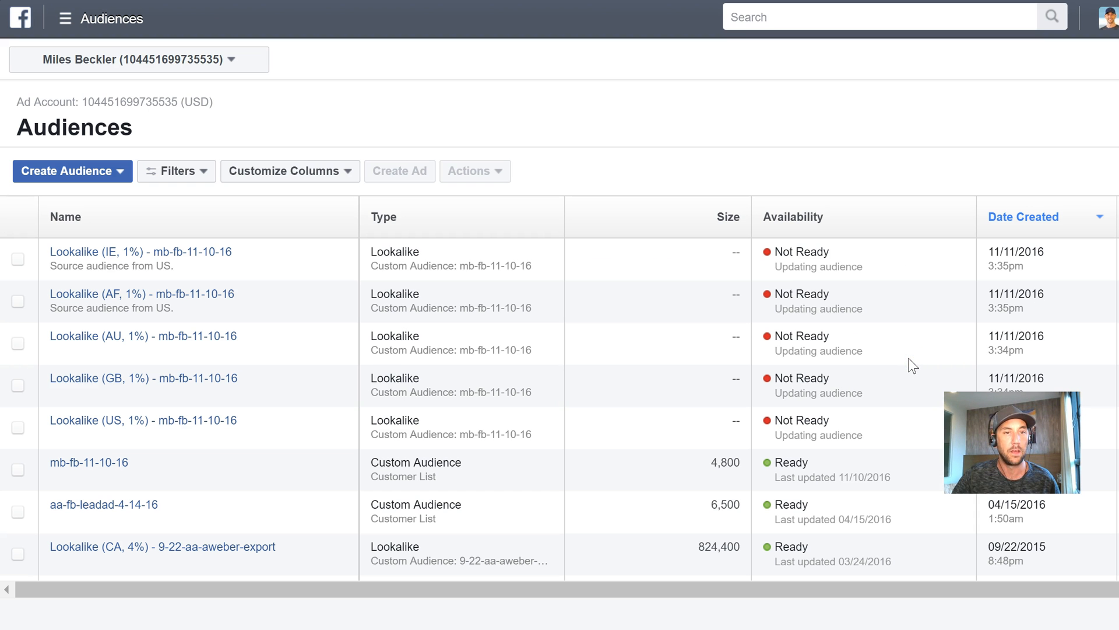
scroll(down, 3)
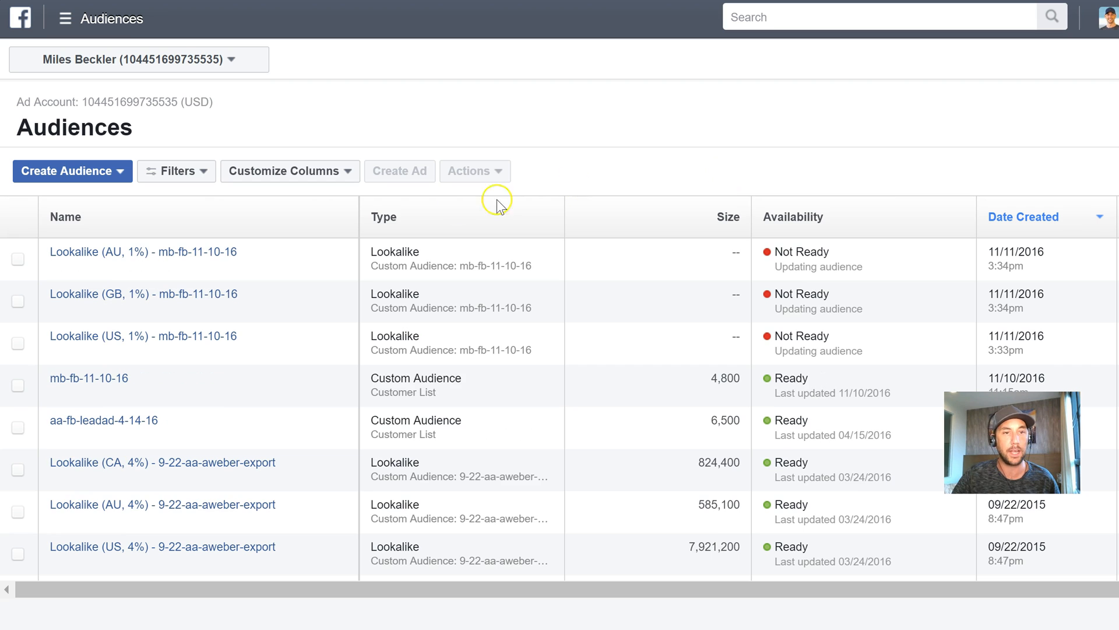
mouse_move(523, 204)
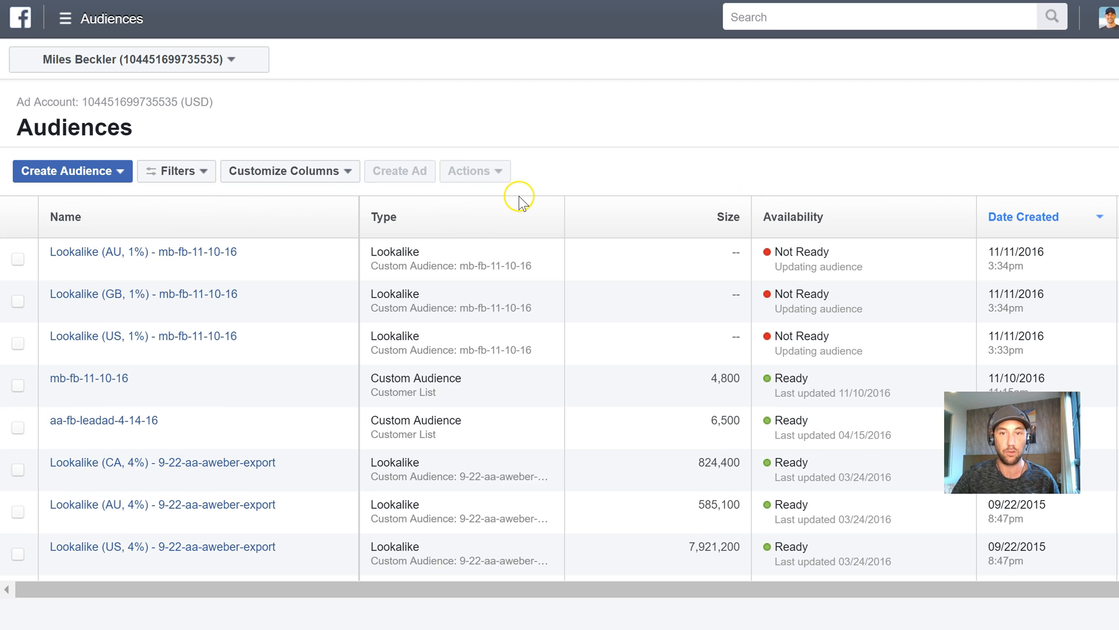
mouse_move(654, 394)
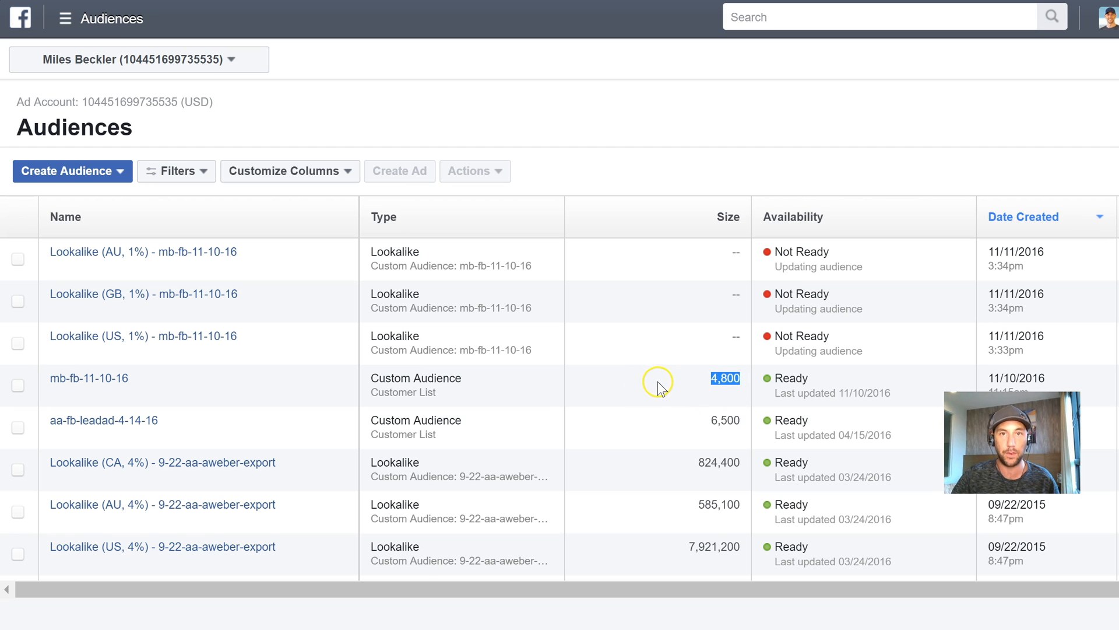
mouse_move(652, 384)
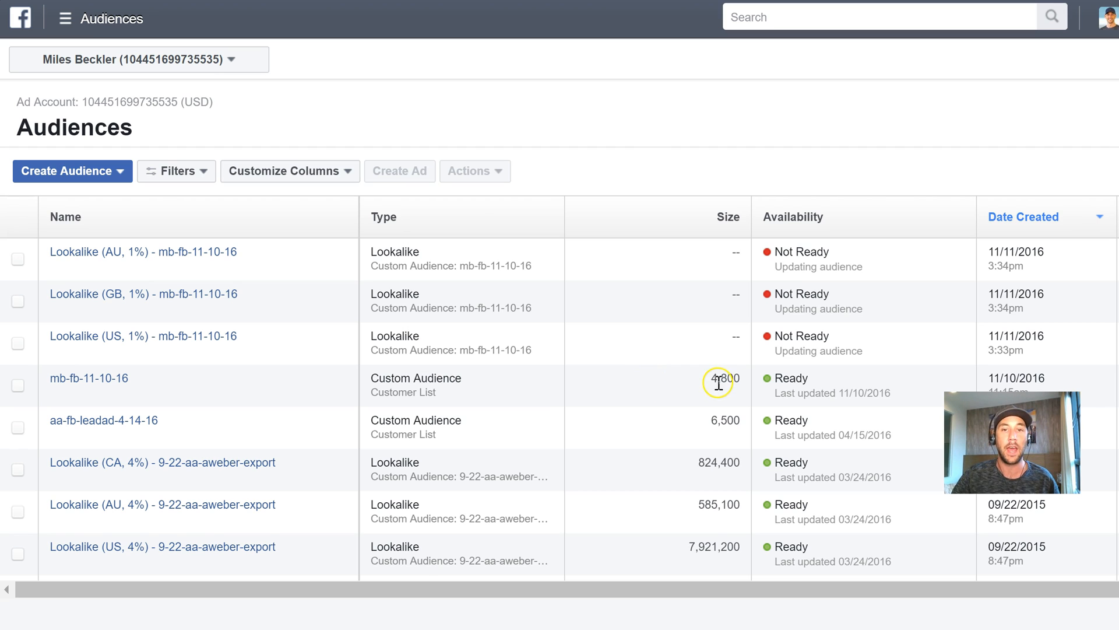
double_click(724, 378)
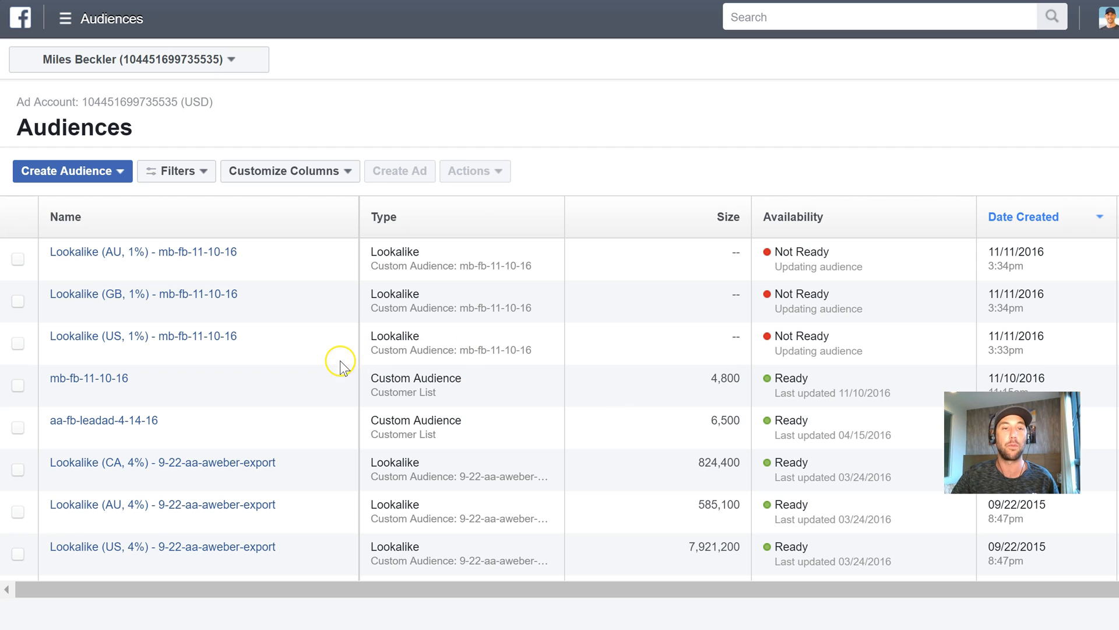
mouse_move(141, 336)
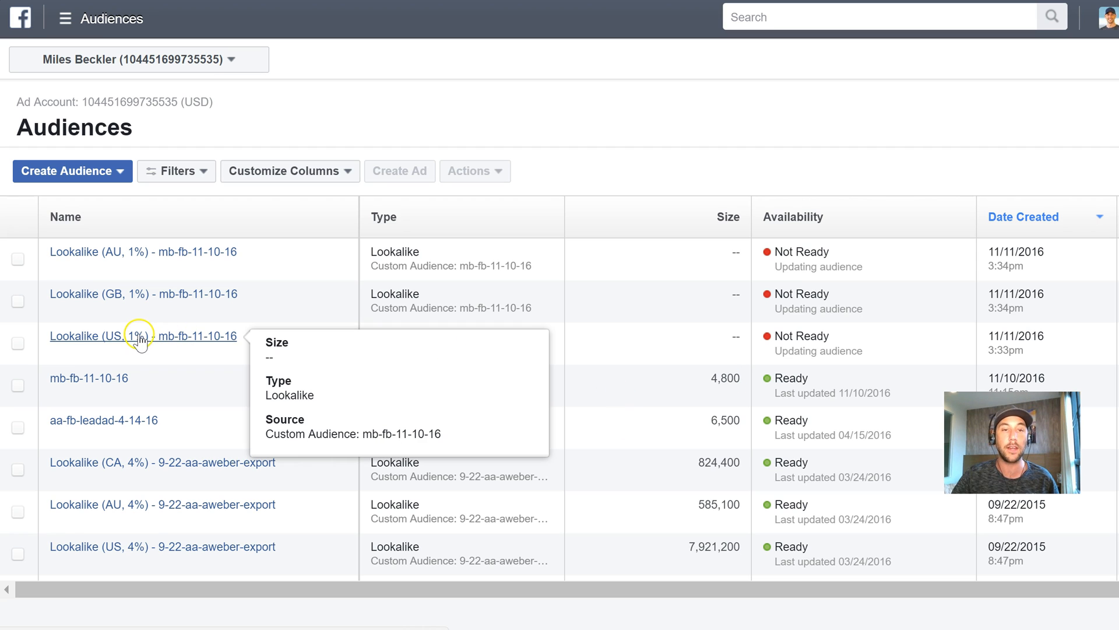
mouse_move(125, 252)
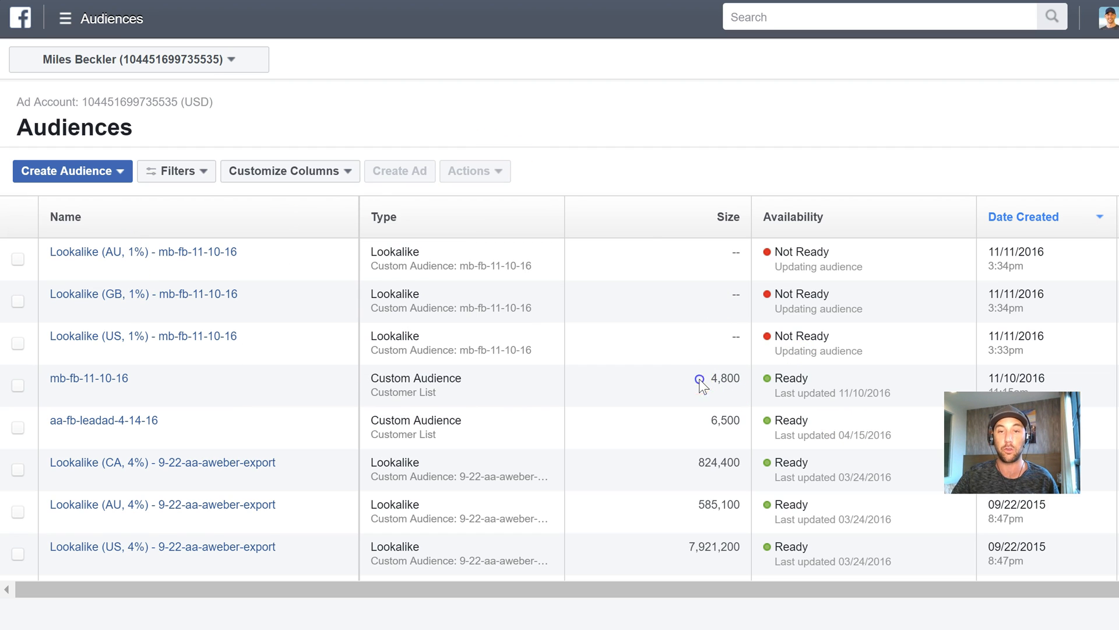
double_click(725, 378)
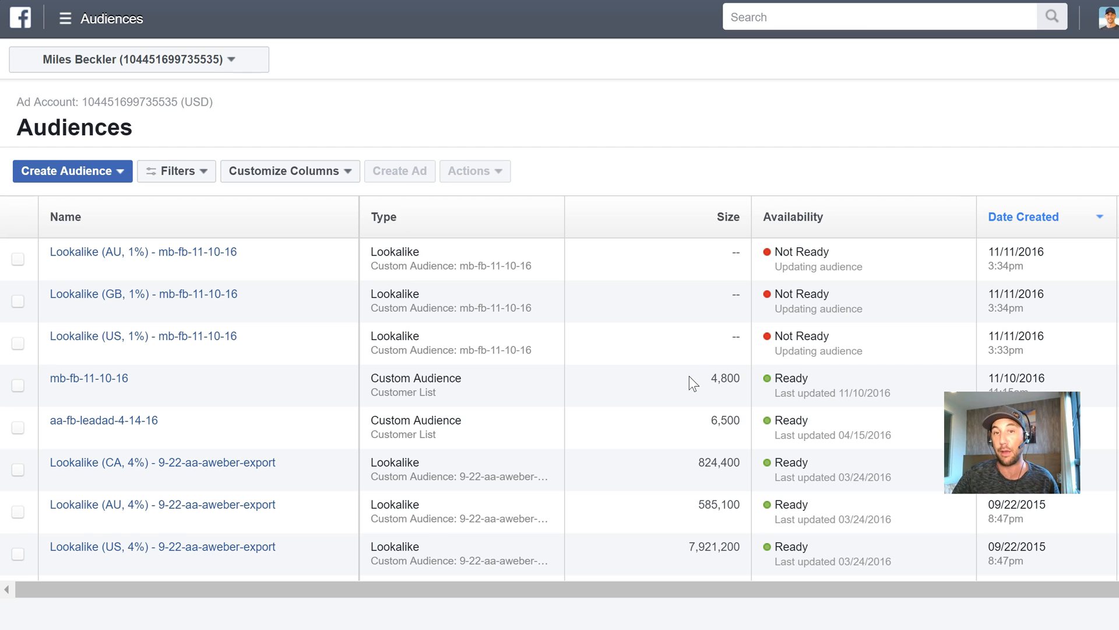
mouse_move(280, 330)
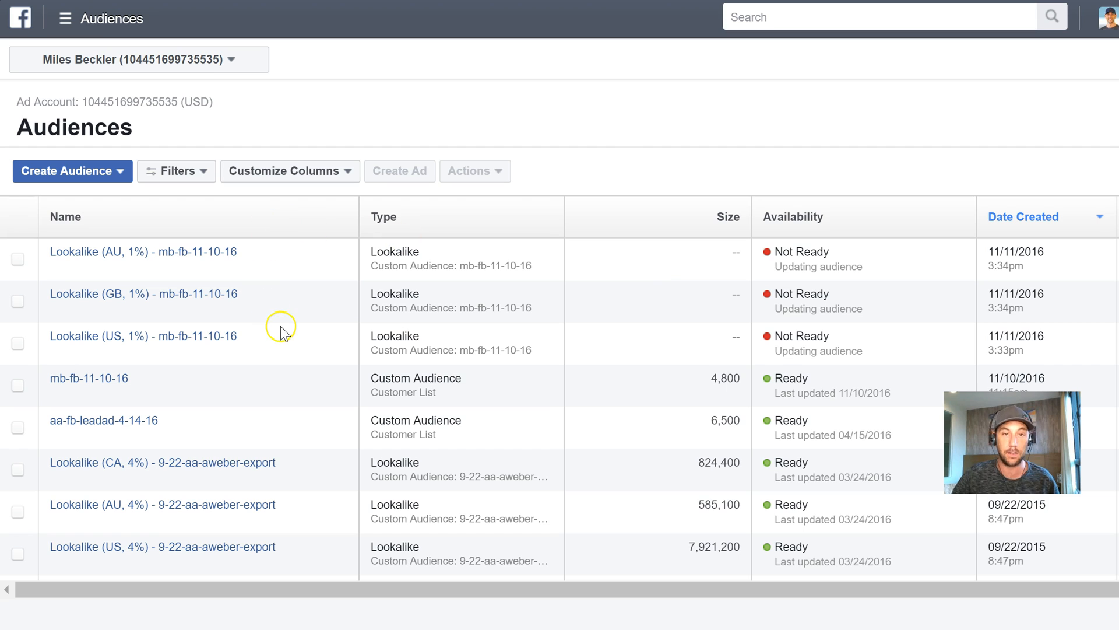
mouse_move(625, 340)
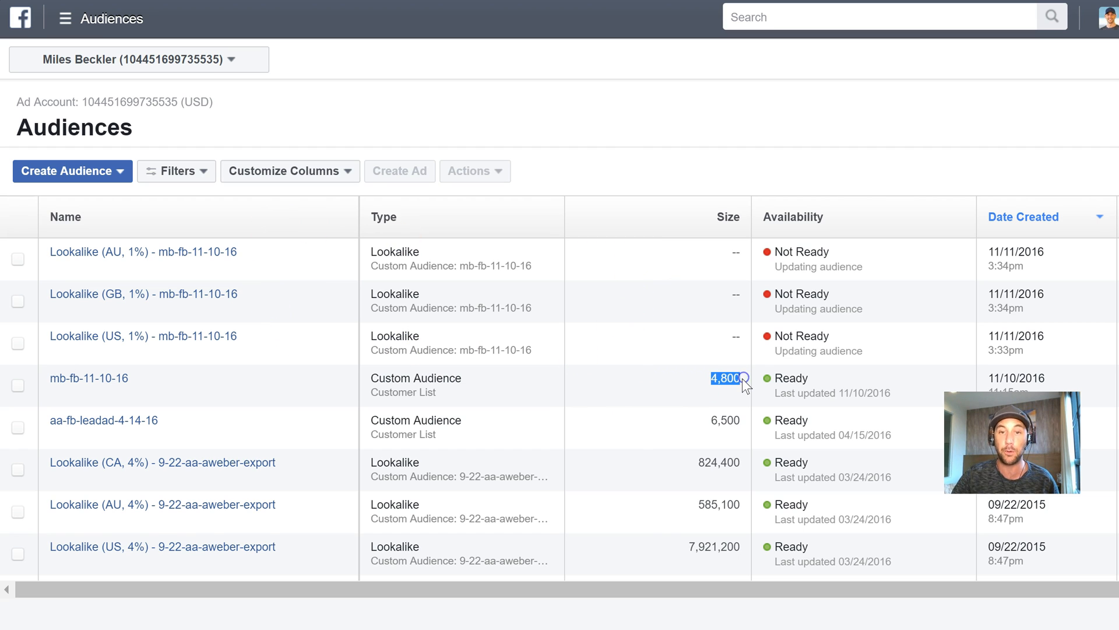
mouse_move(670, 391)
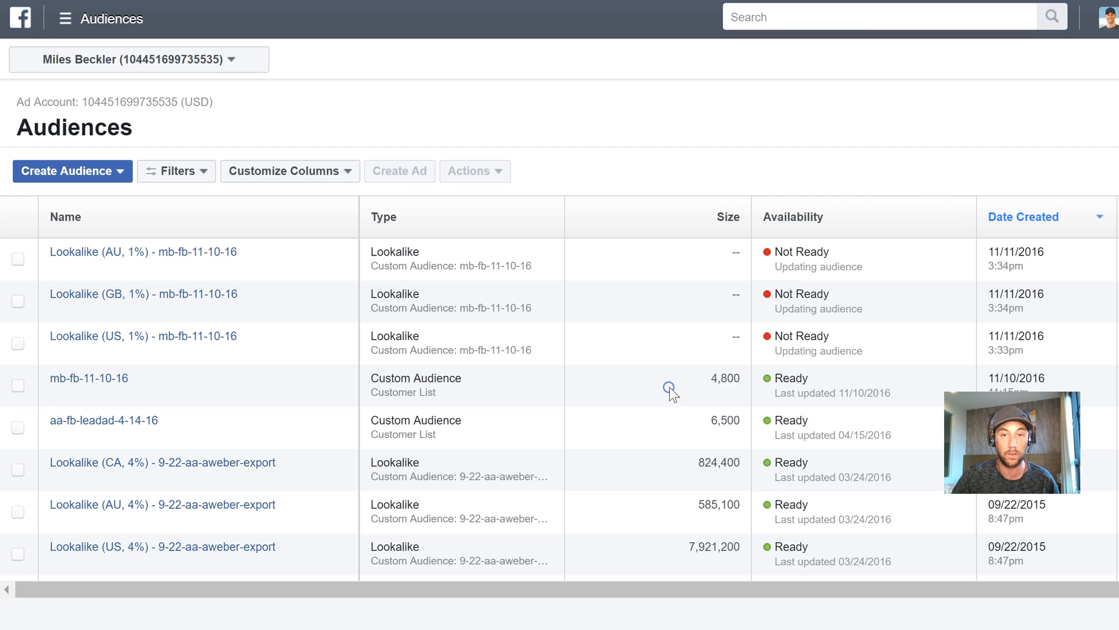
mouse_move(724, 379)
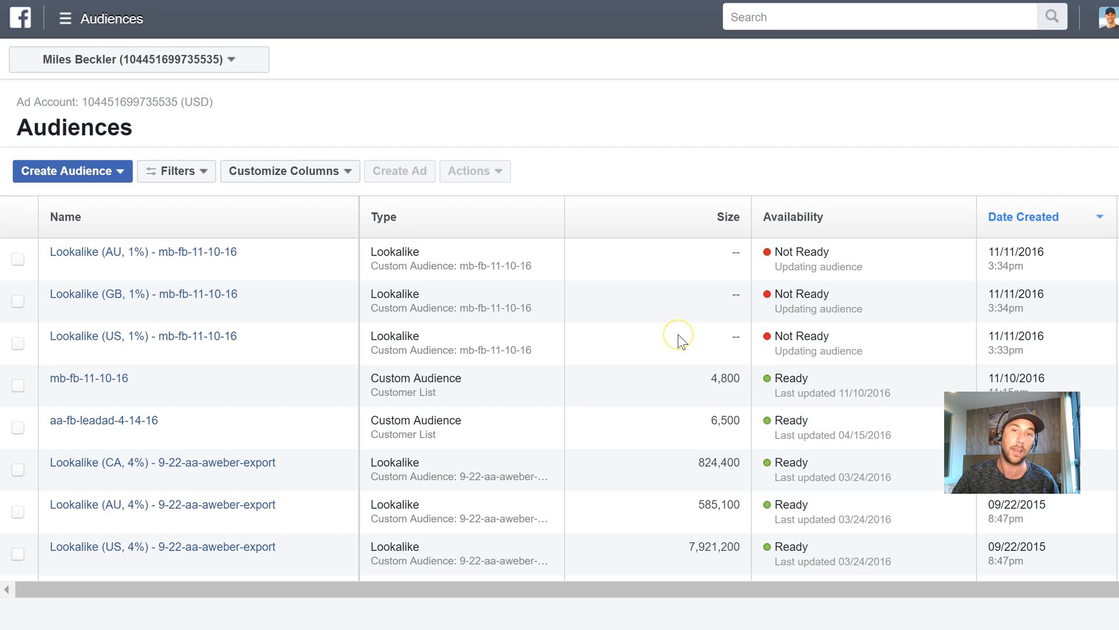
mouse_move(680, 341)
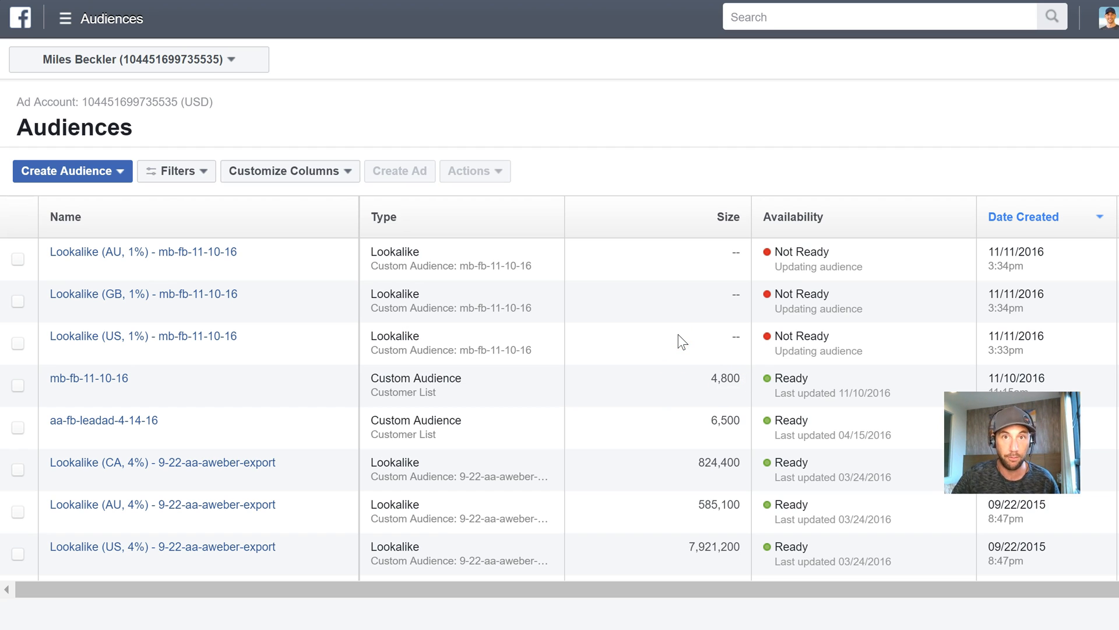
mouse_move(128, 360)
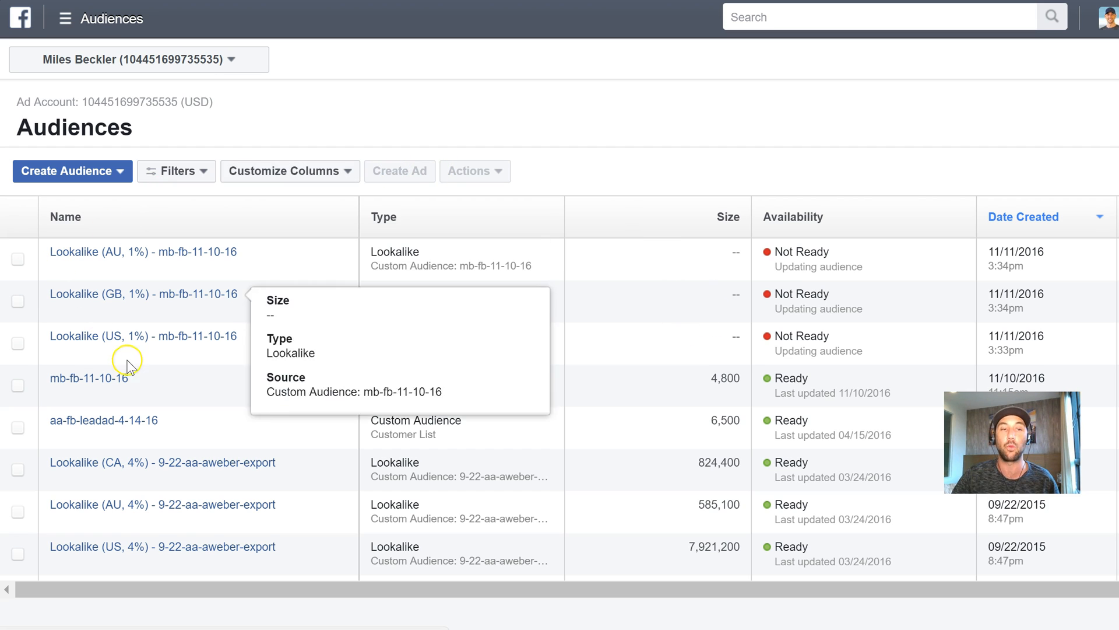
mouse_move(649, 397)
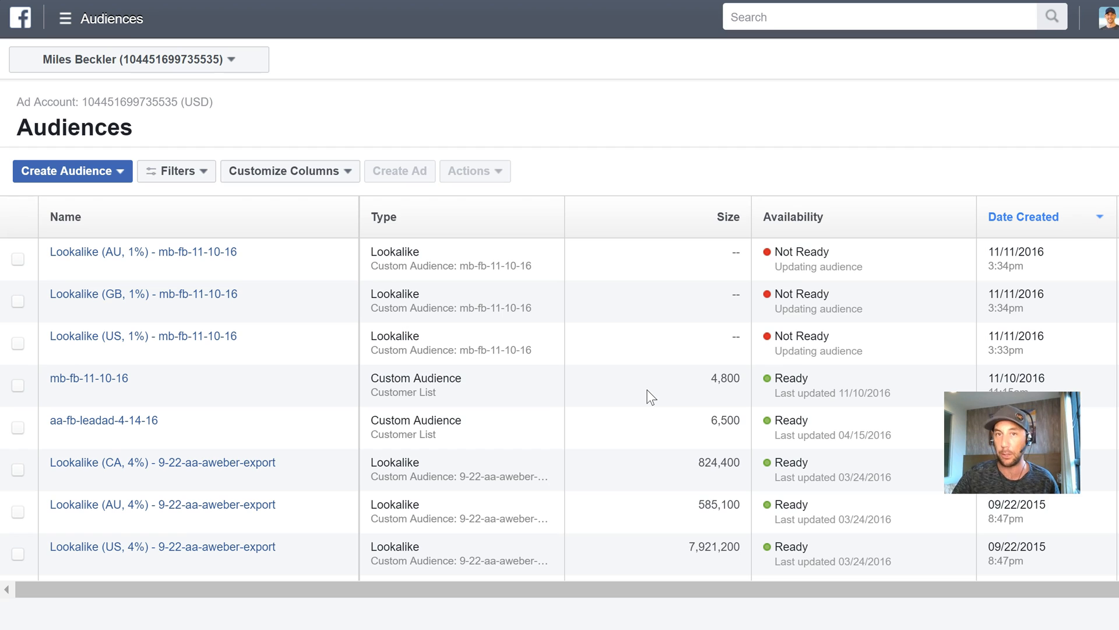
mouse_move(692, 391)
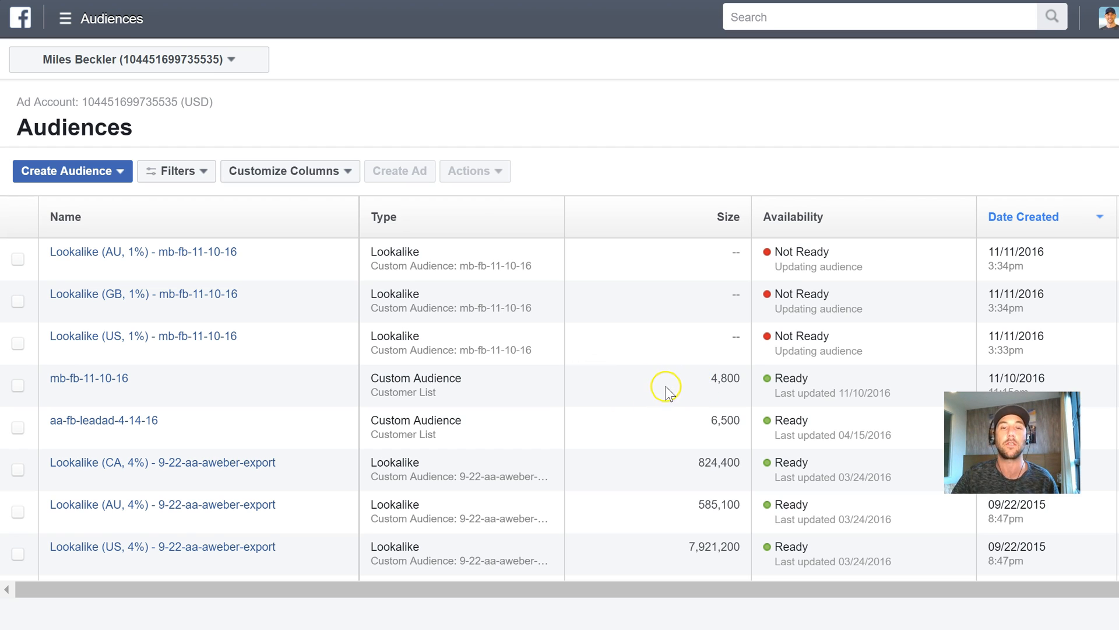
mouse_move(702, 379)
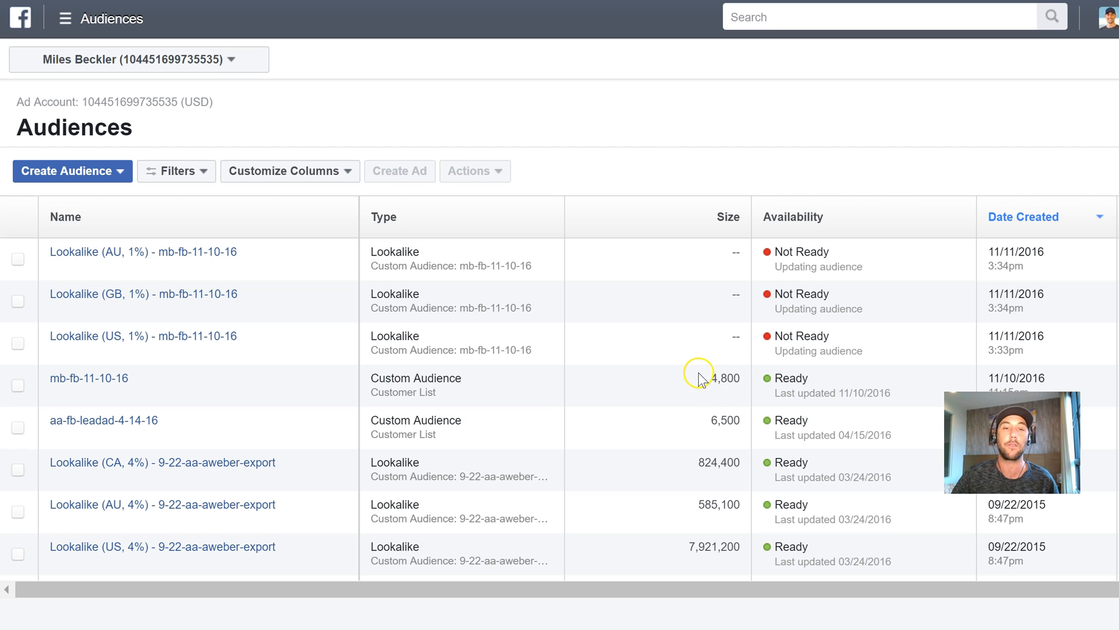
mouse_move(666, 300)
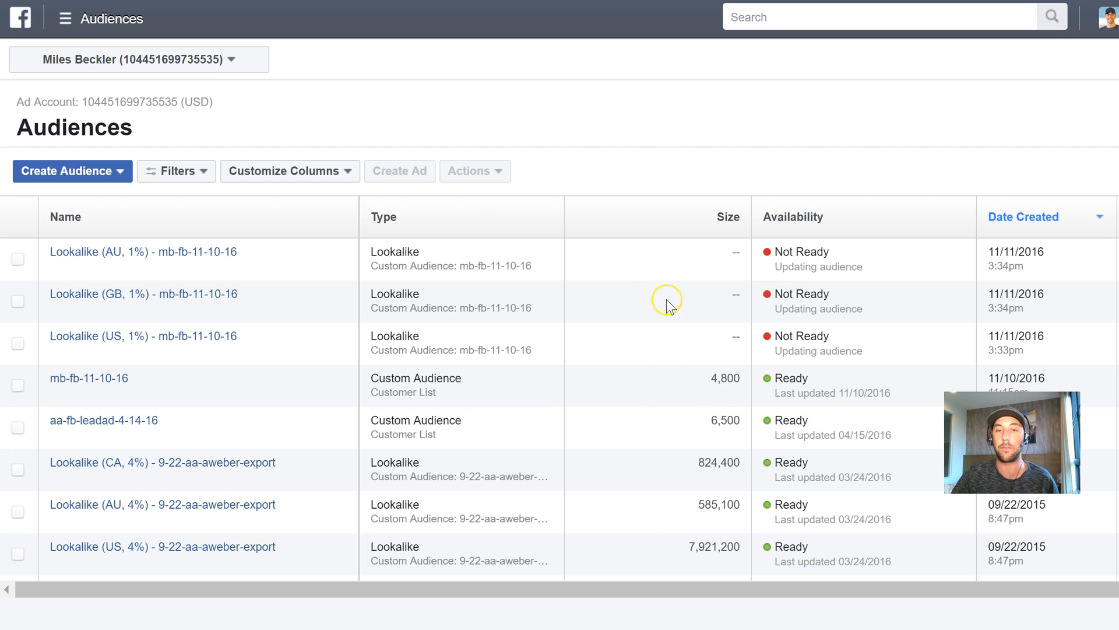
mouse_move(675, 355)
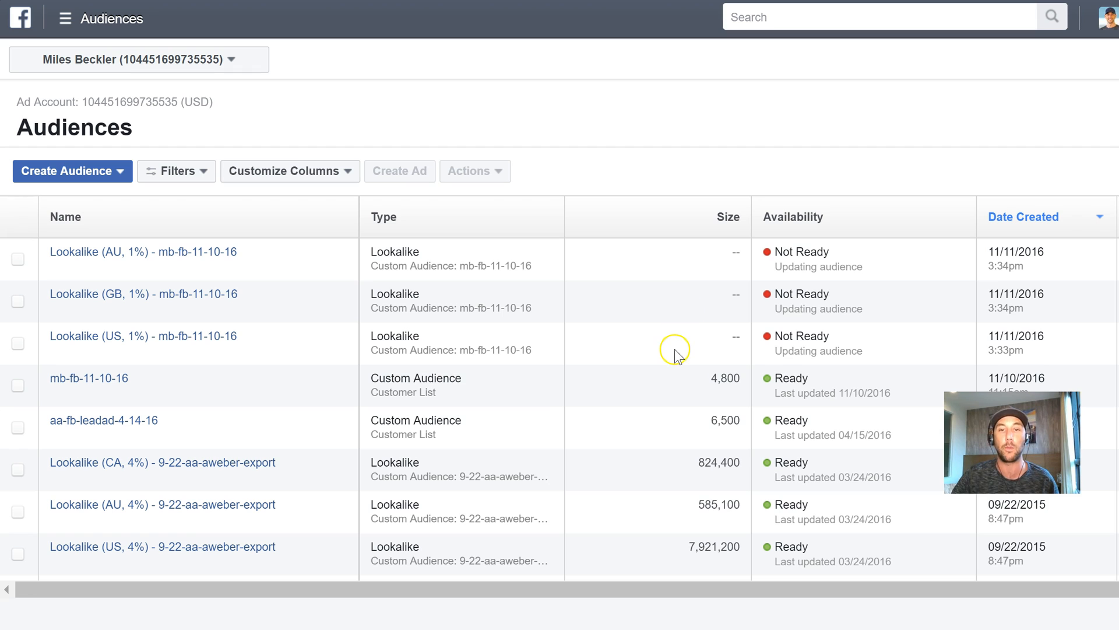
mouse_move(679, 388)
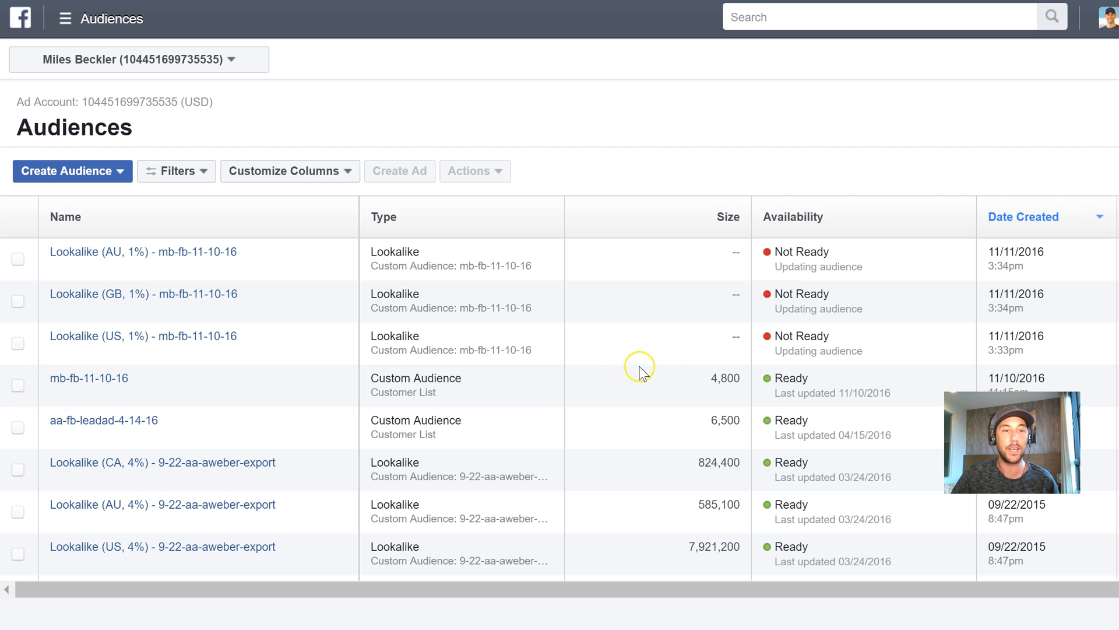
mouse_move(689, 378)
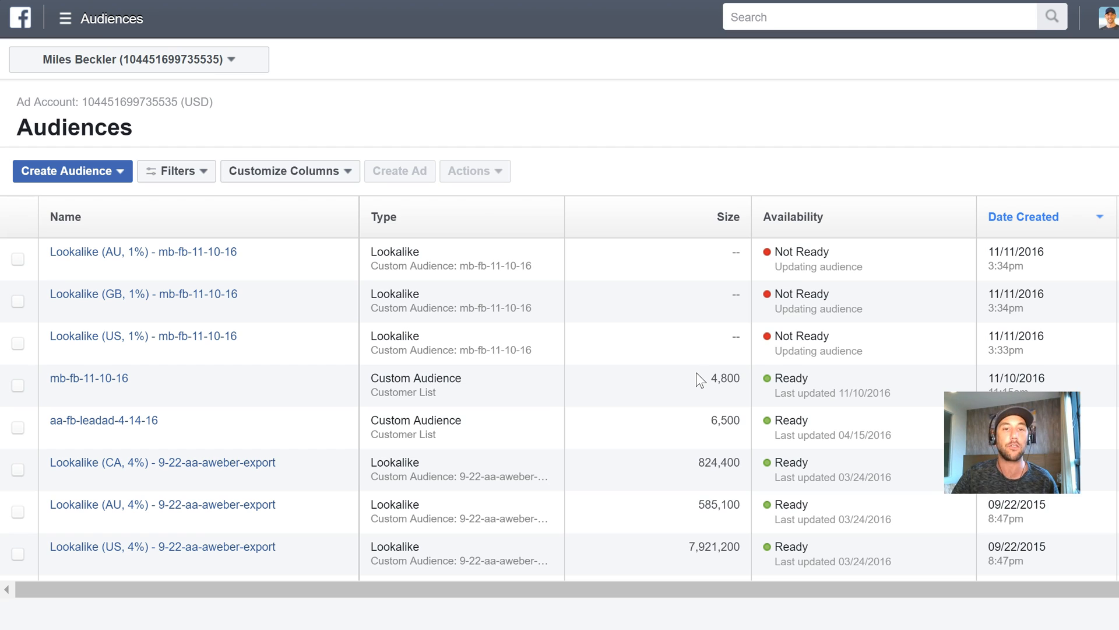
mouse_move(642, 341)
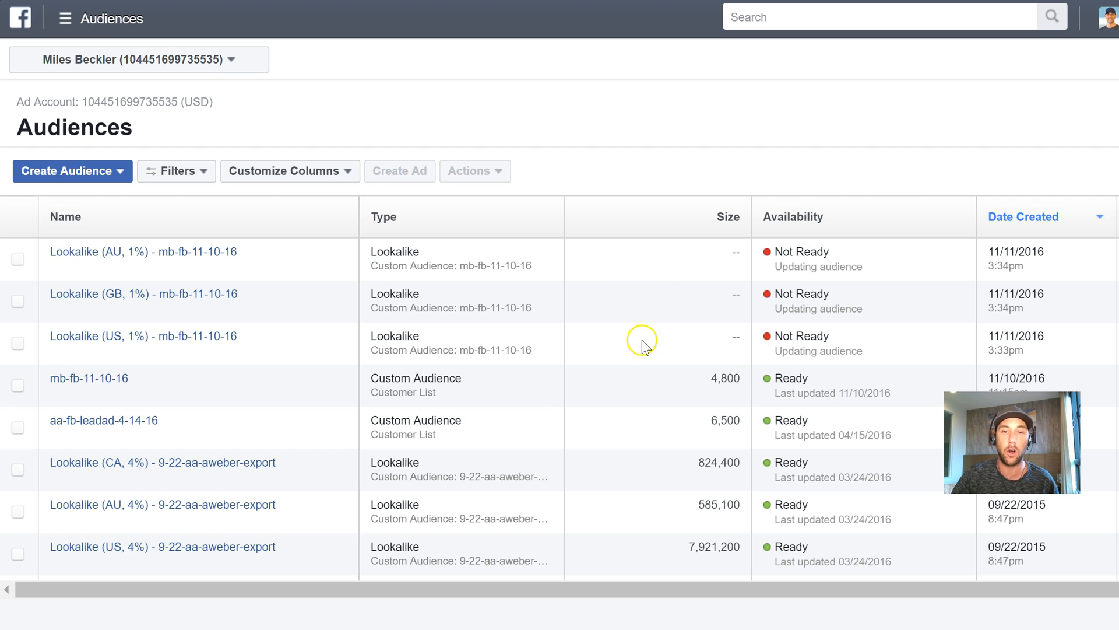
mouse_move(827, 341)
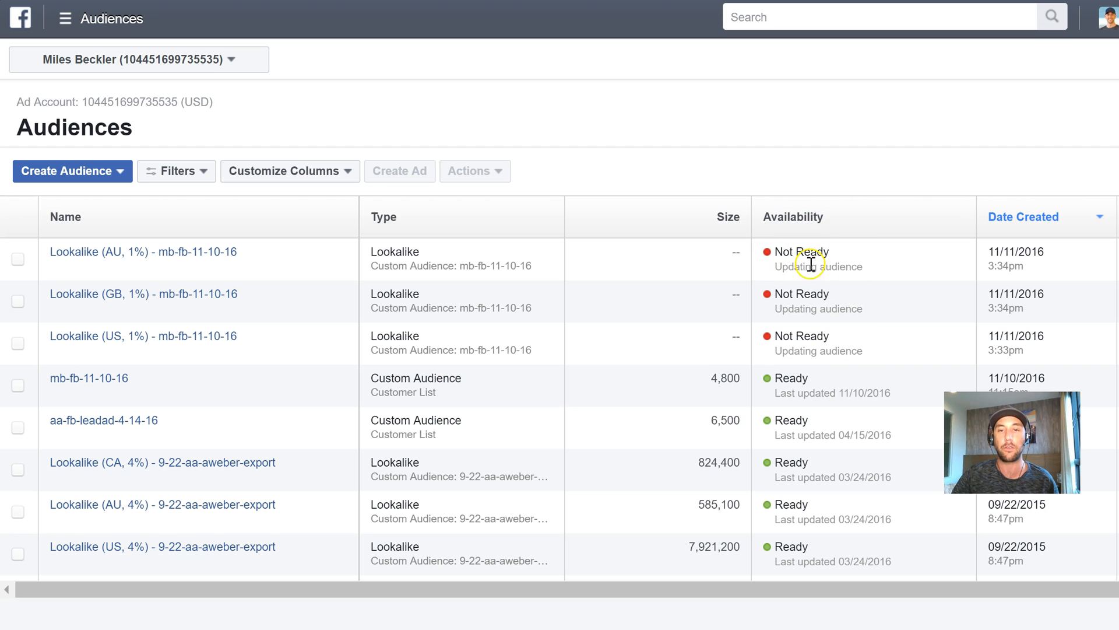
mouse_move(714, 254)
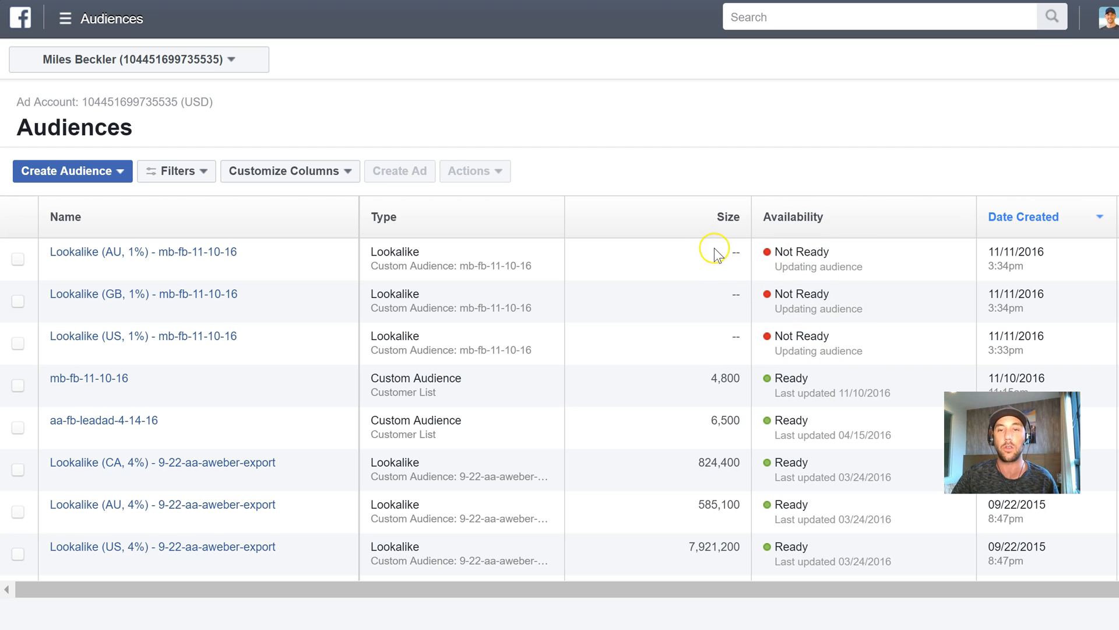
mouse_move(705, 298)
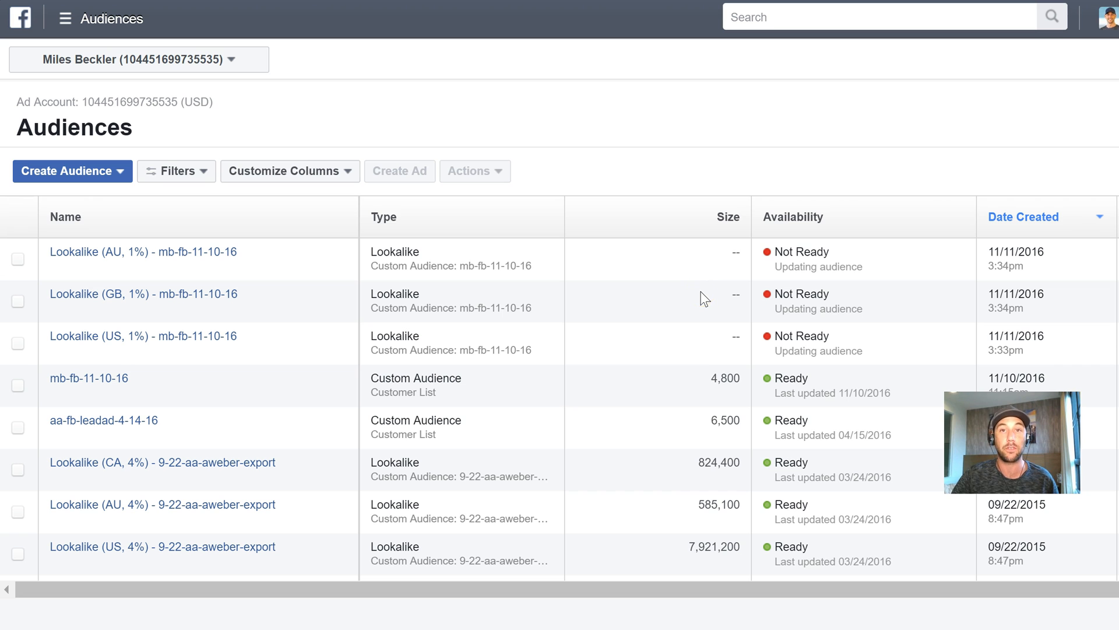